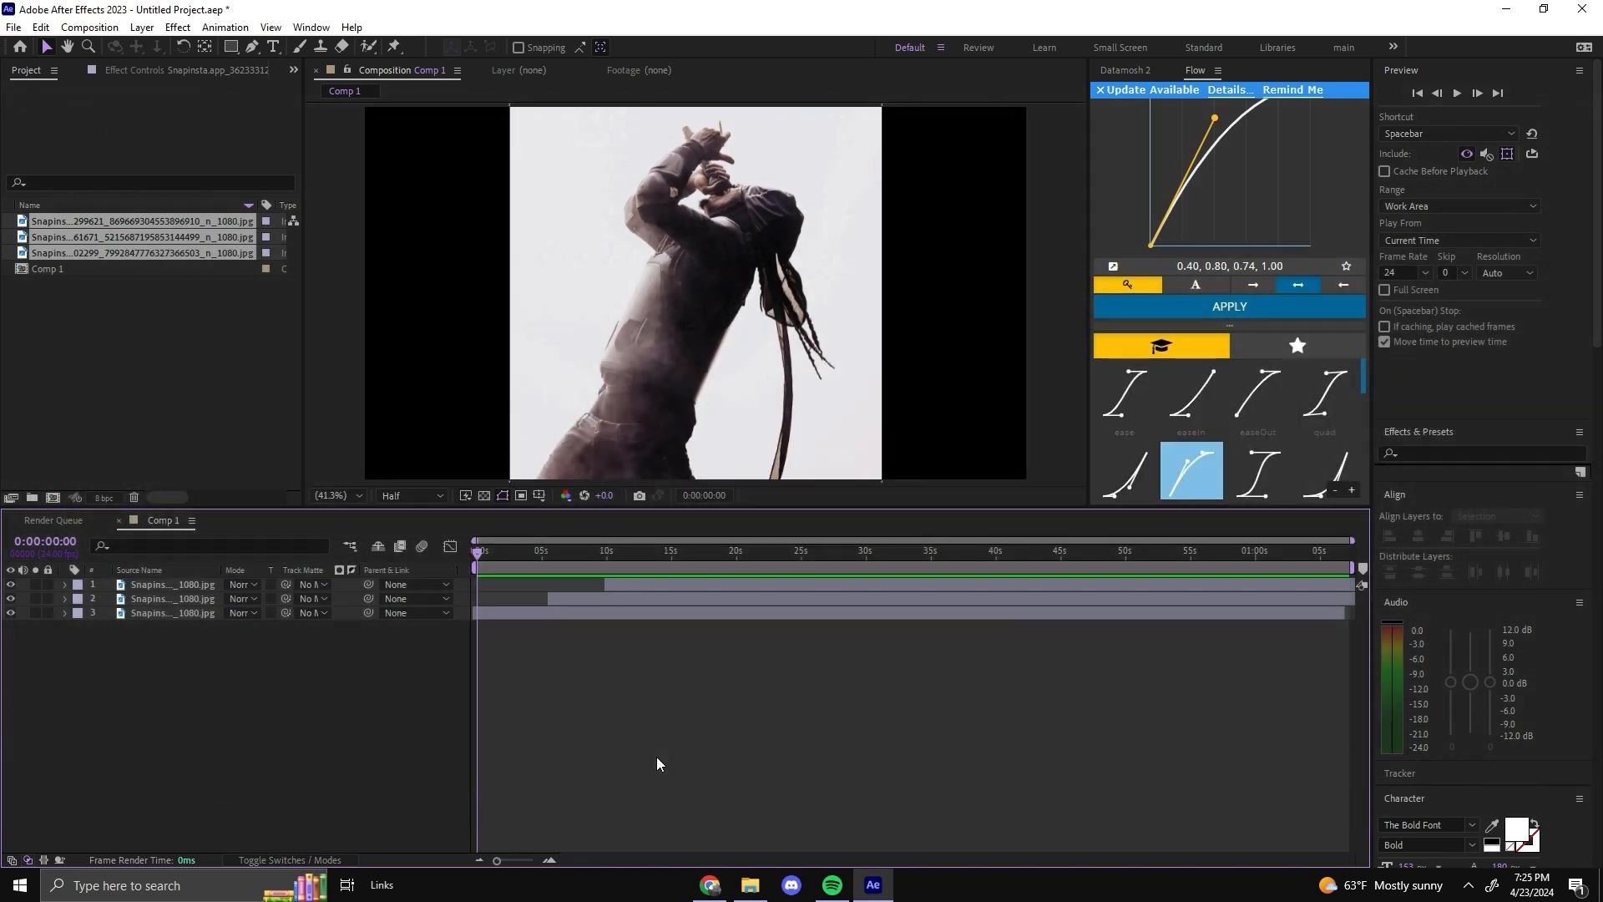
Preview the smoky car photo in the composition and return to its start.
click(544, 549)
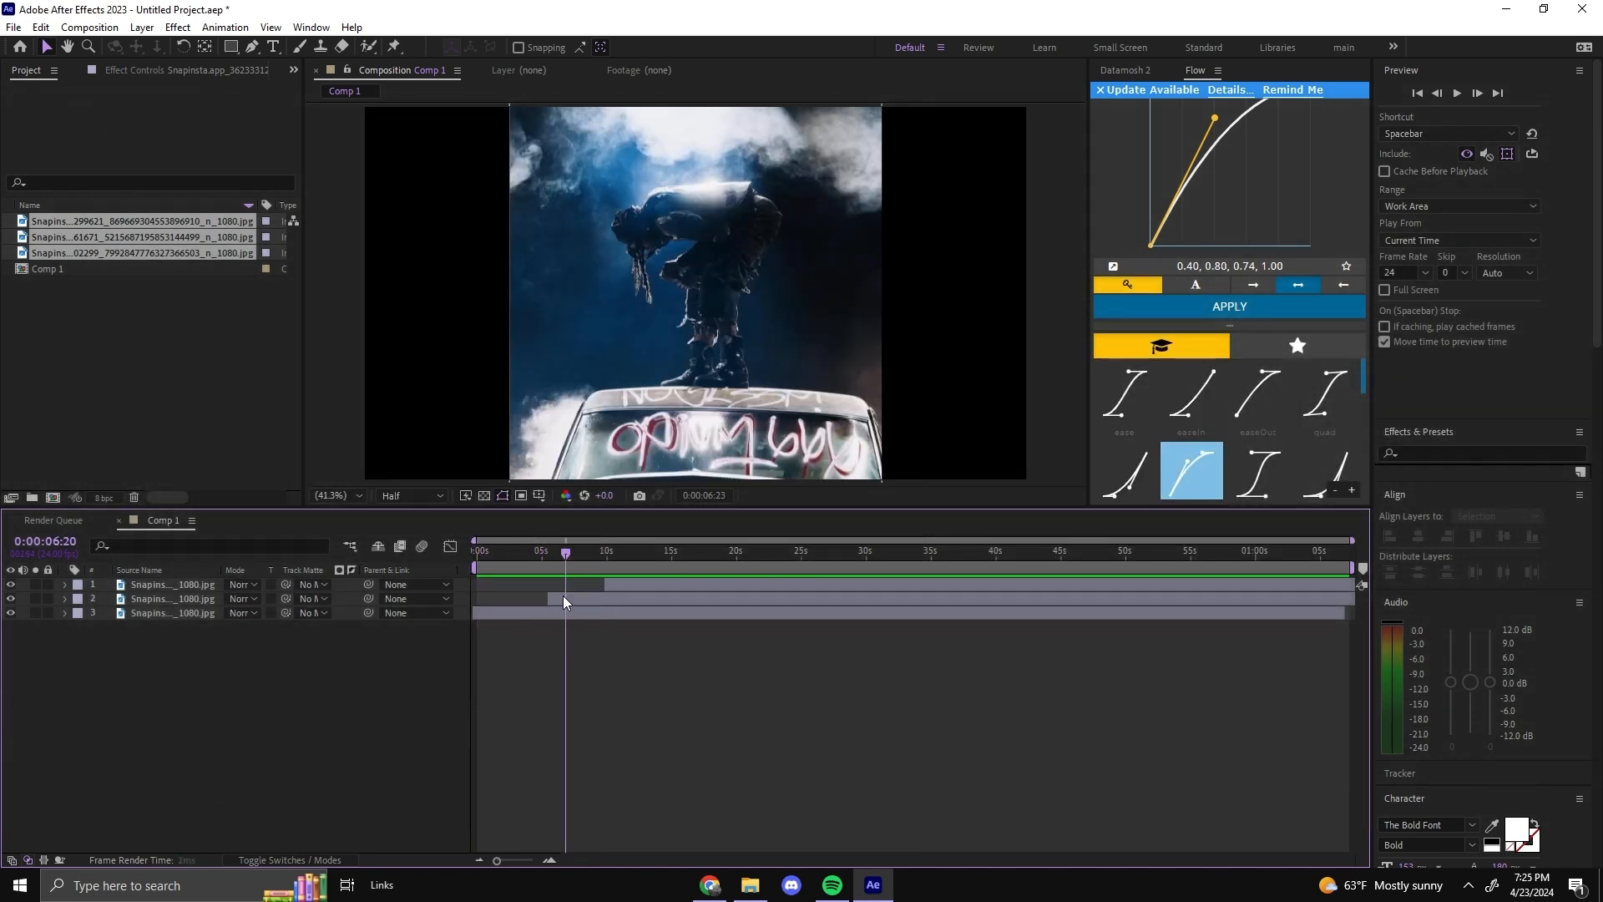
click(486, 553)
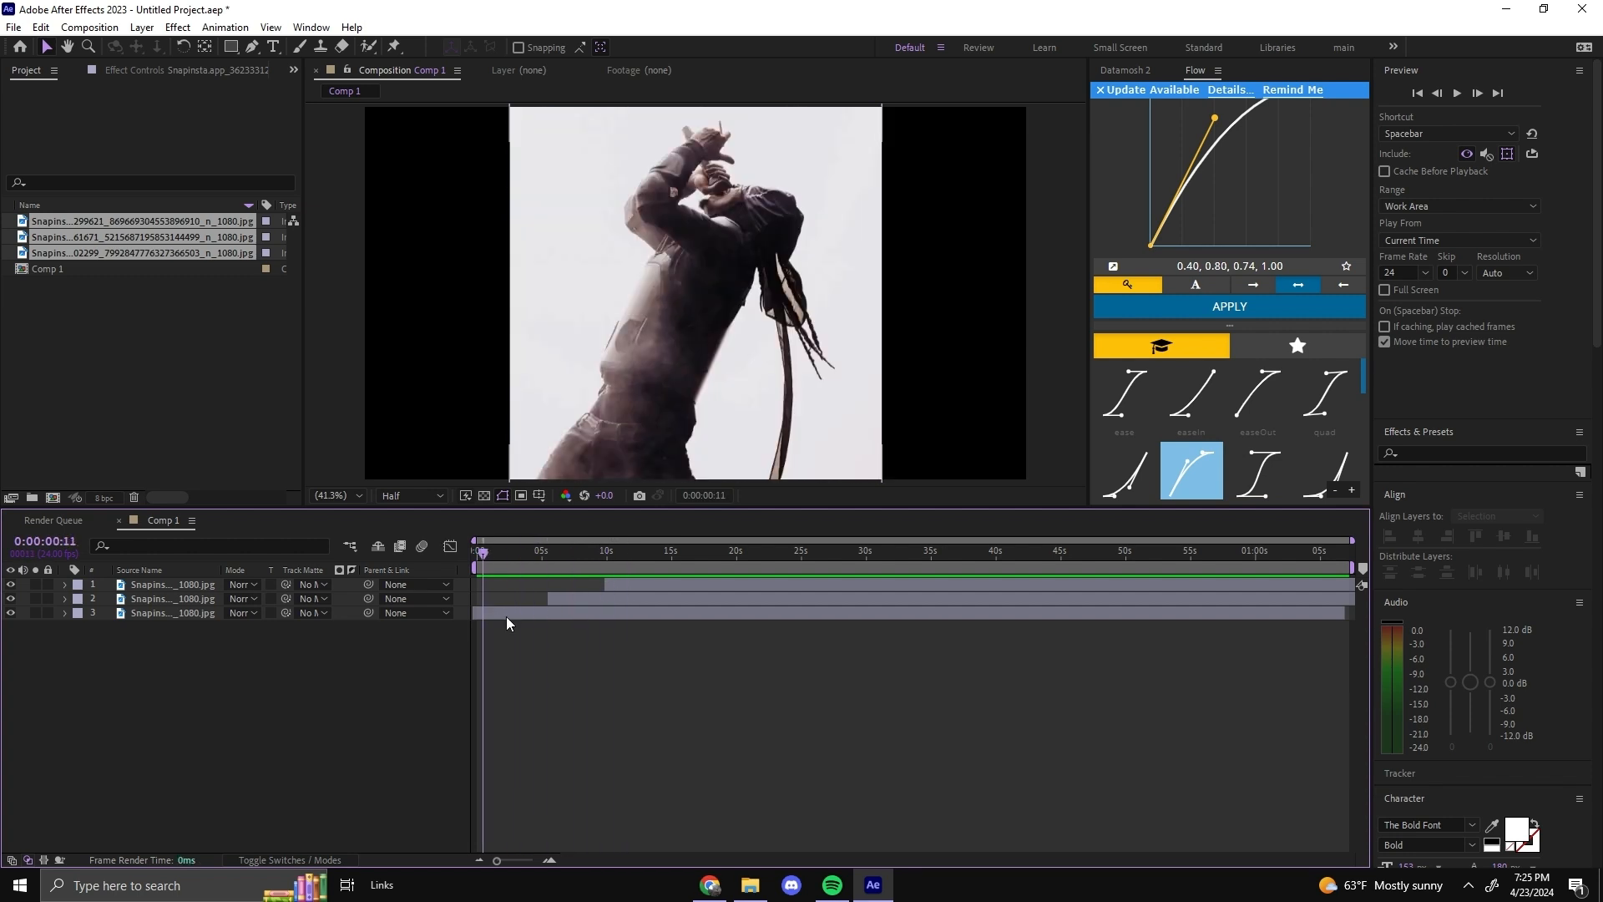
click(913, 885)
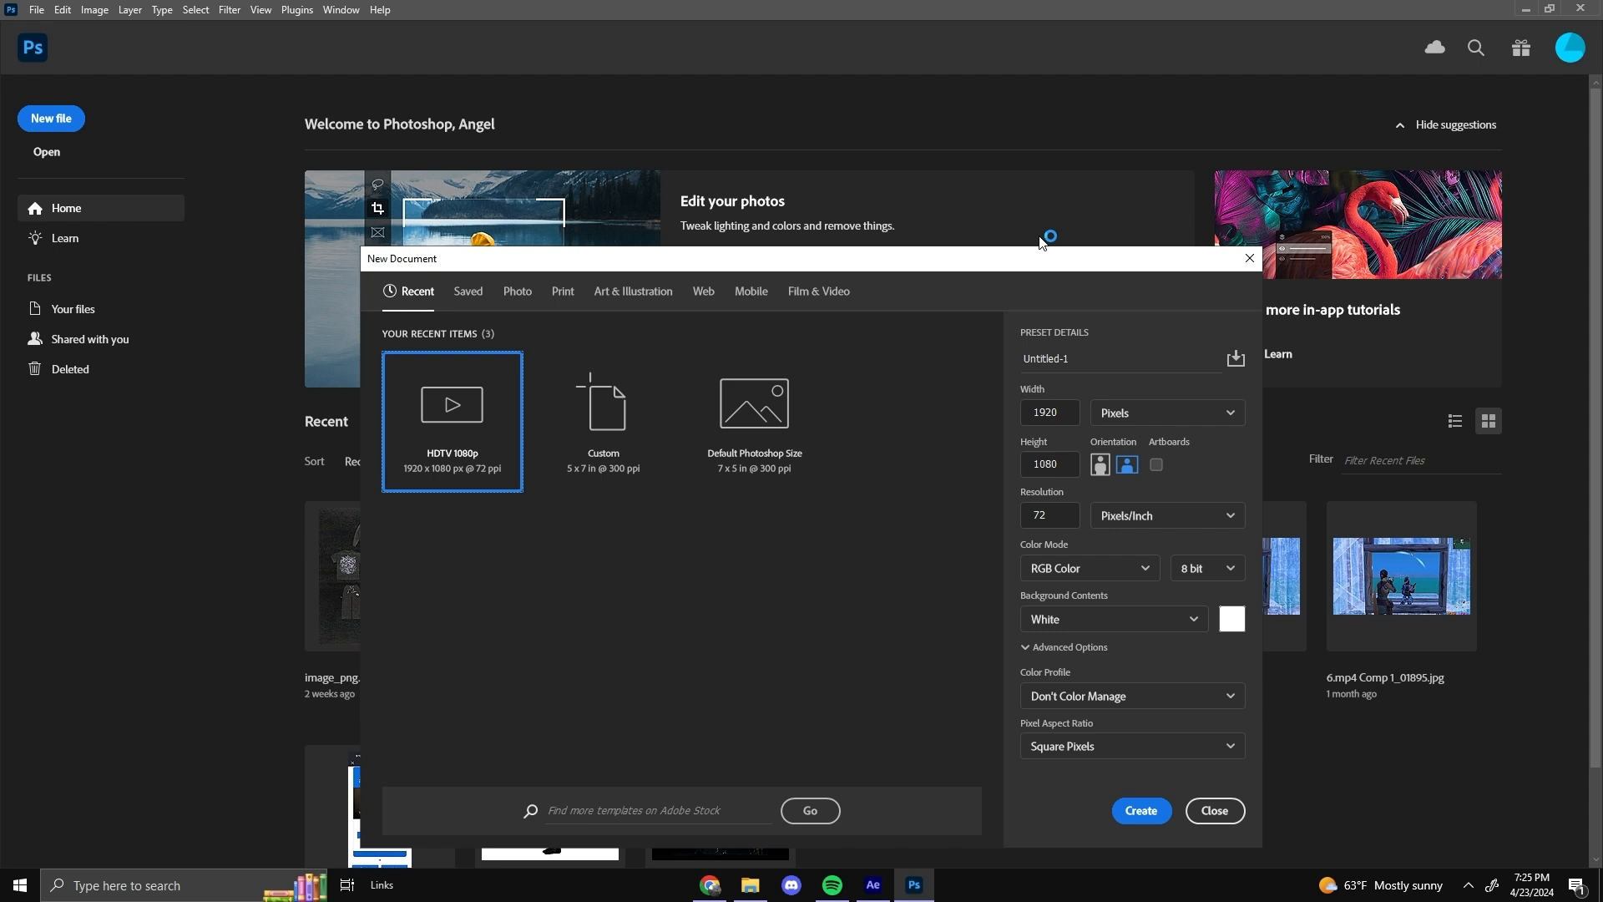
mouse_move(1038, 242)
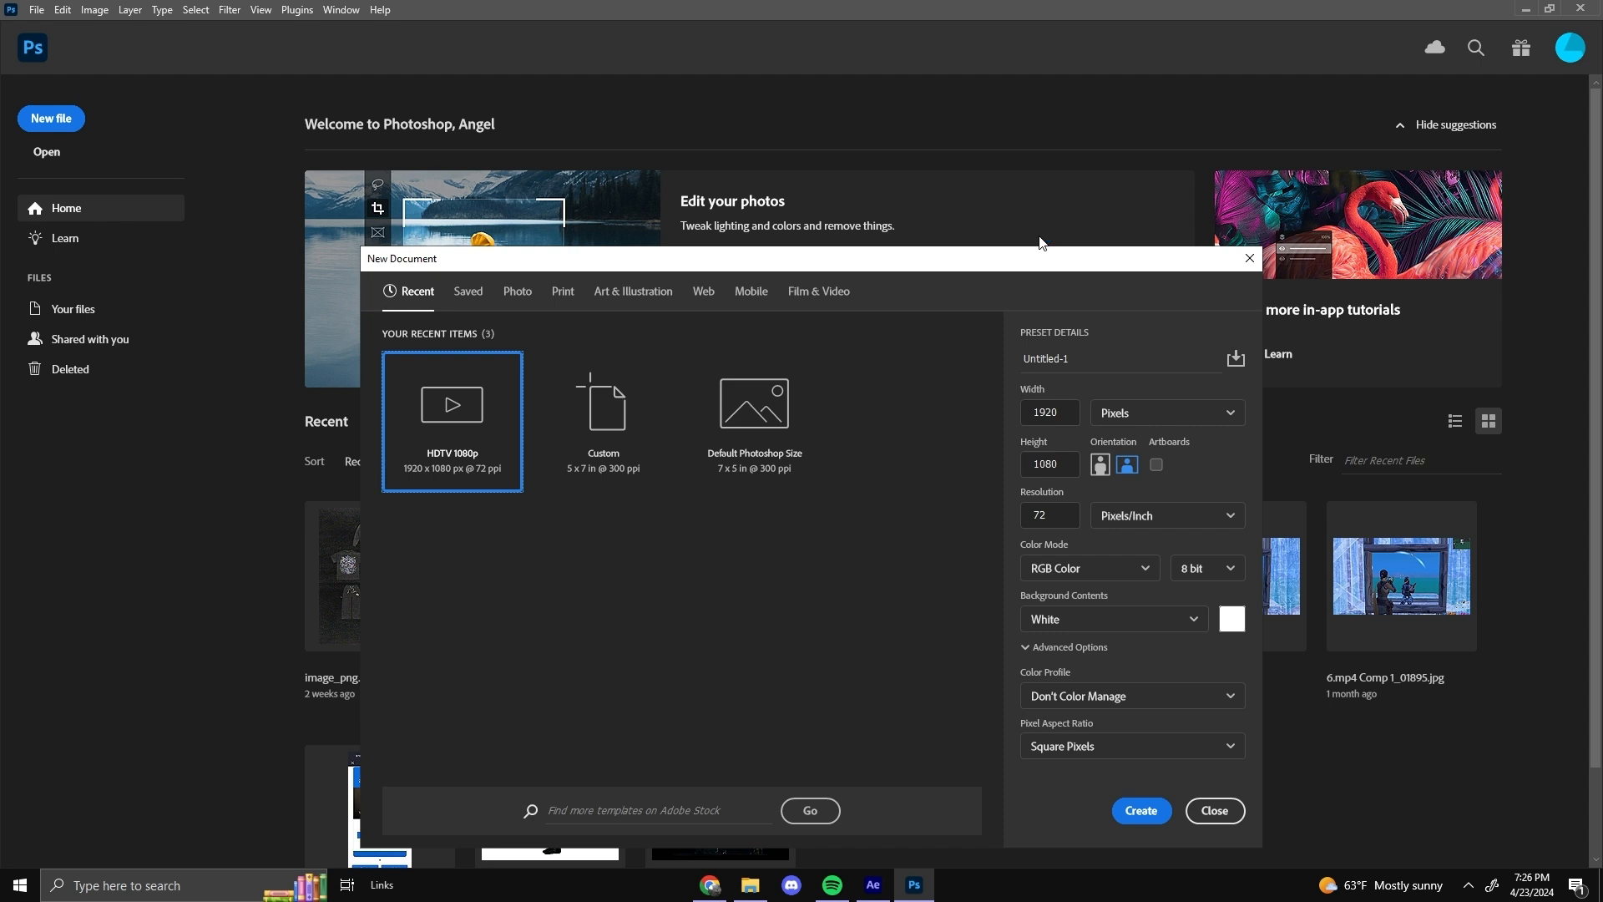
Create the new 1920 × 1080 Photoshop document and hide the guides over the canvas.
click(1139, 810)
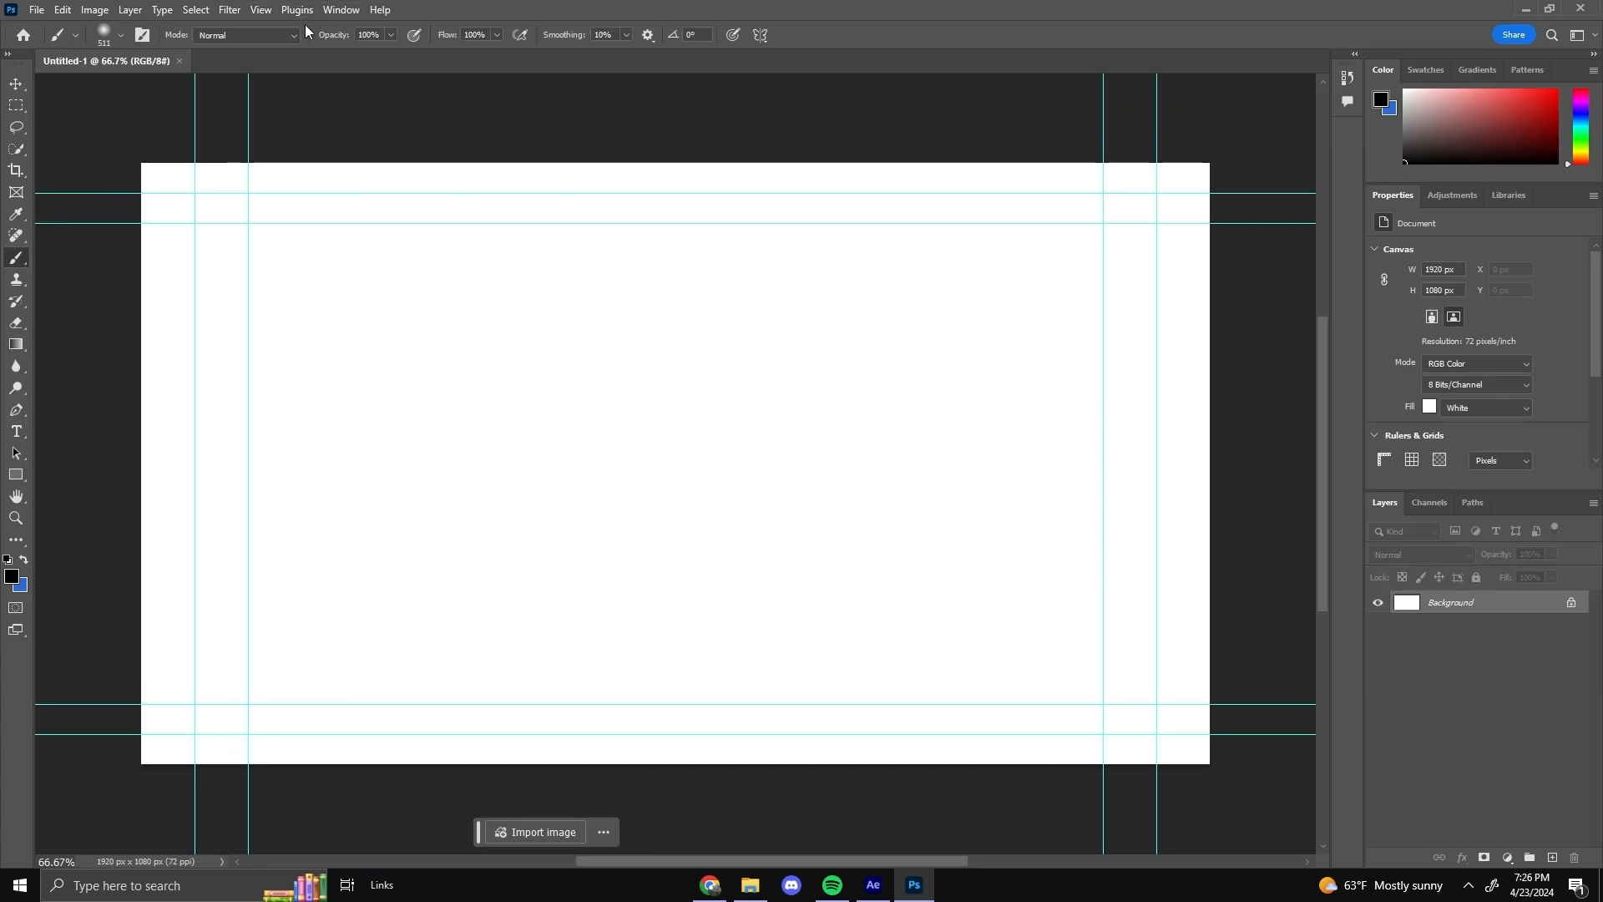
click(260, 10)
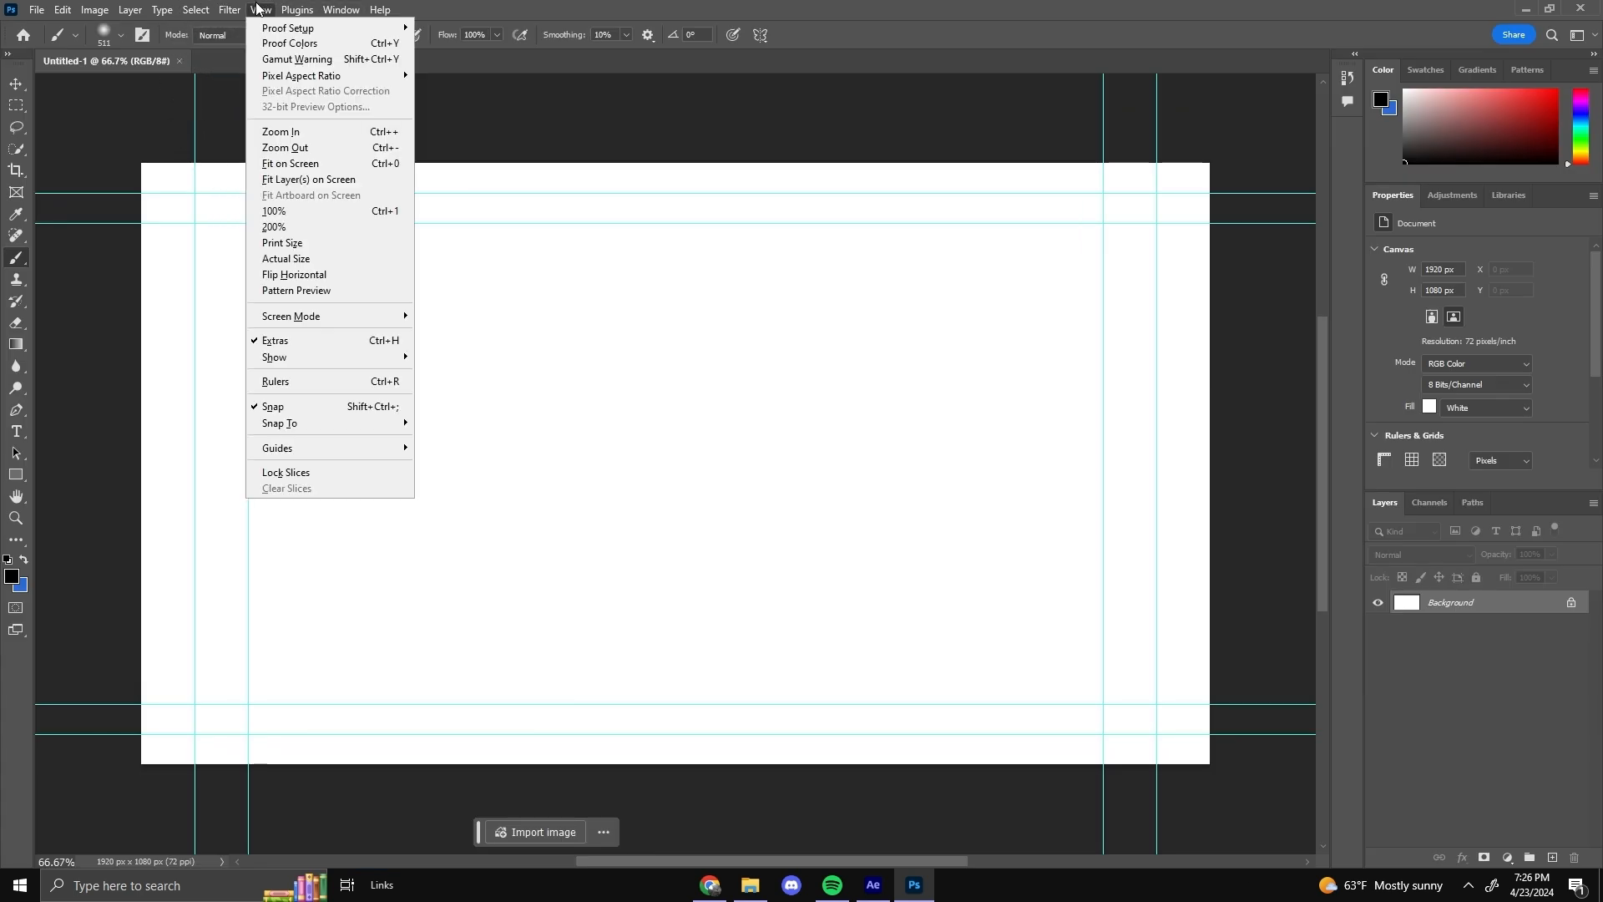
click(541, 831)
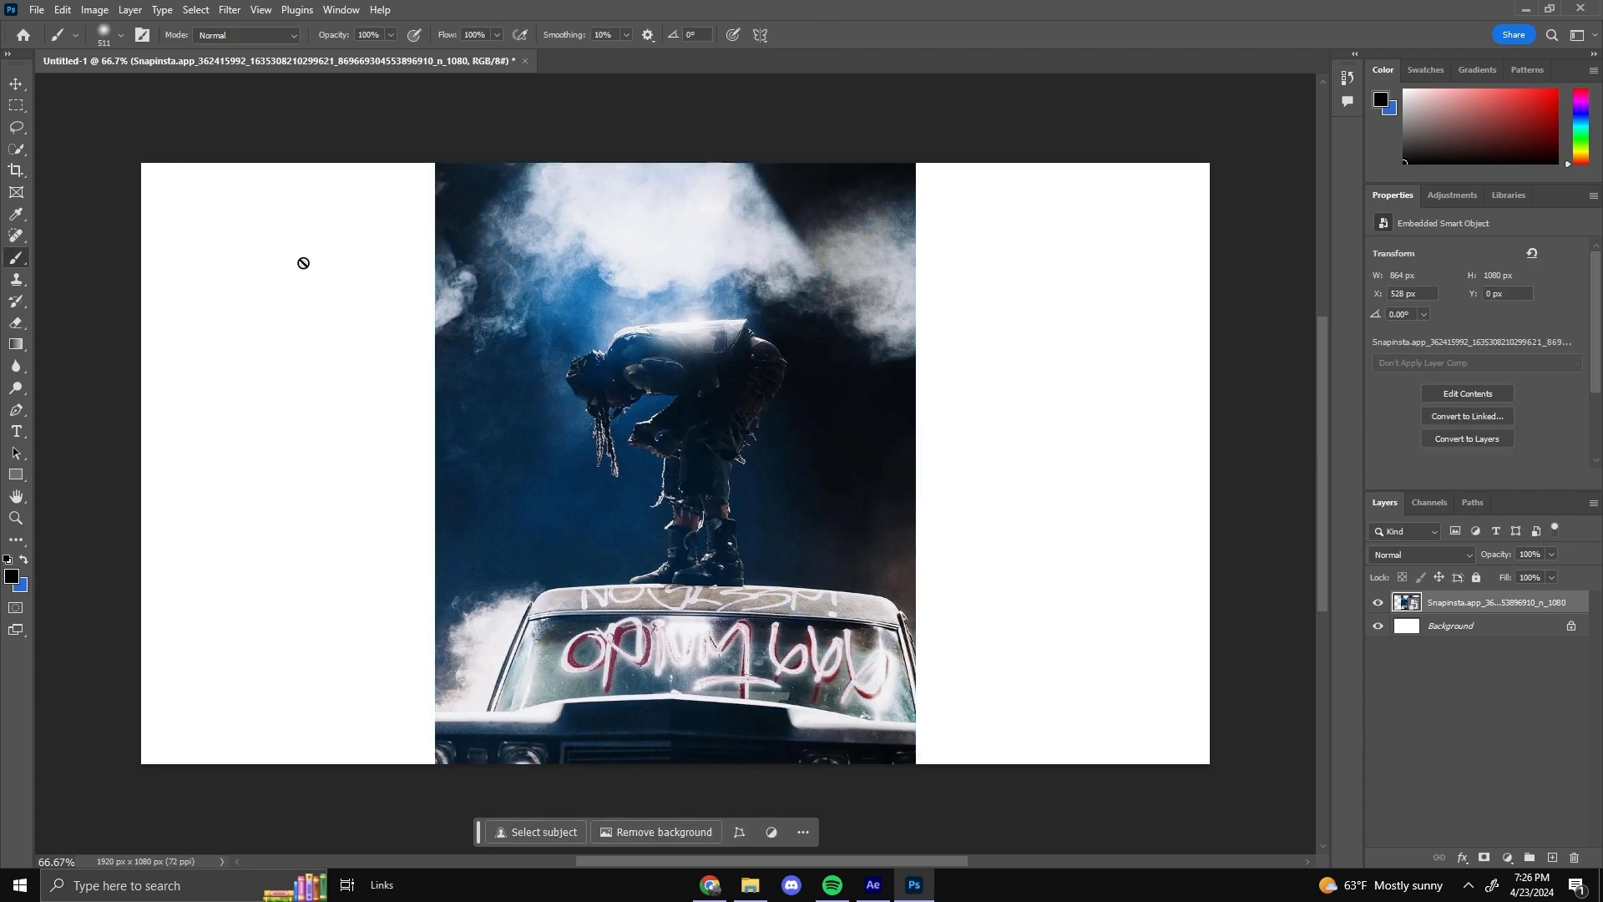
mouse_move(212, 234)
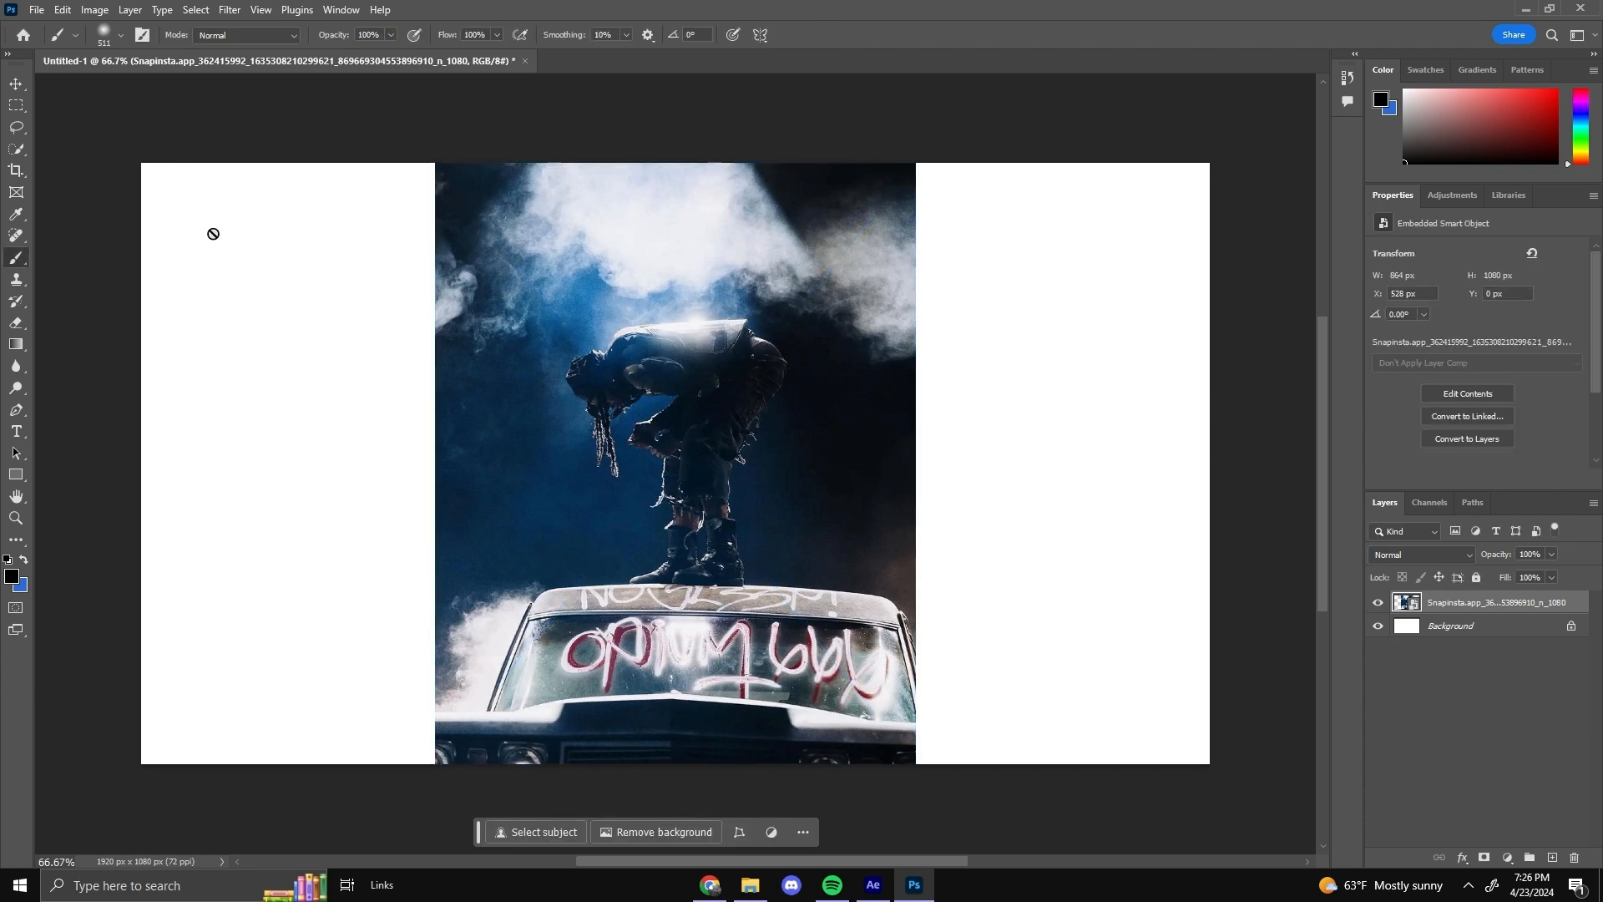
mouse_move(16, 107)
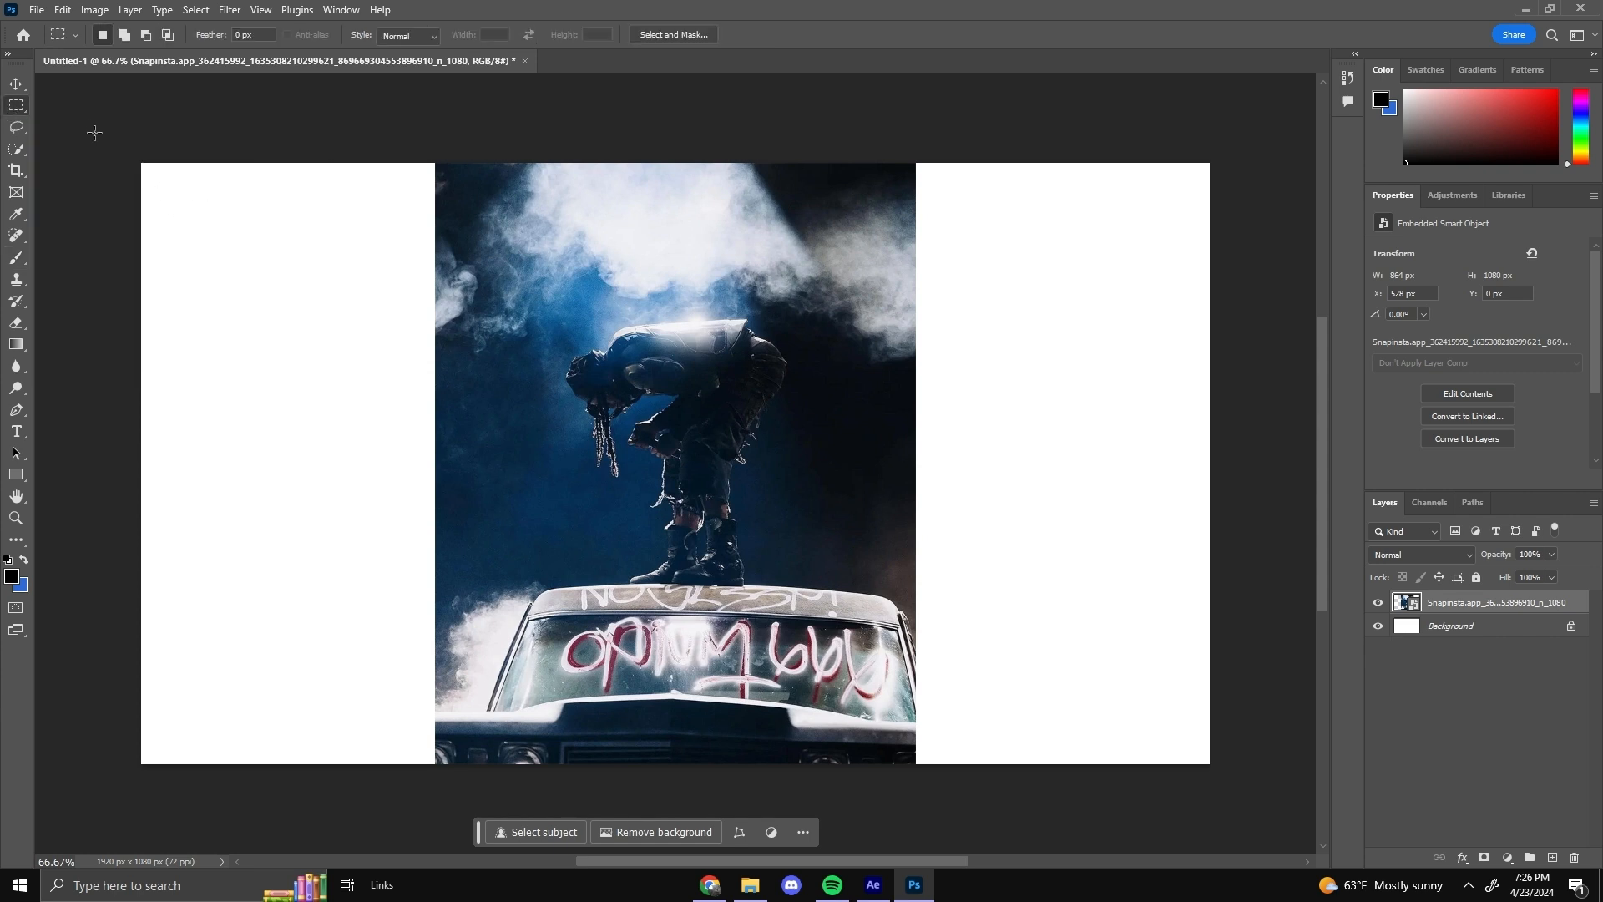
mouse_move(115, 152)
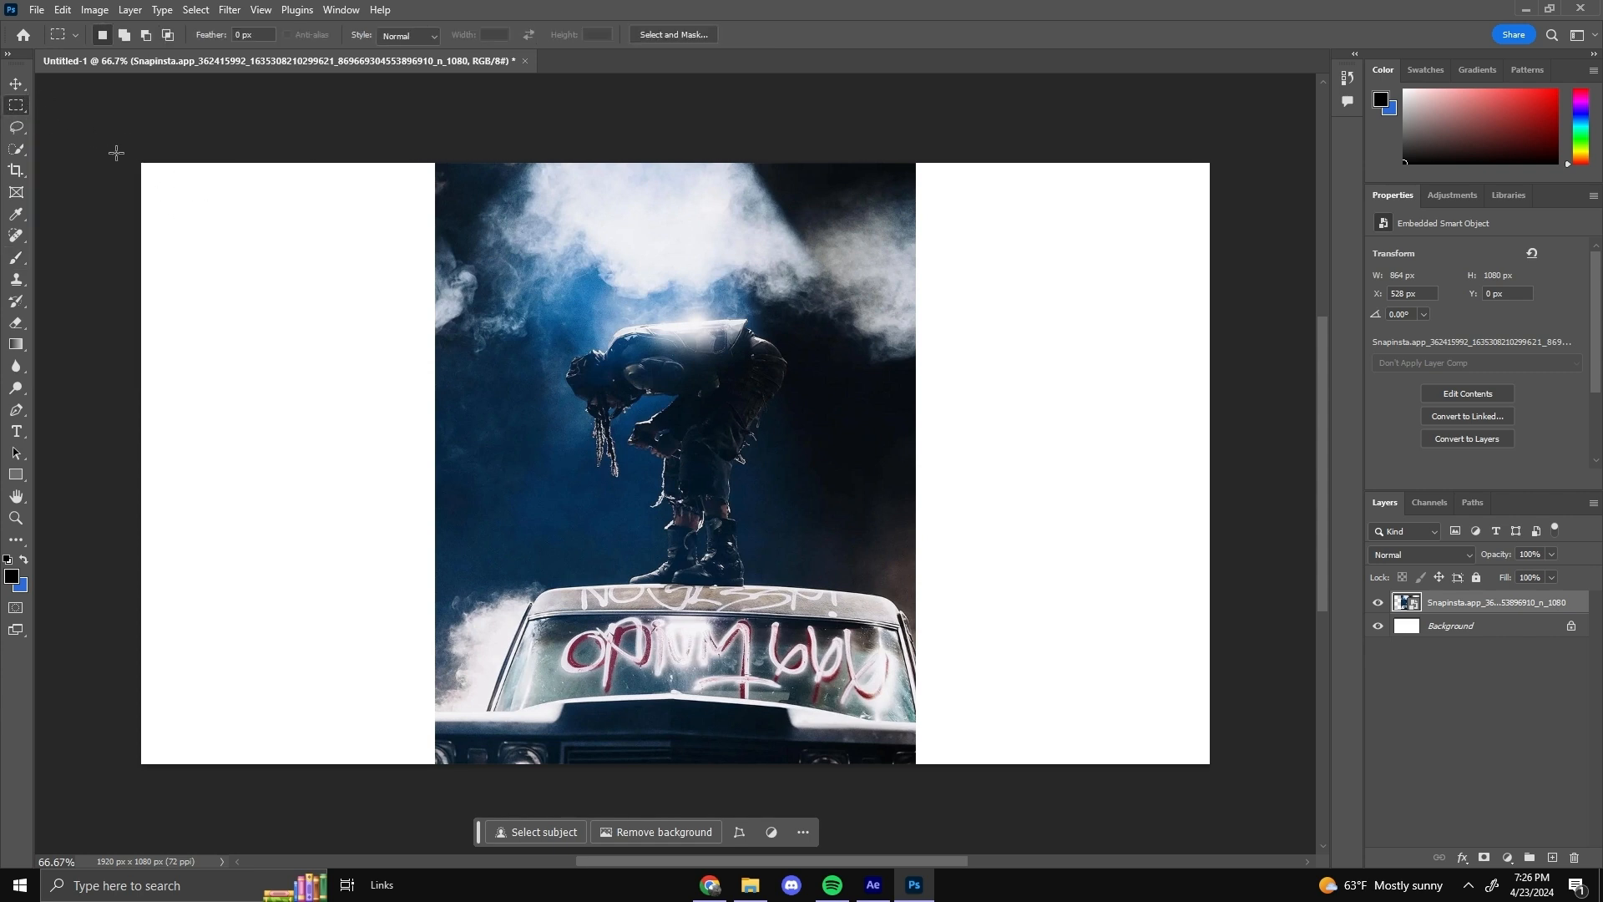
Select the blank white canvas areas around the placed car photo.
drag(140, 161, 327, 765)
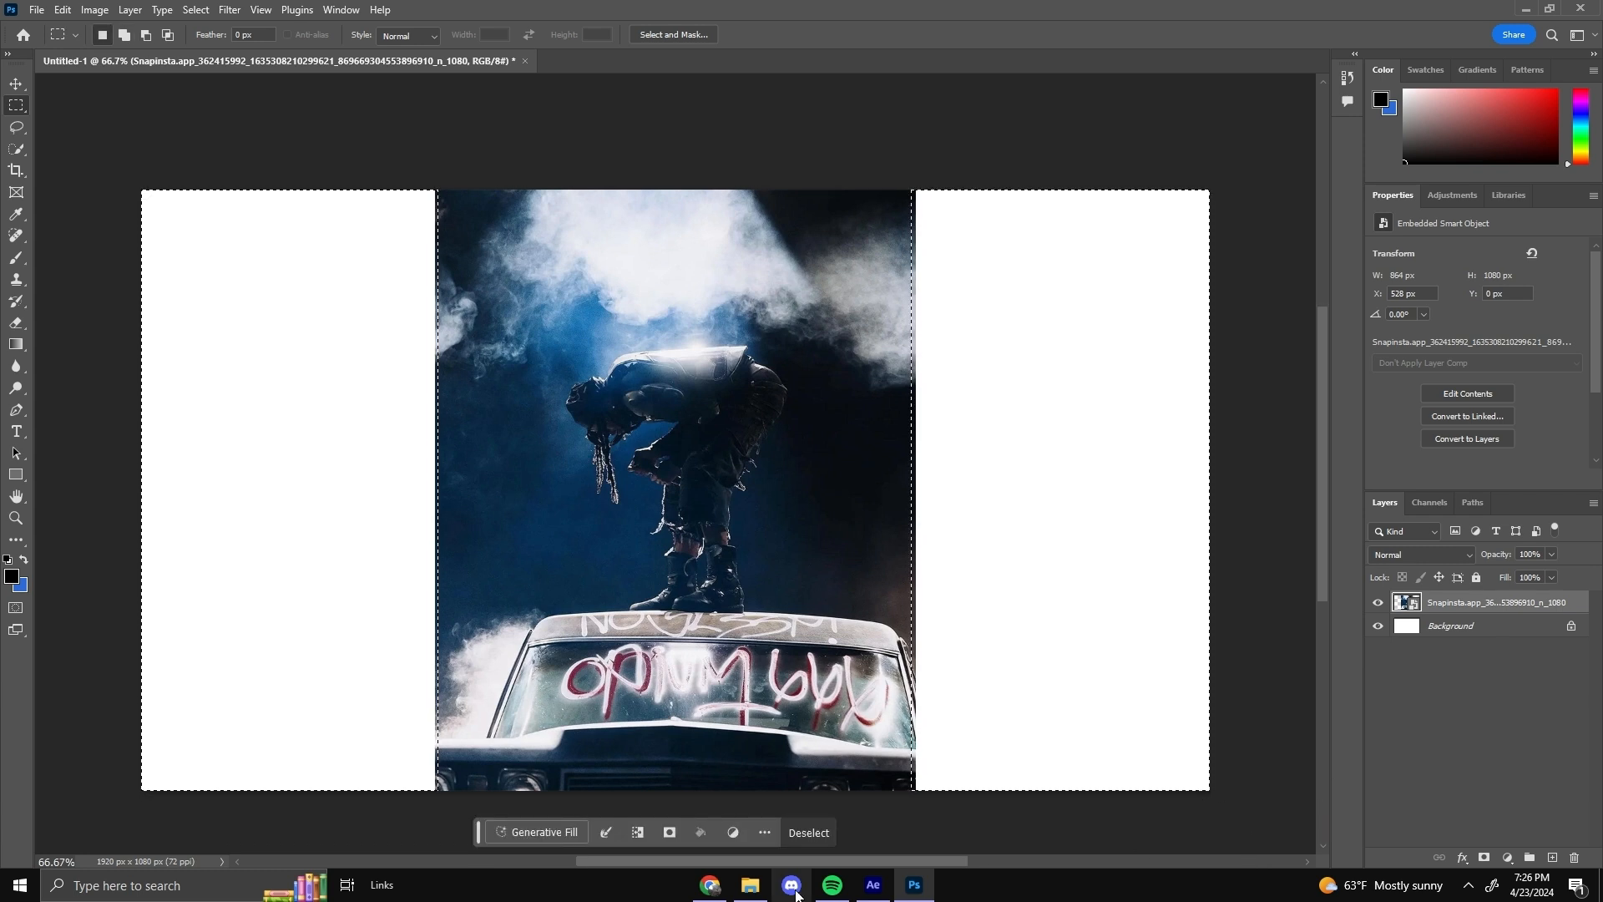
Run Generative Fill with no prompt and compare the first and third variations.
click(542, 832)
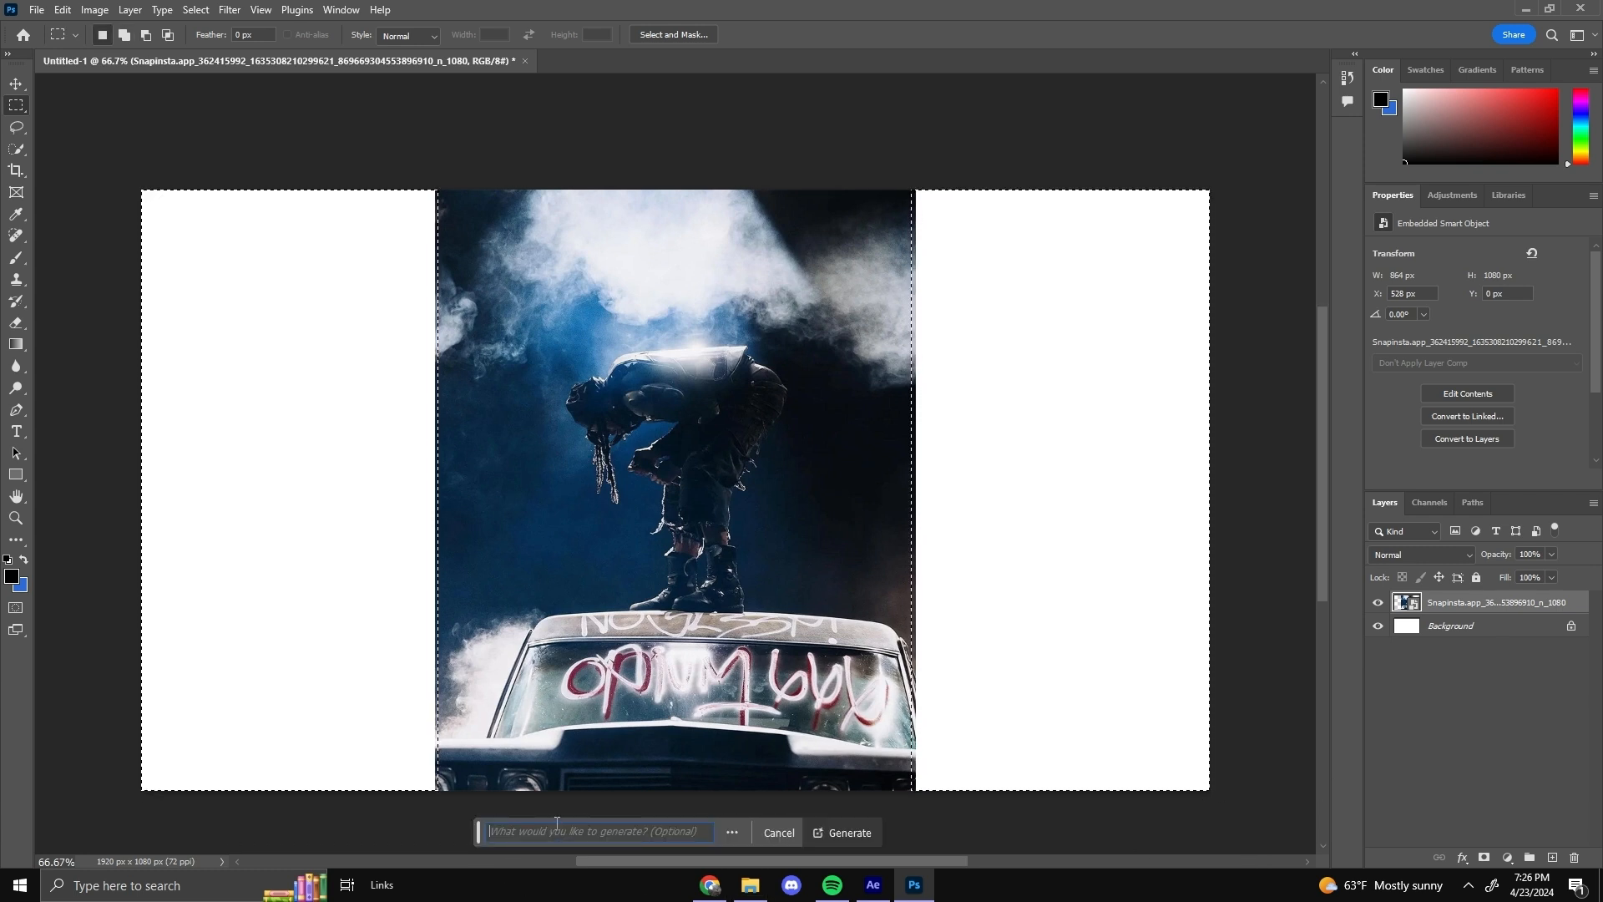
click(848, 831)
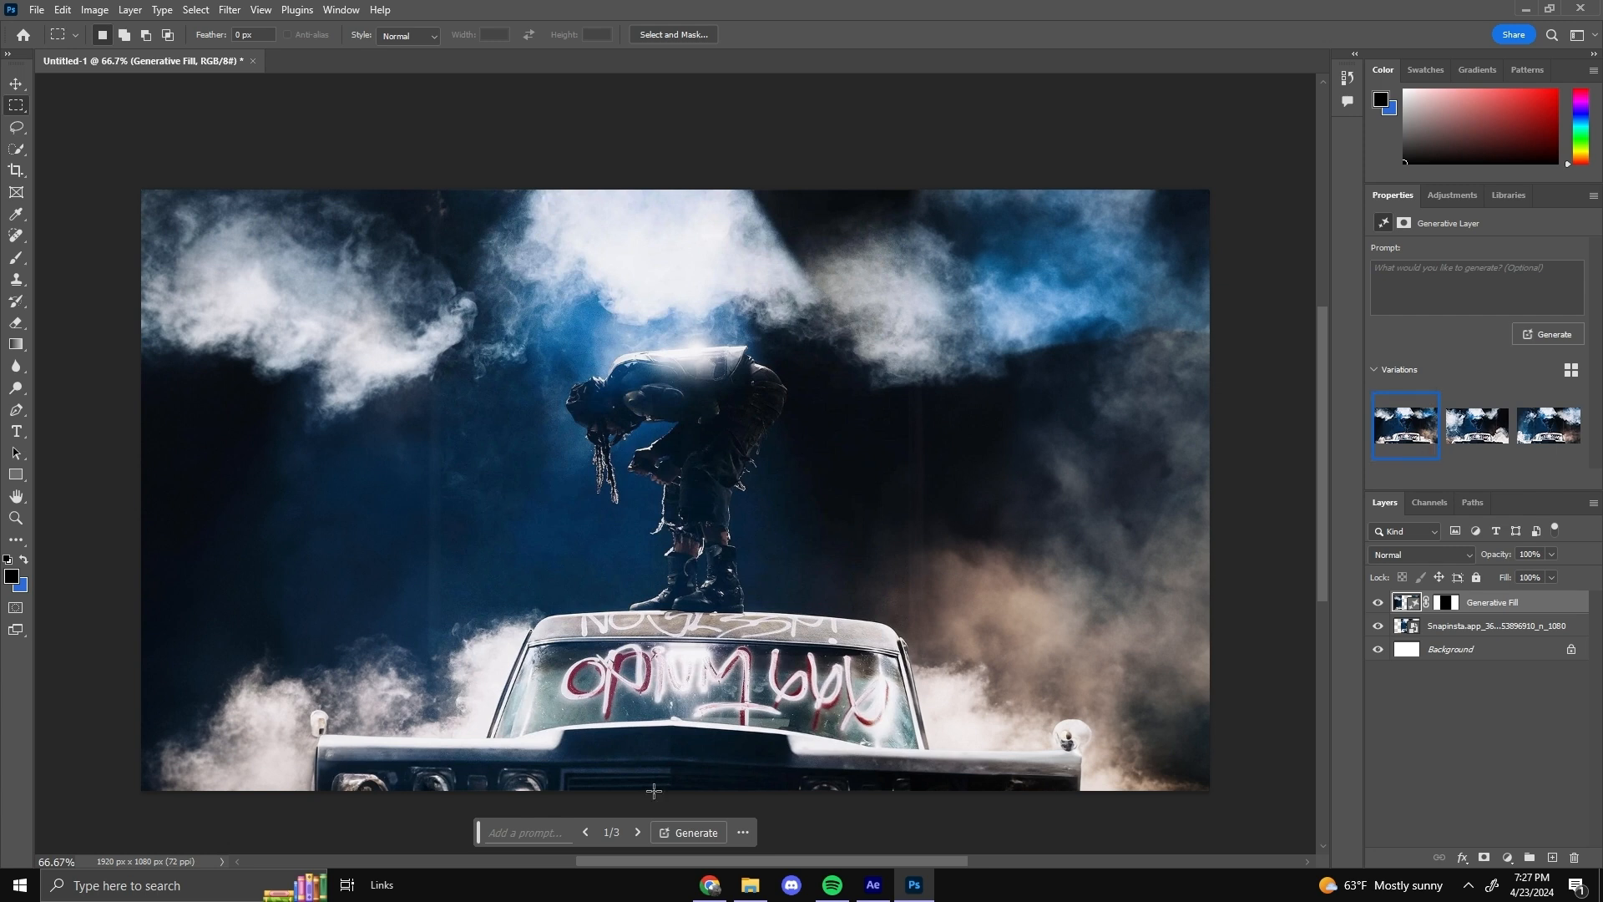
mouse_move(1247, 613)
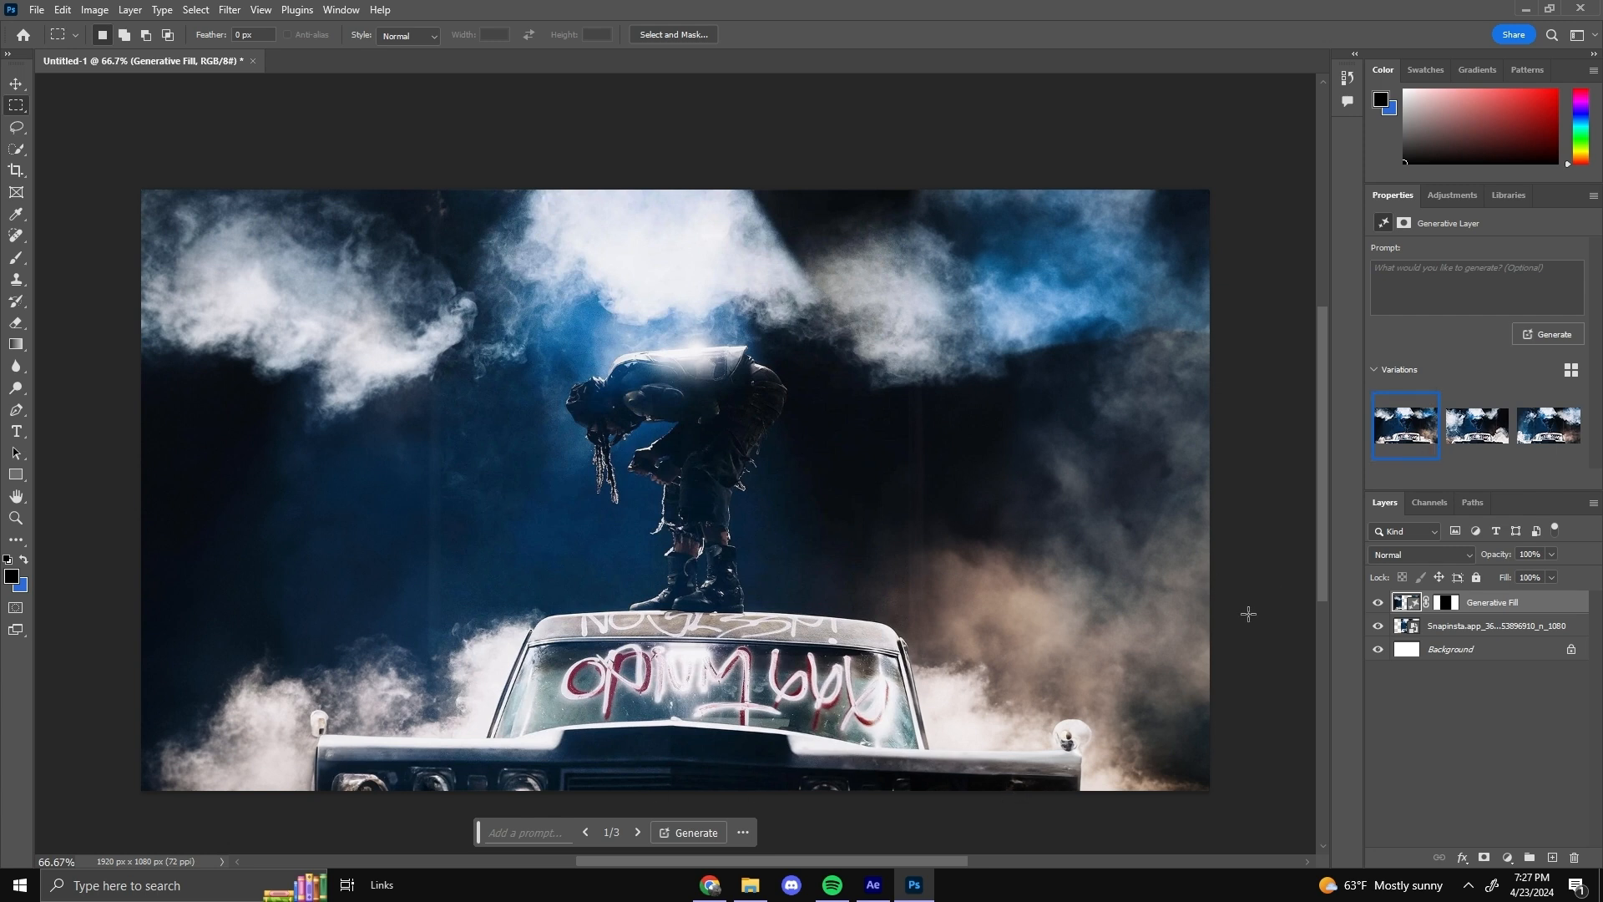
mouse_move(1225, 484)
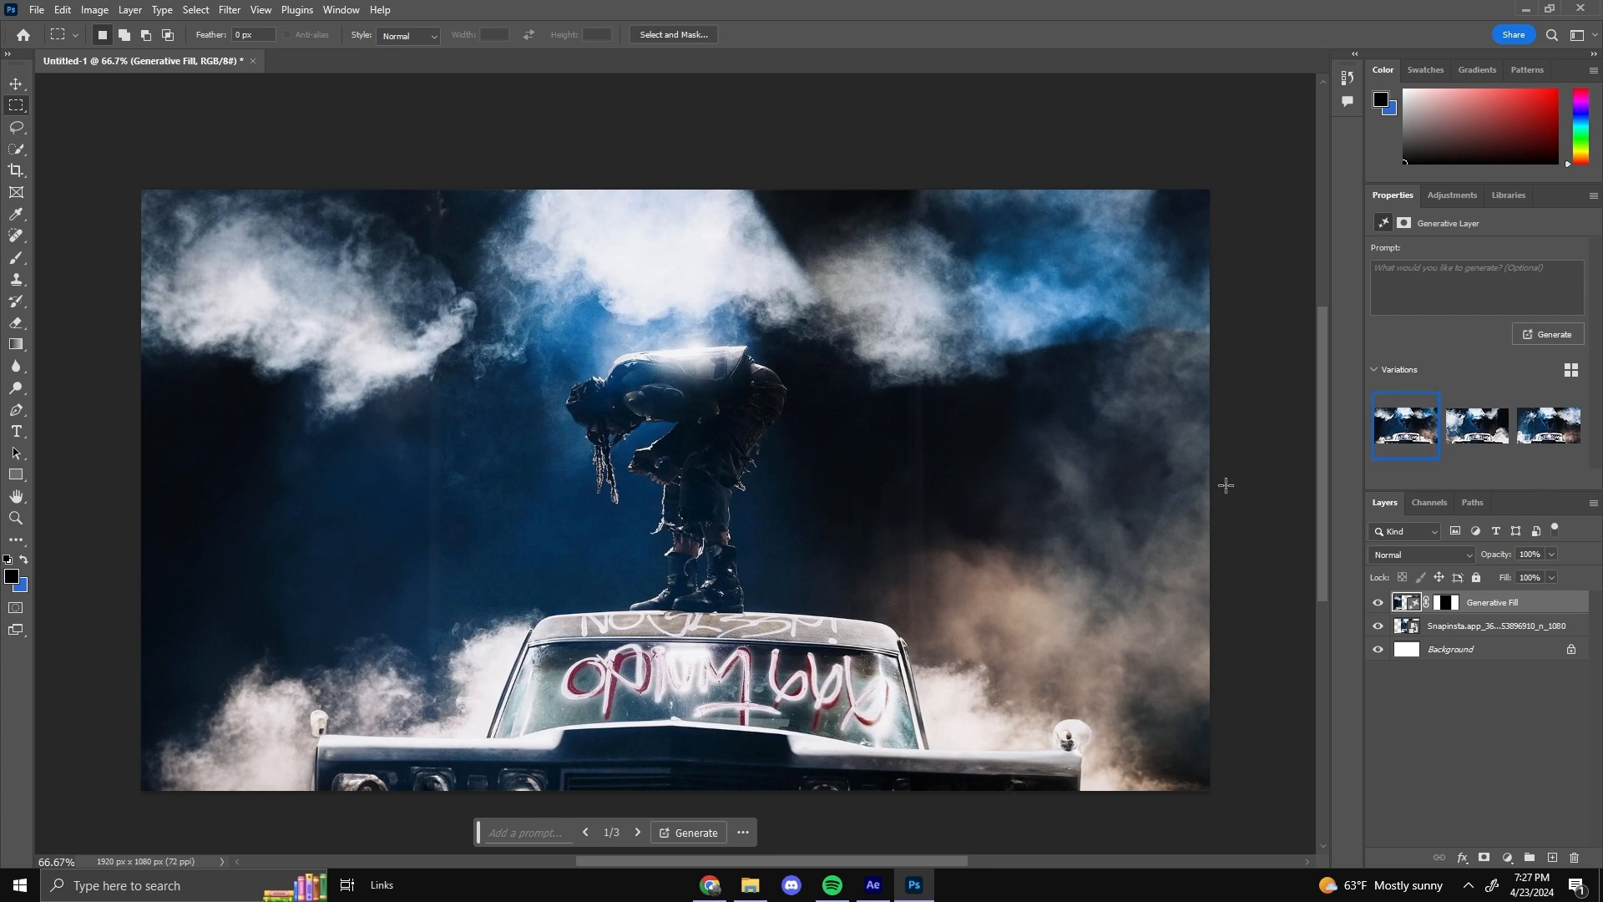
click(1546, 426)
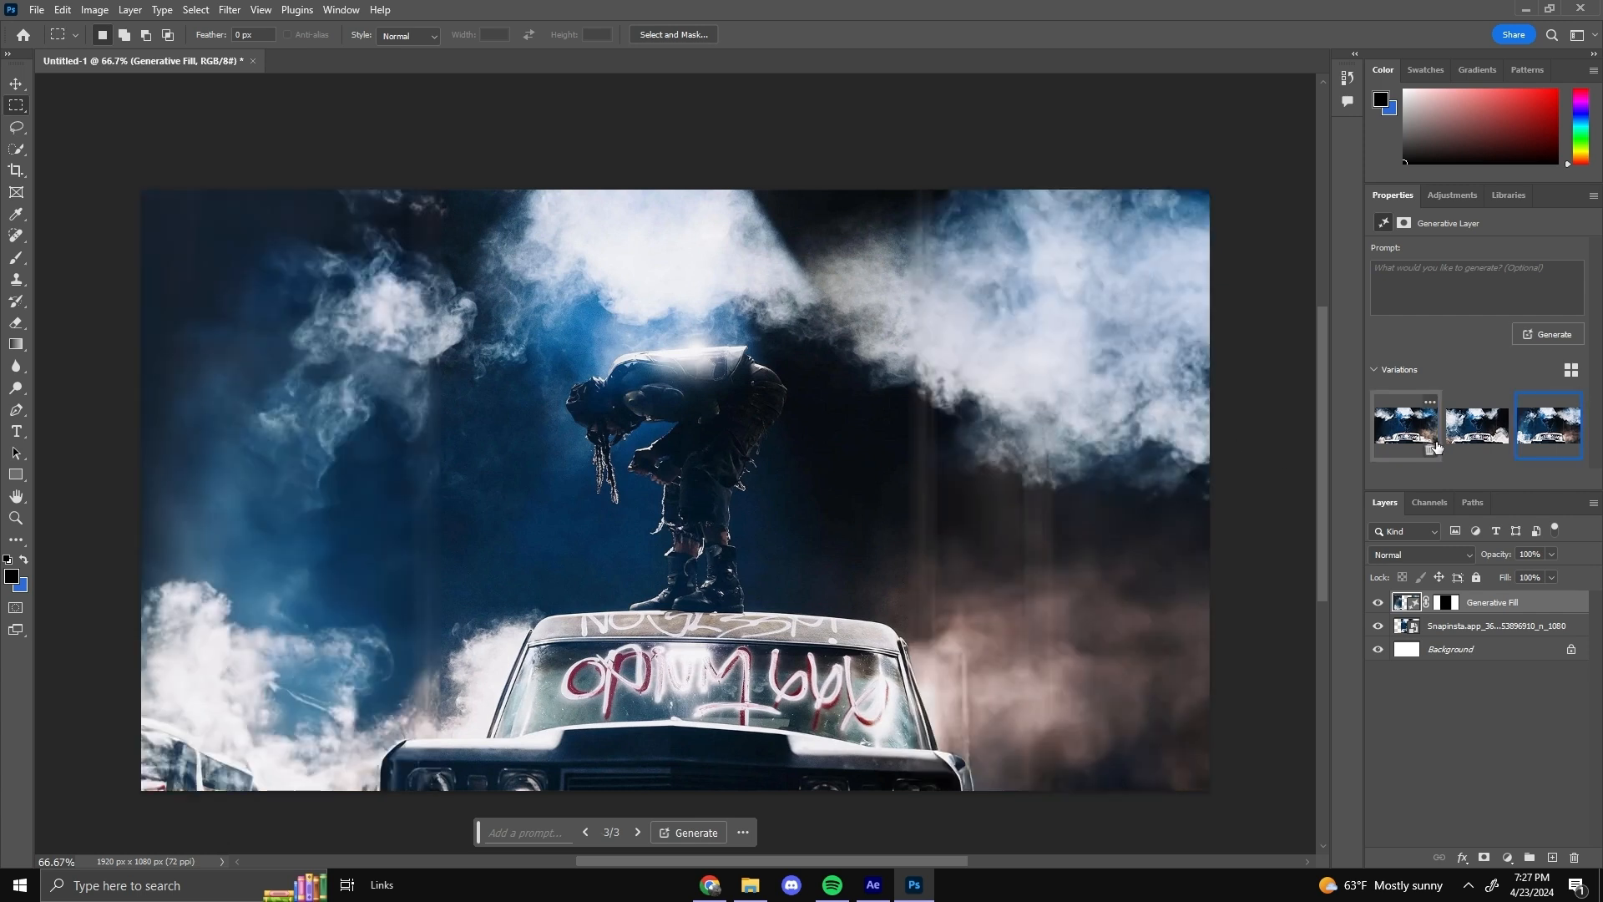
click(1404, 426)
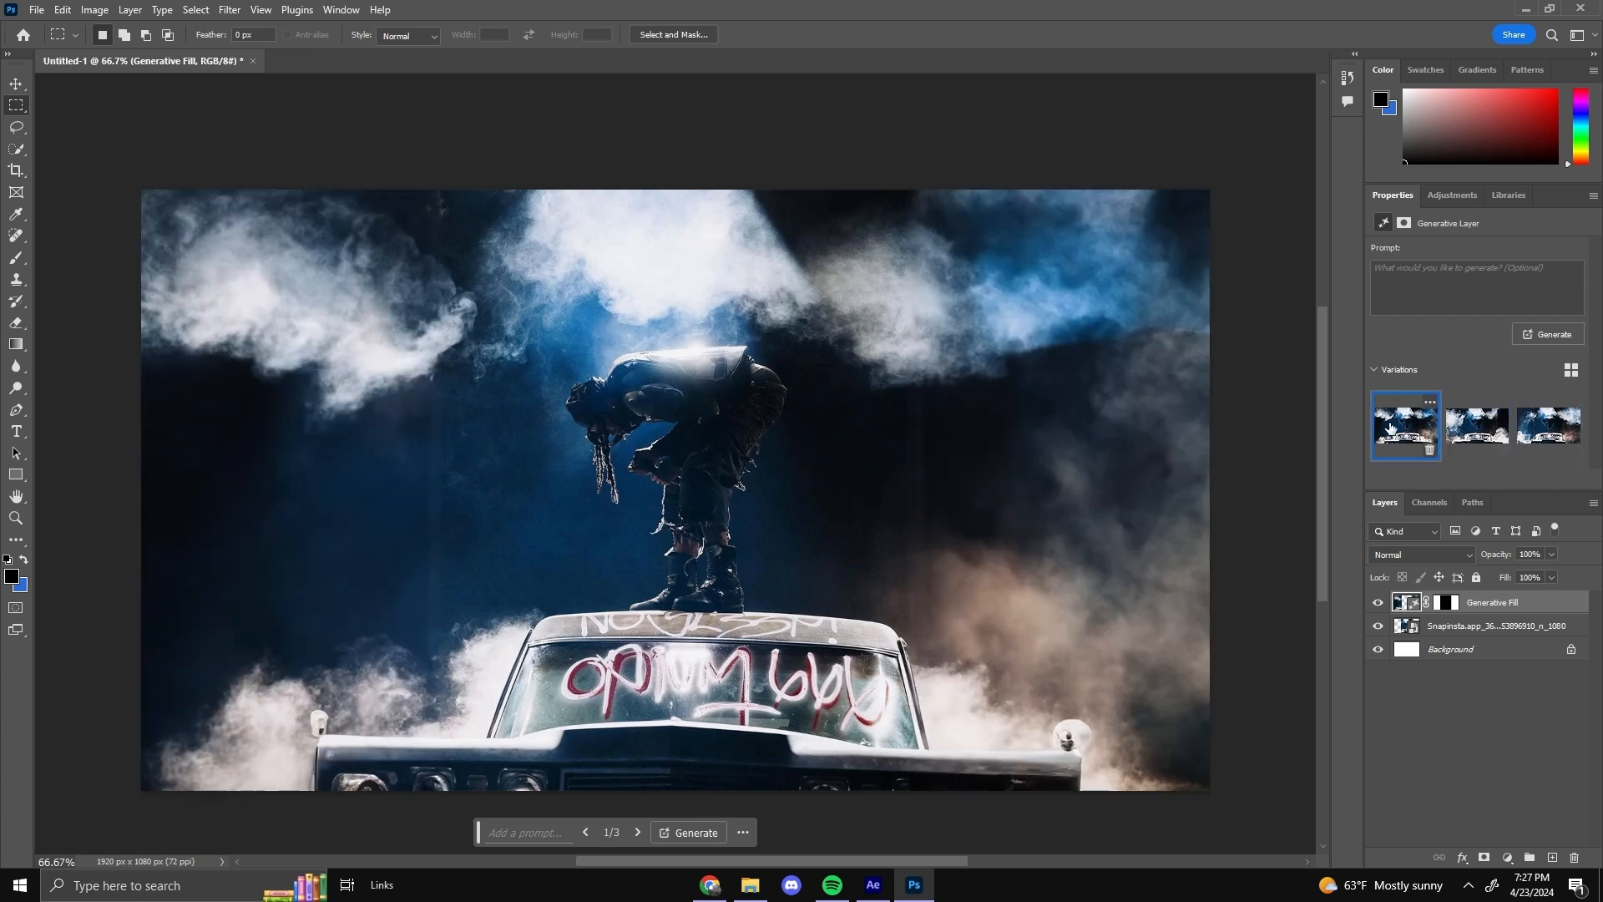
click(1546, 426)
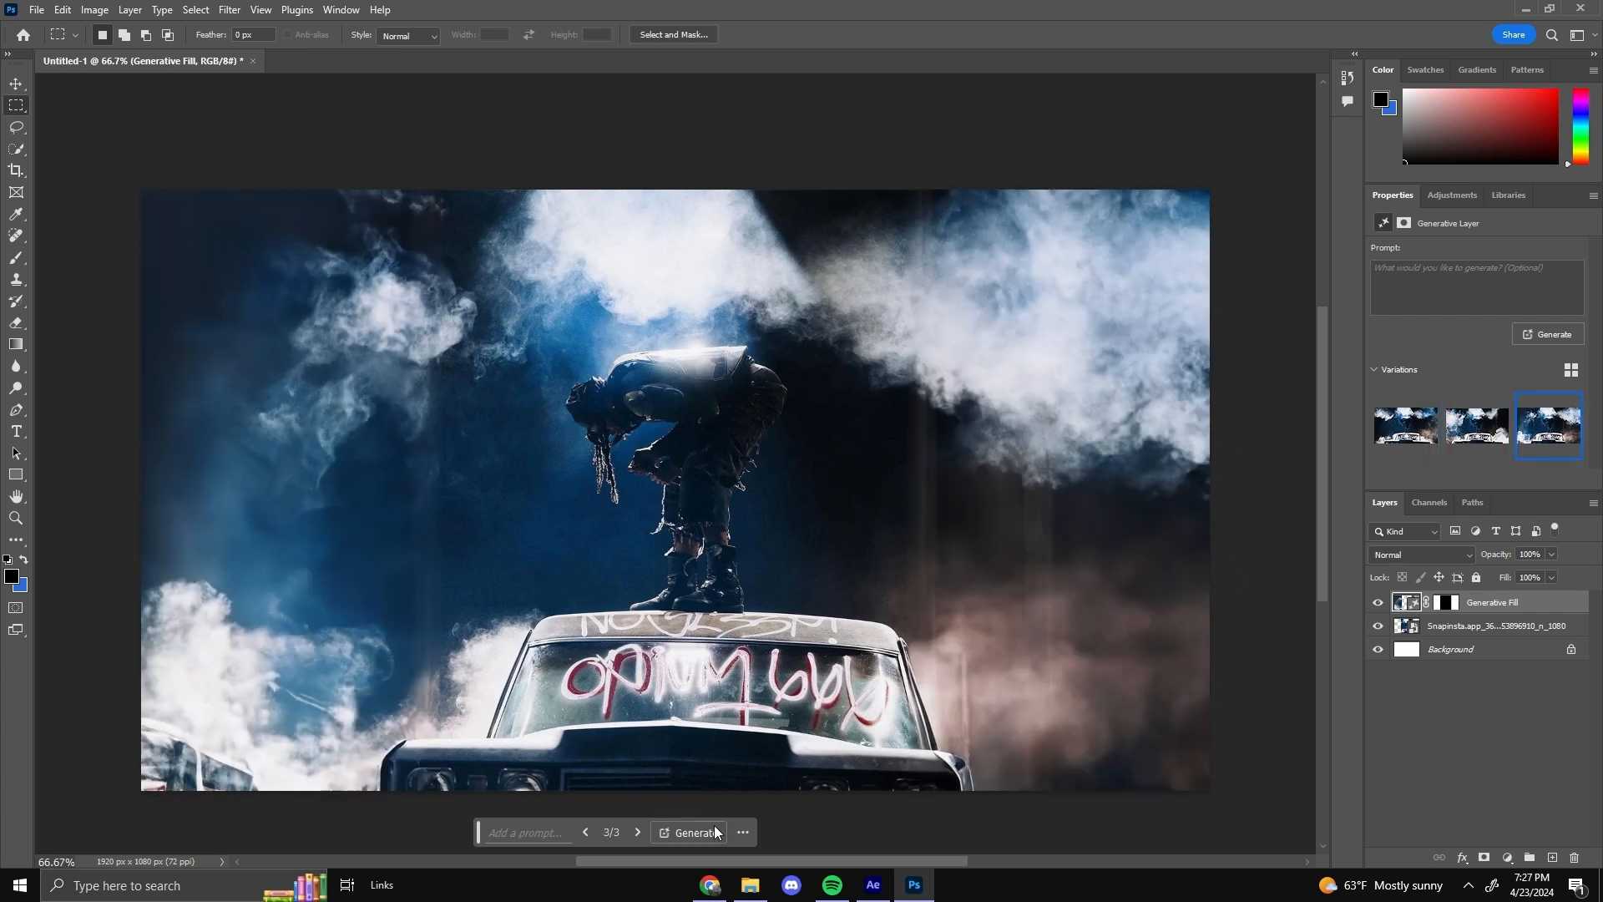
Generate more variations and keep the last one with the brightest smoke clouds.
click(694, 832)
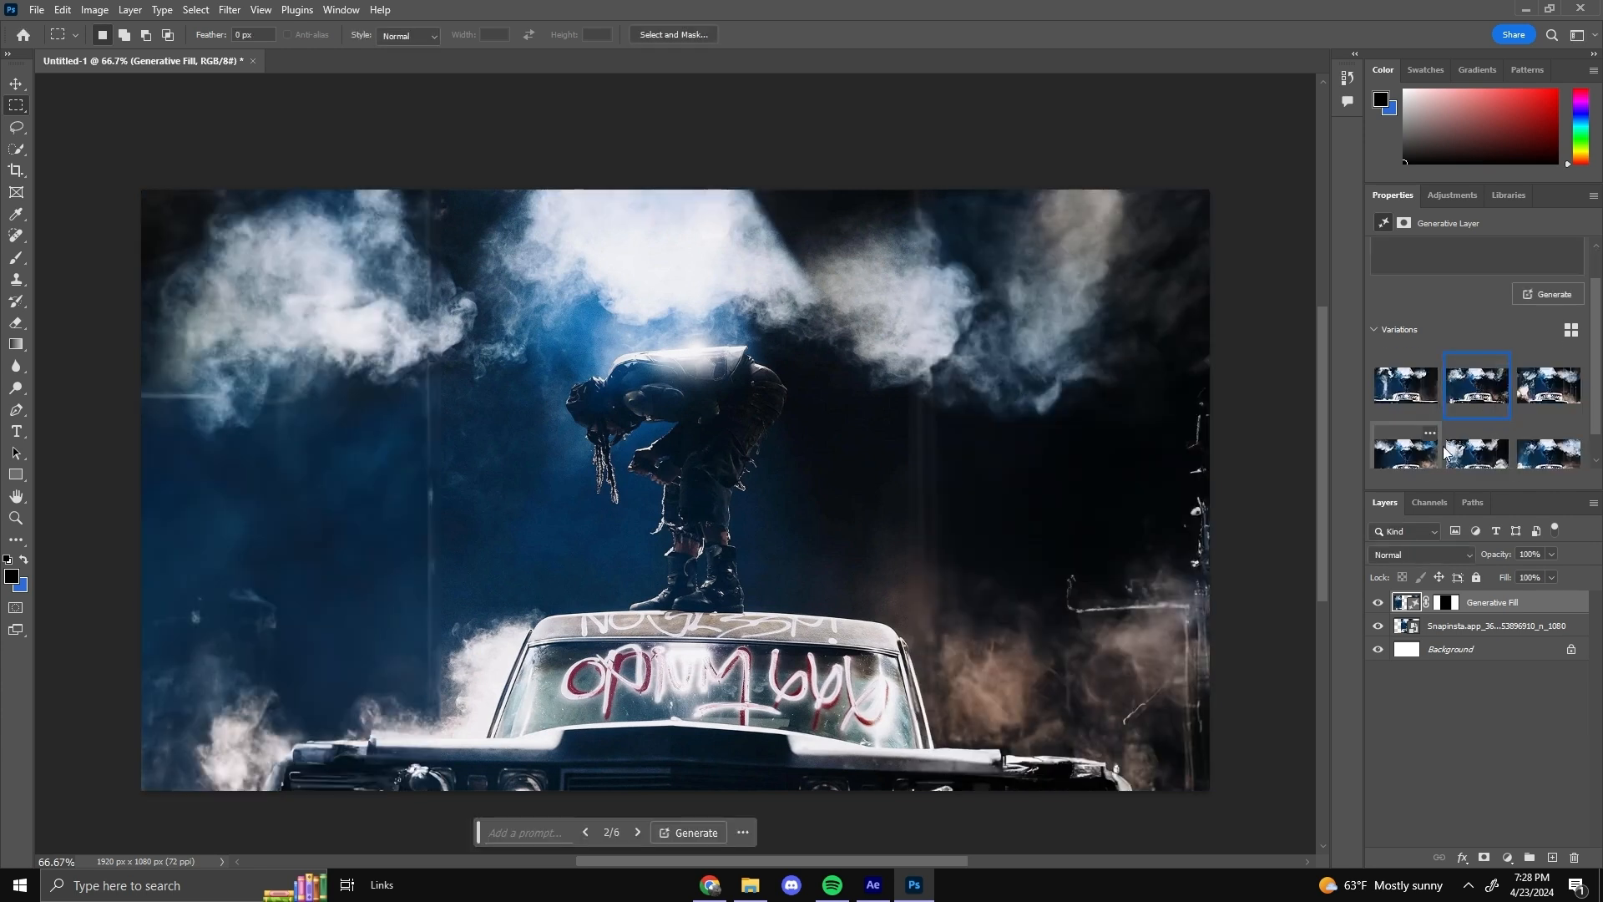
click(1547, 447)
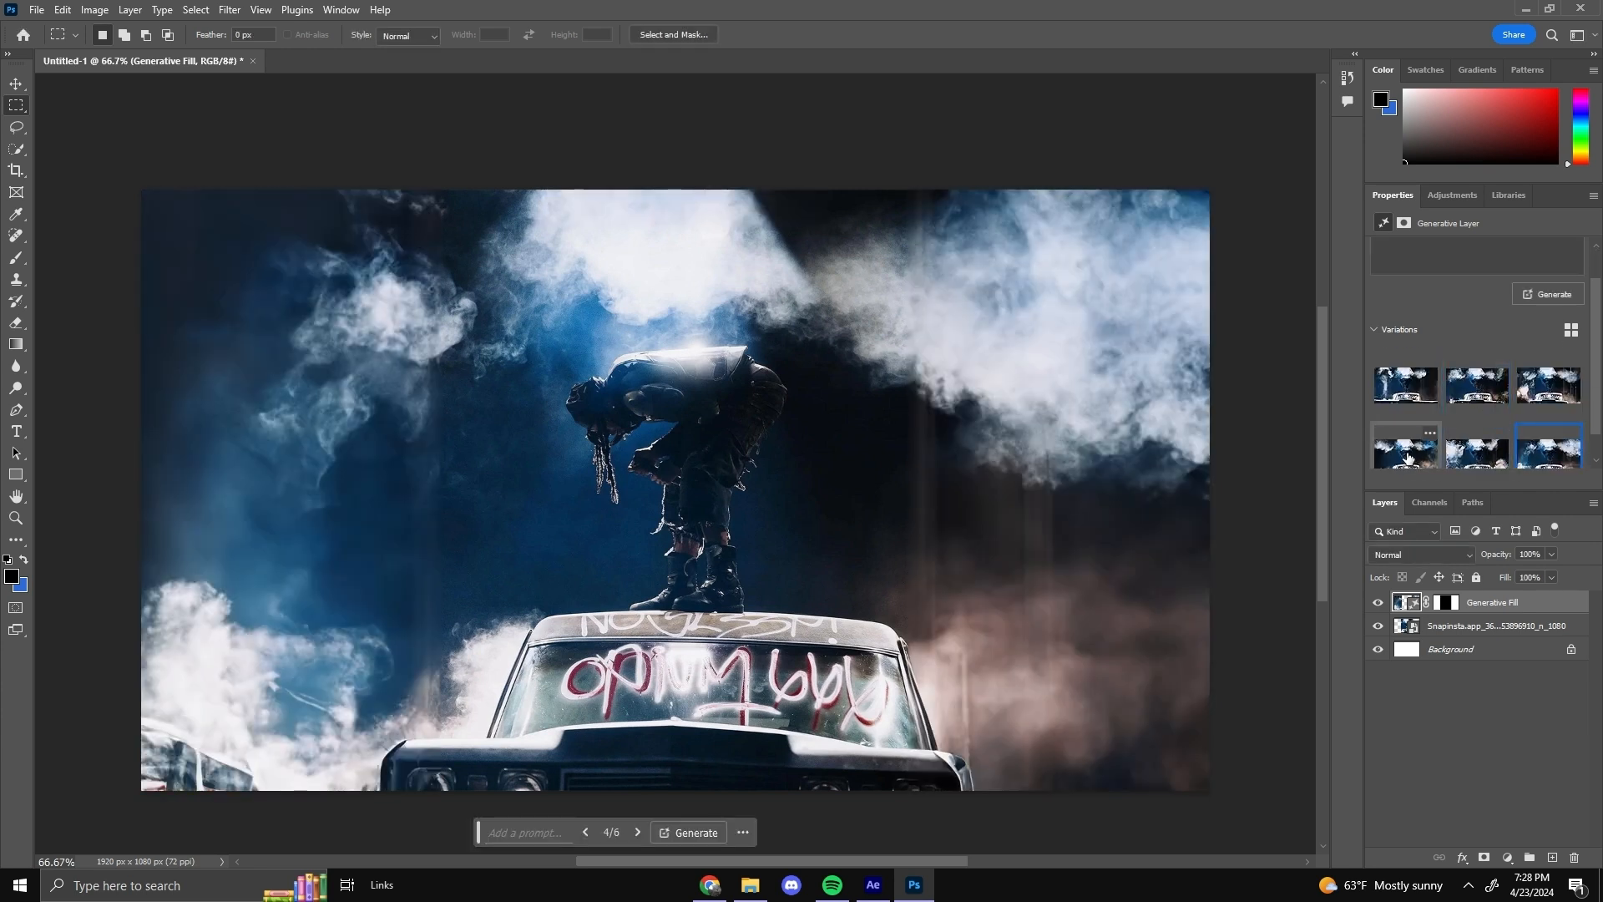
click(1405, 447)
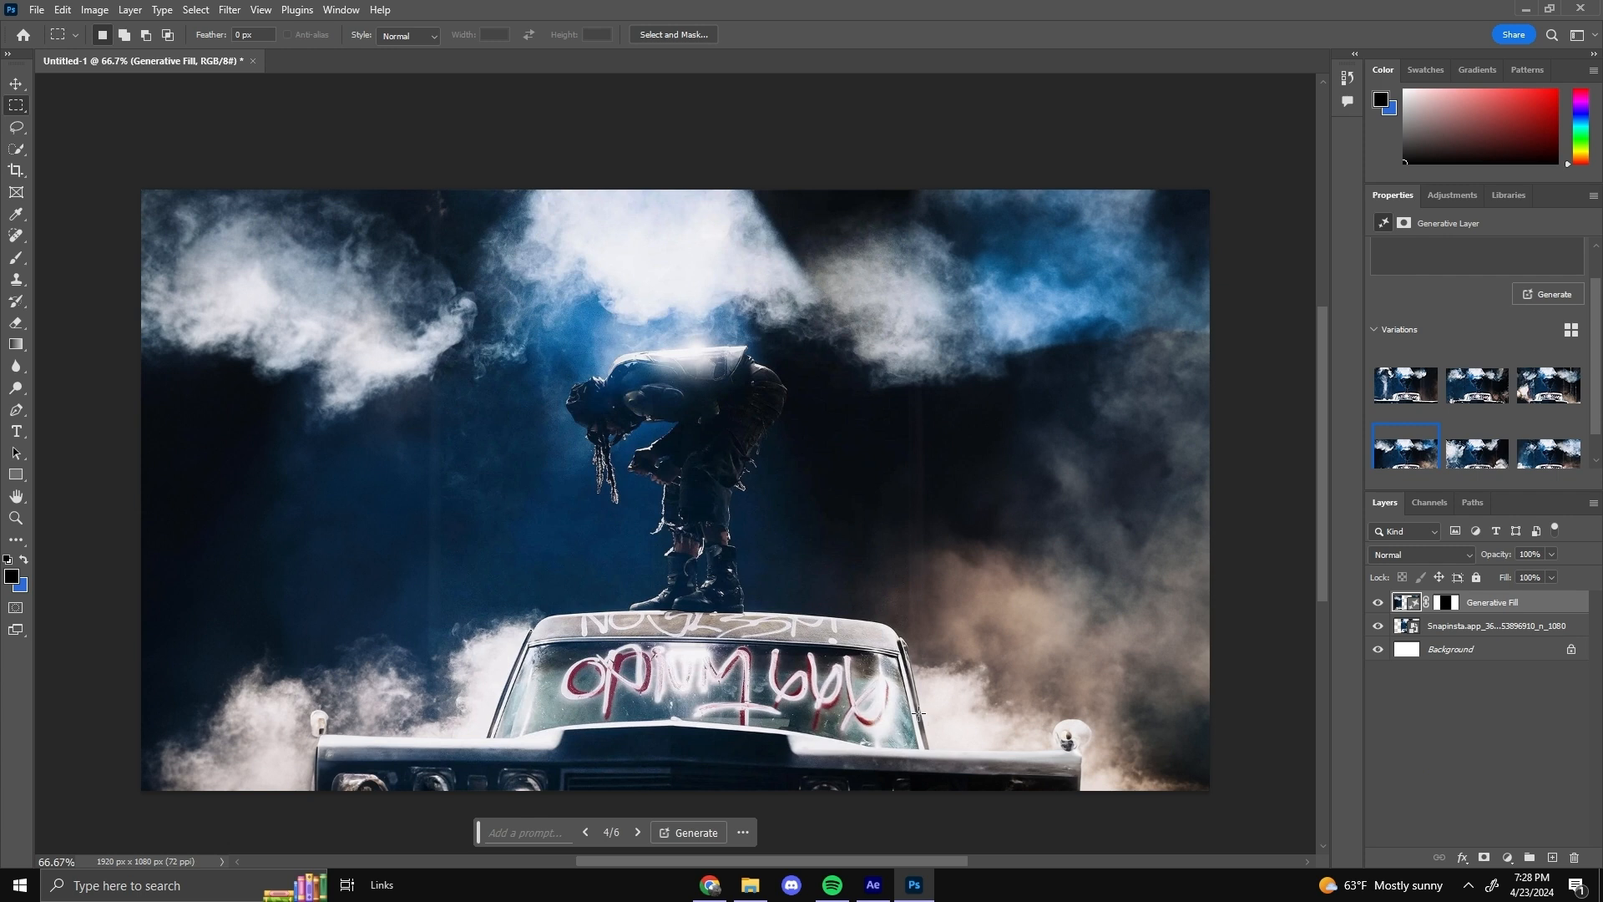
click(35, 10)
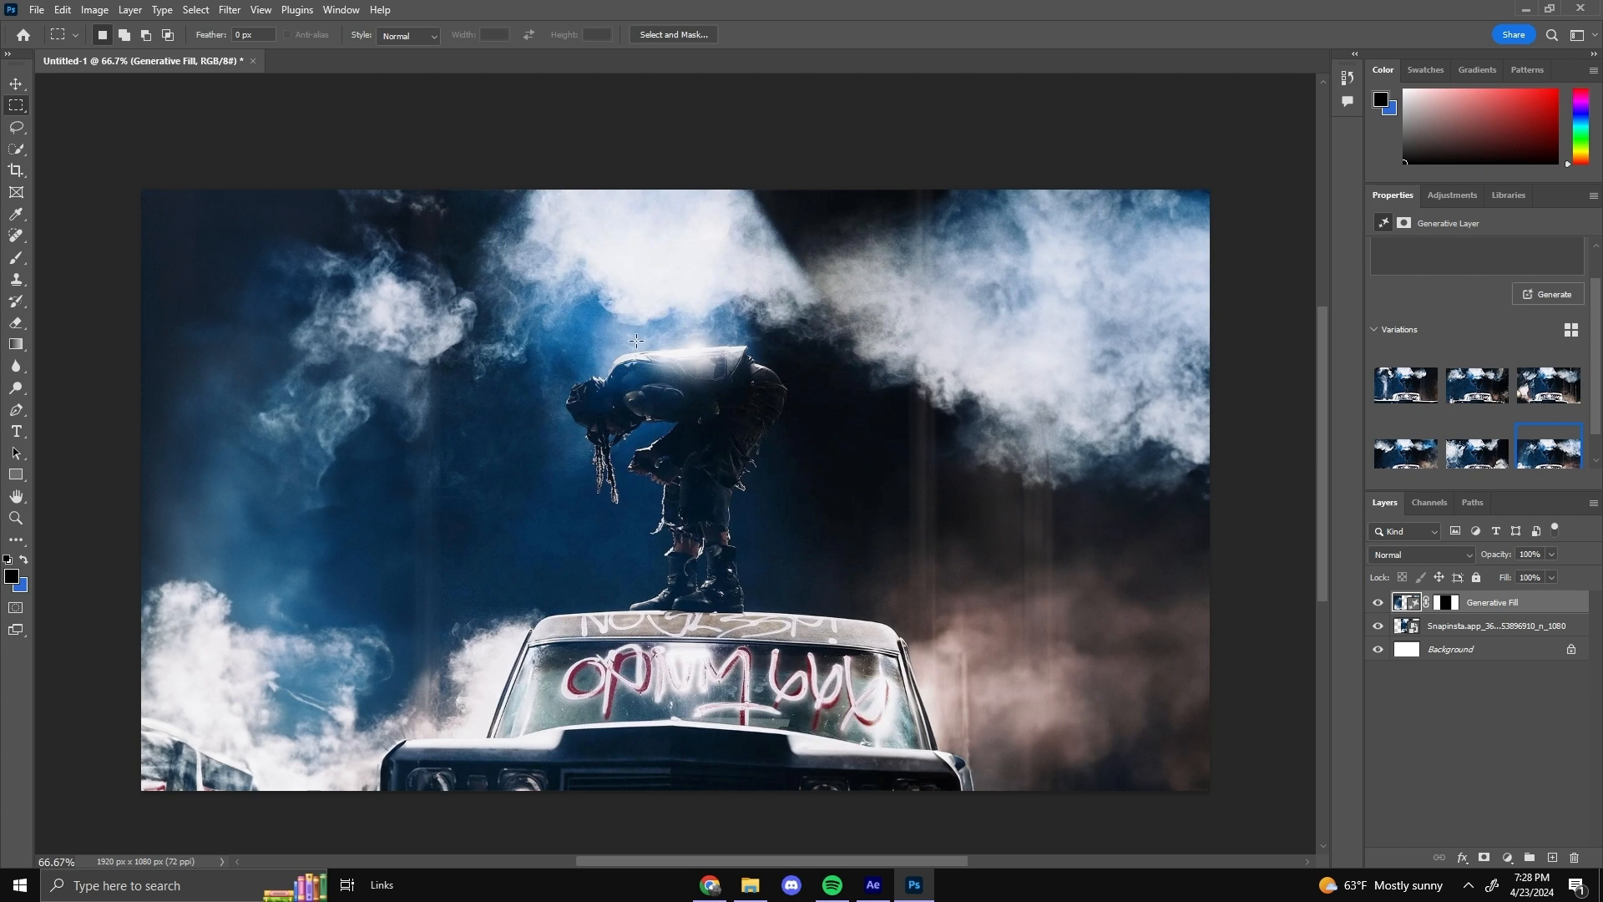
click(35, 10)
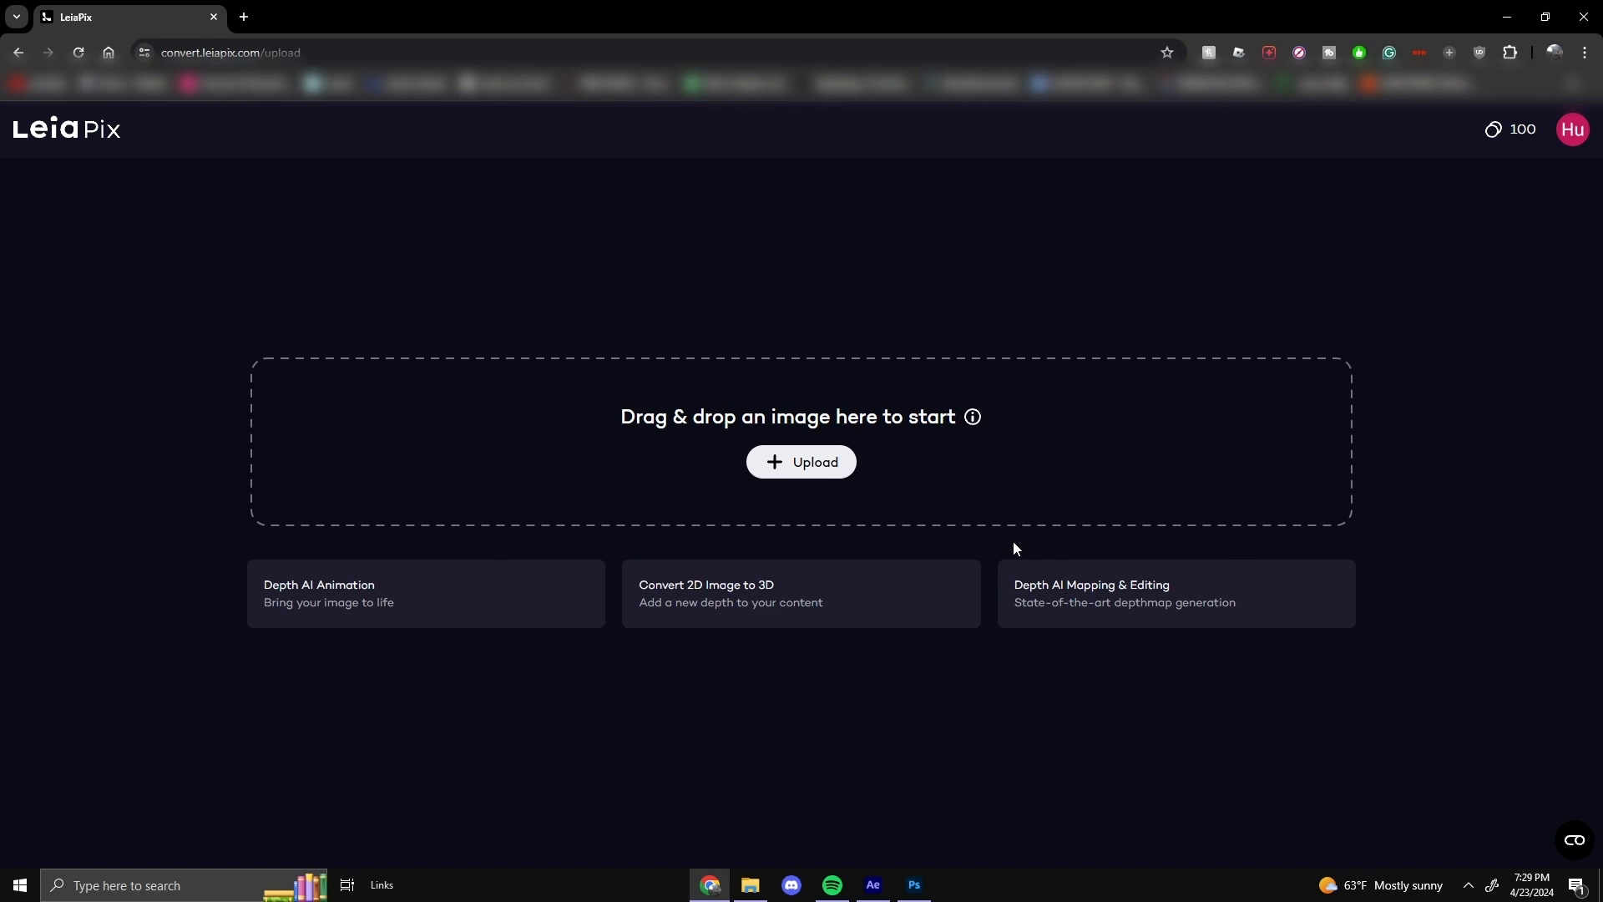
mouse_move(711, 885)
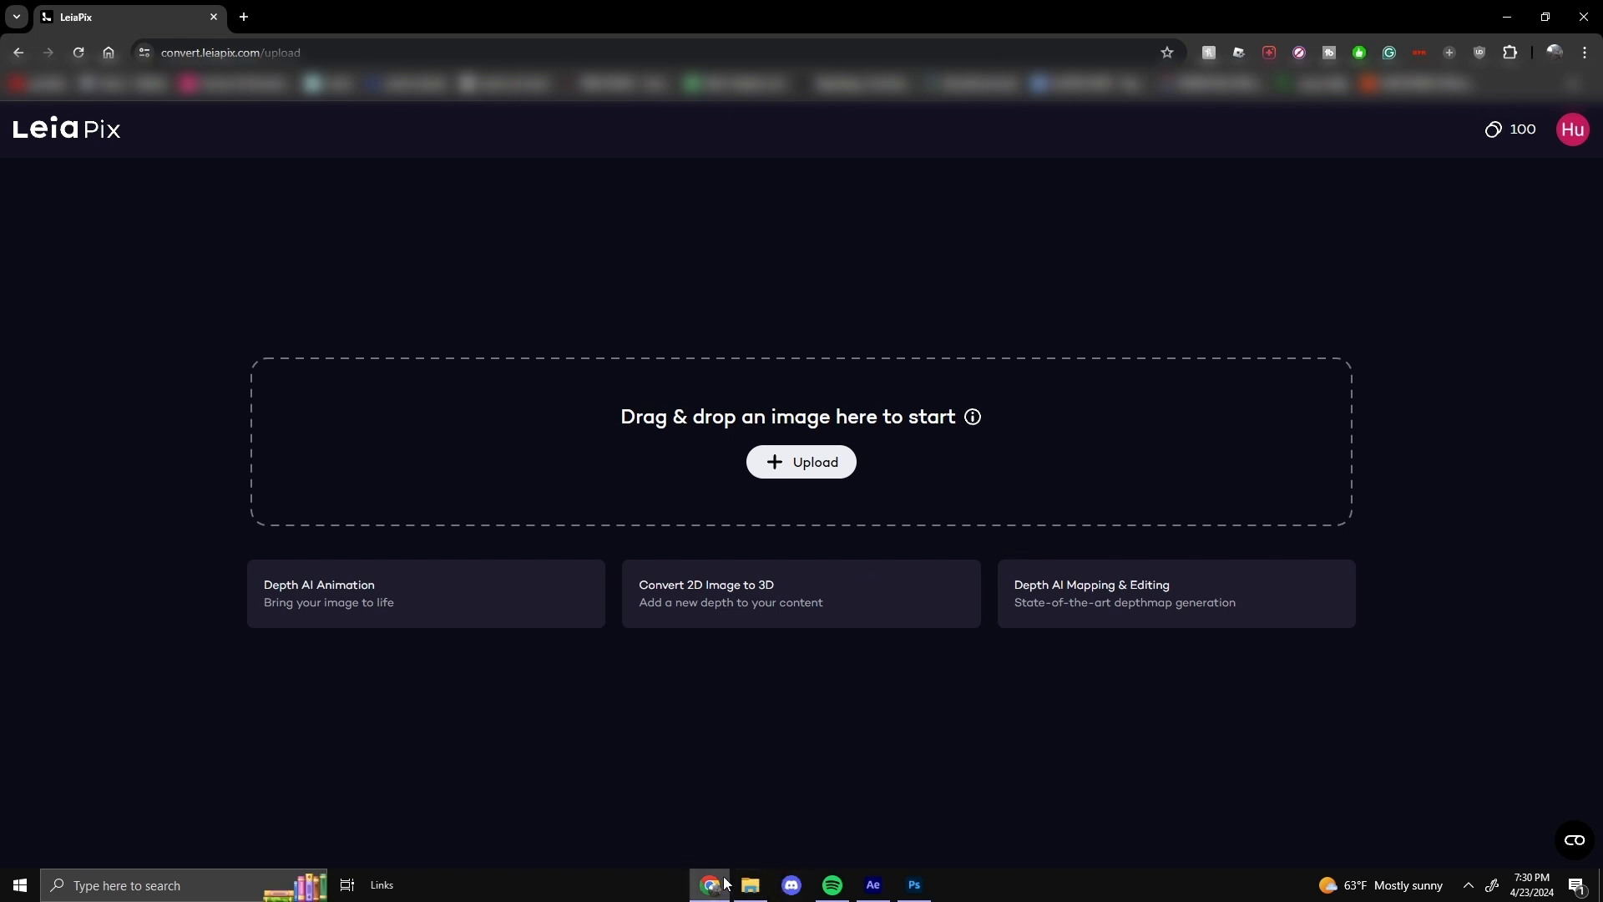
Bring the Chrome browser with the LeiaPix upload page to the front.
click(800, 460)
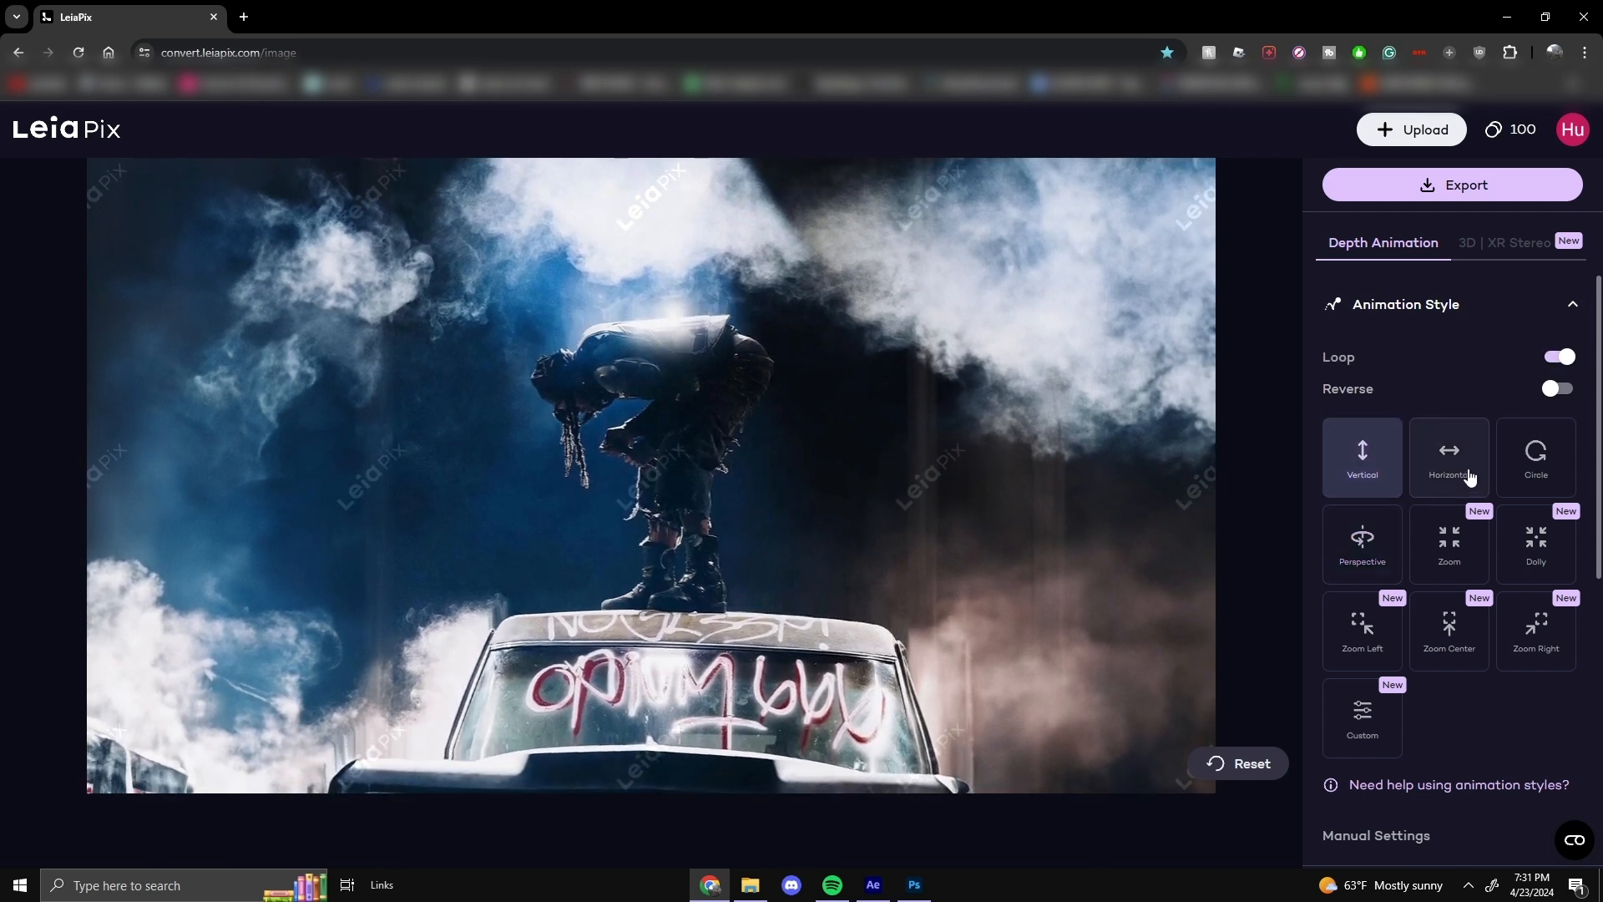
Try Horizontal then Zoom depth animation styles, then choose Custom.
click(1447, 458)
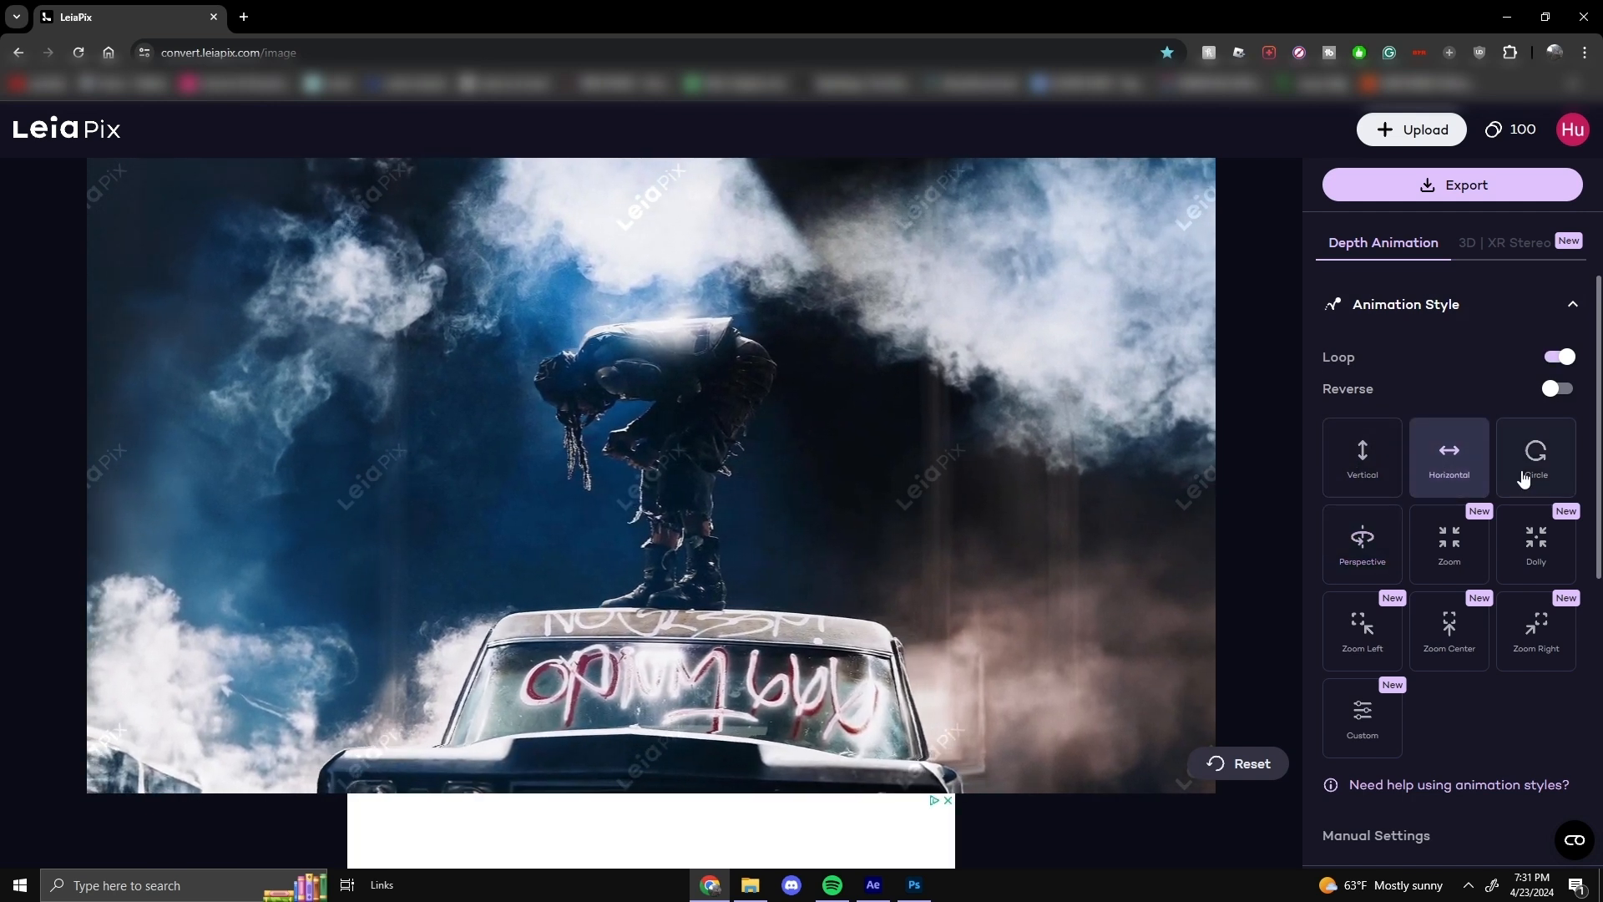
click(1536, 457)
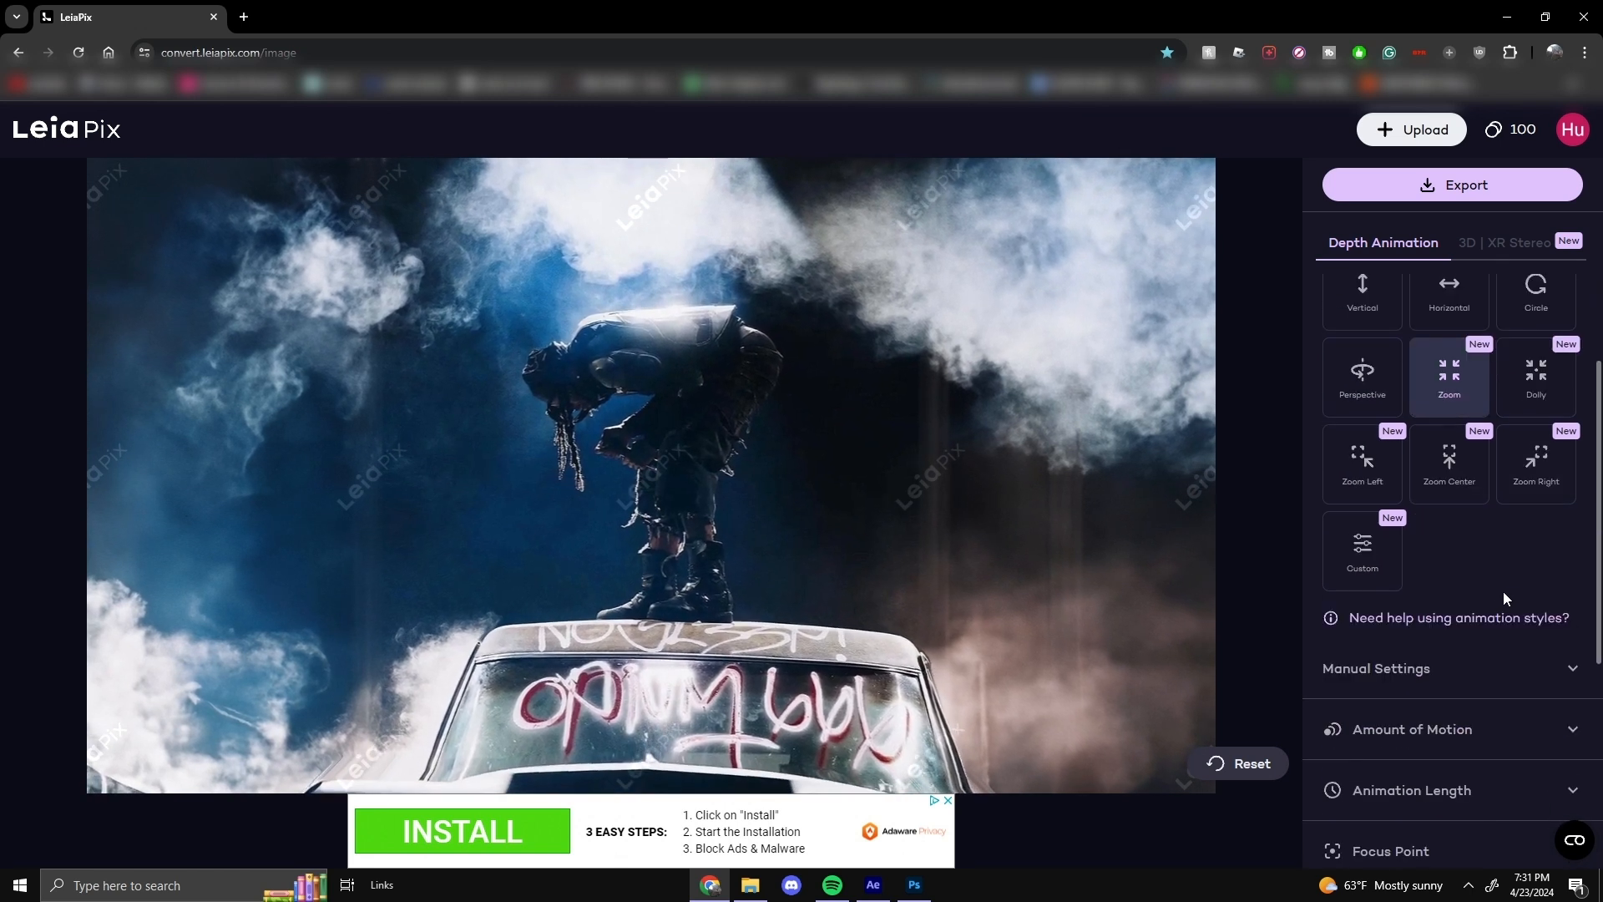
click(1363, 550)
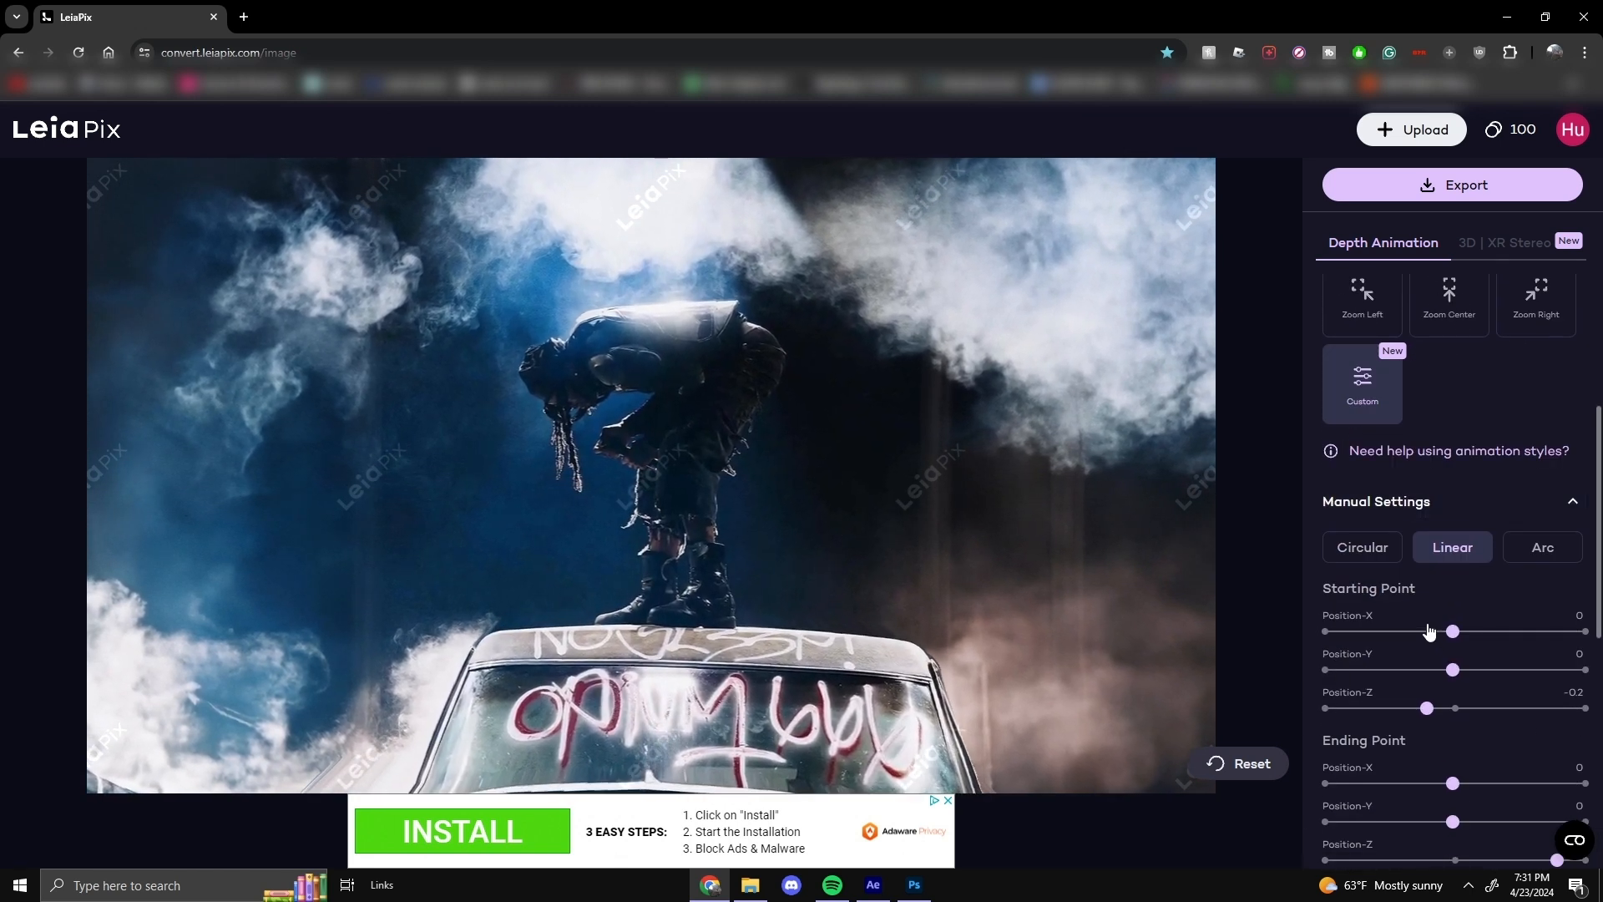
Move the camera start point off-centre and adjust the amount of motion slider.
drag(1449, 631, 1523, 629)
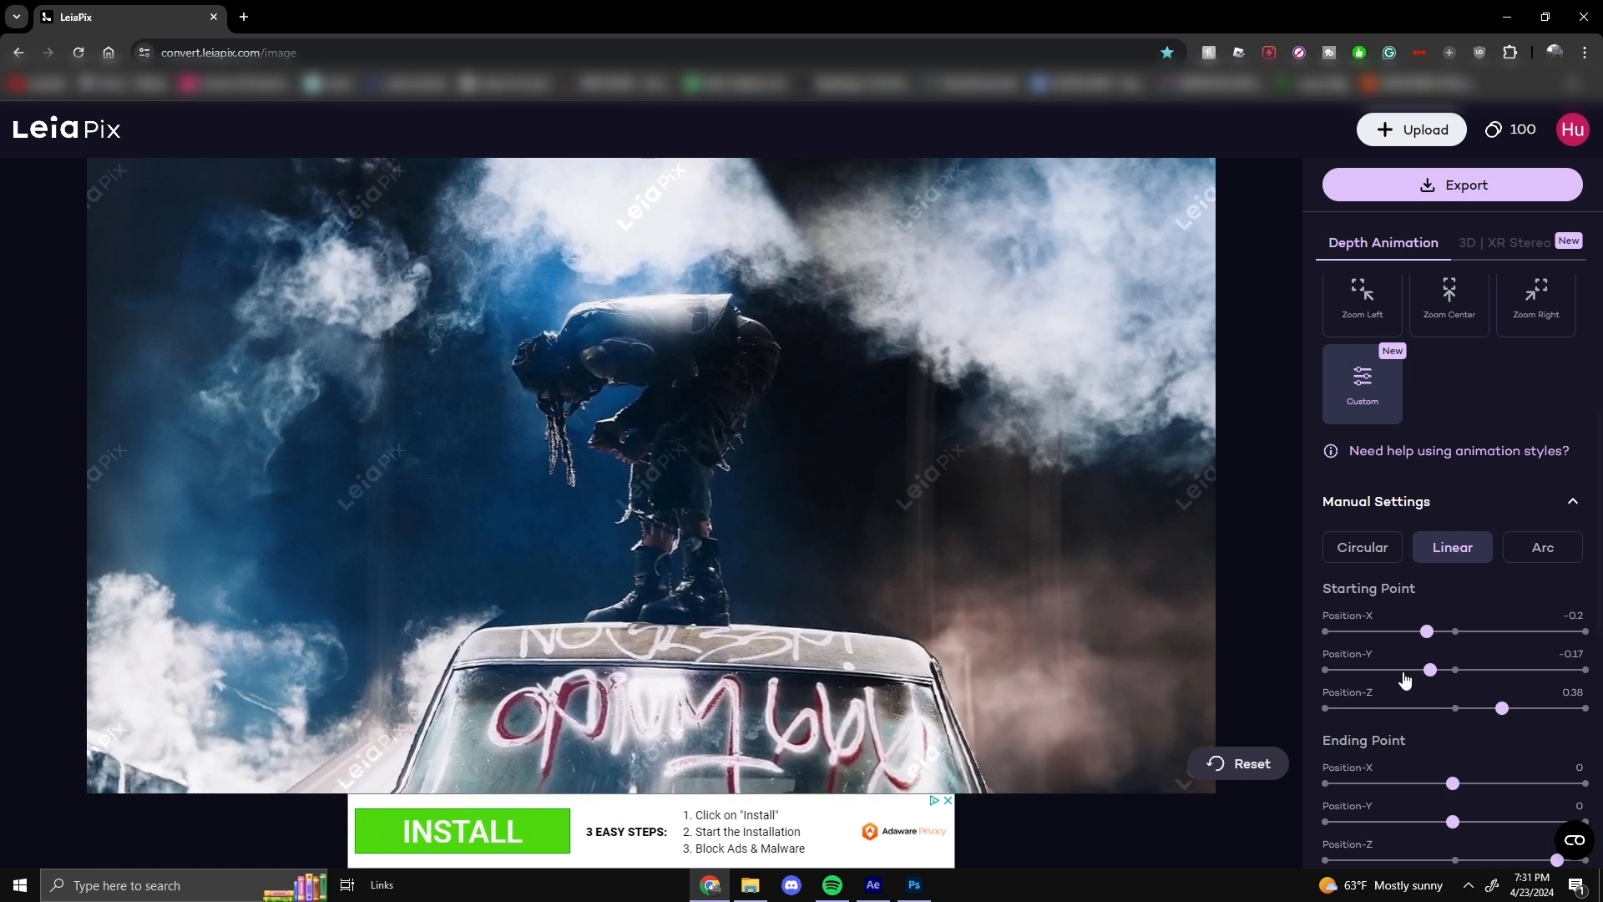
scroll(down, 3)
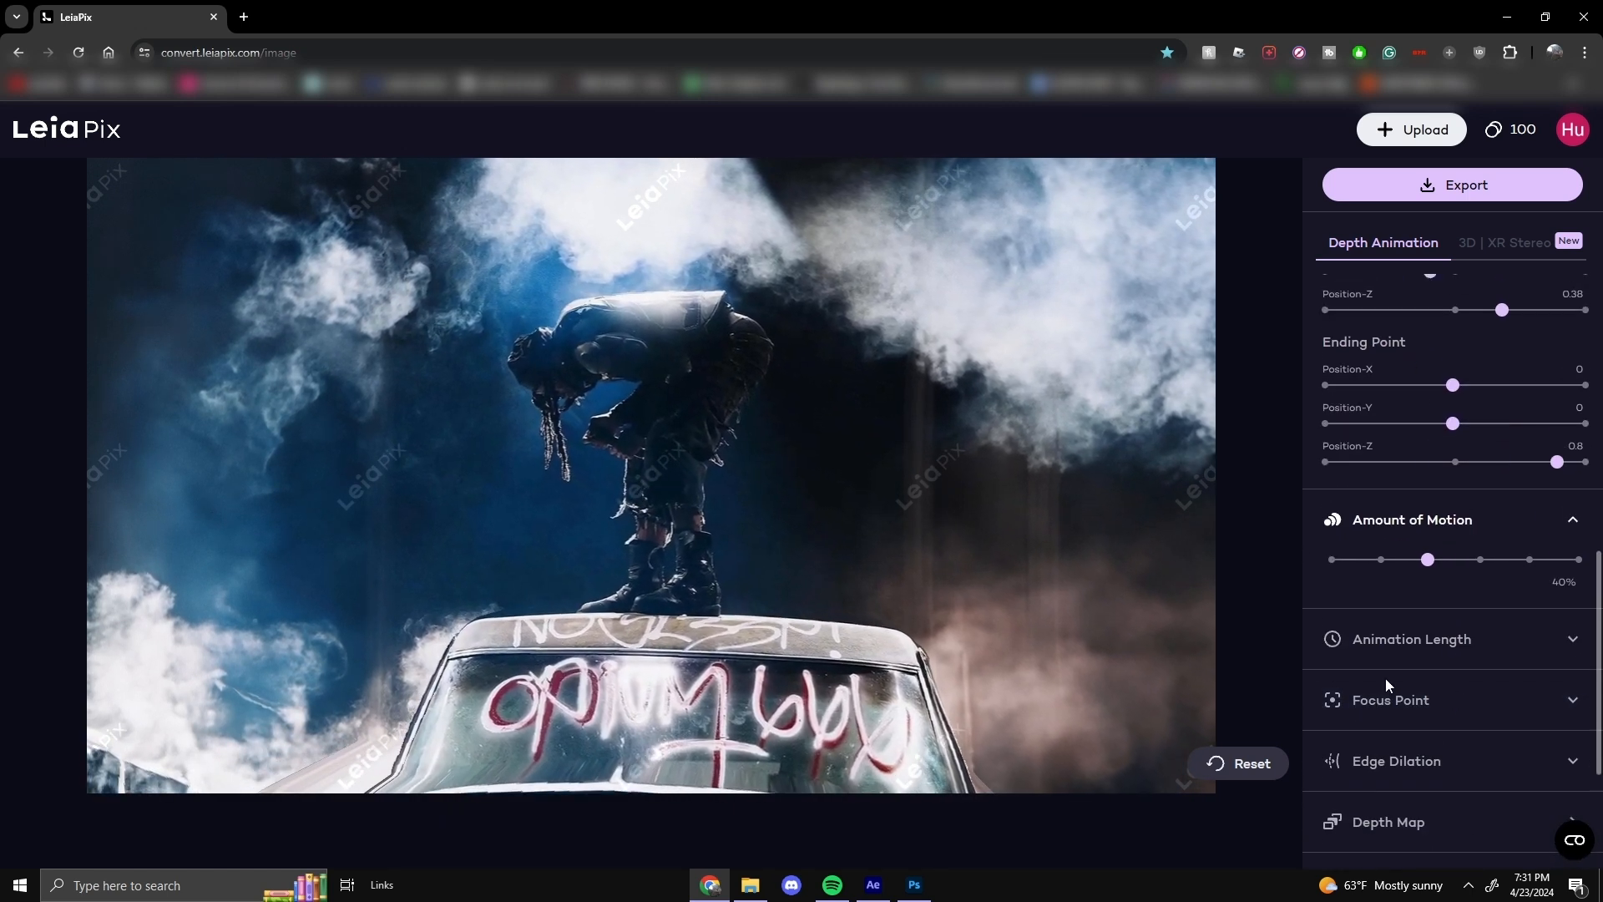
drag(1428, 559, 1362, 539)
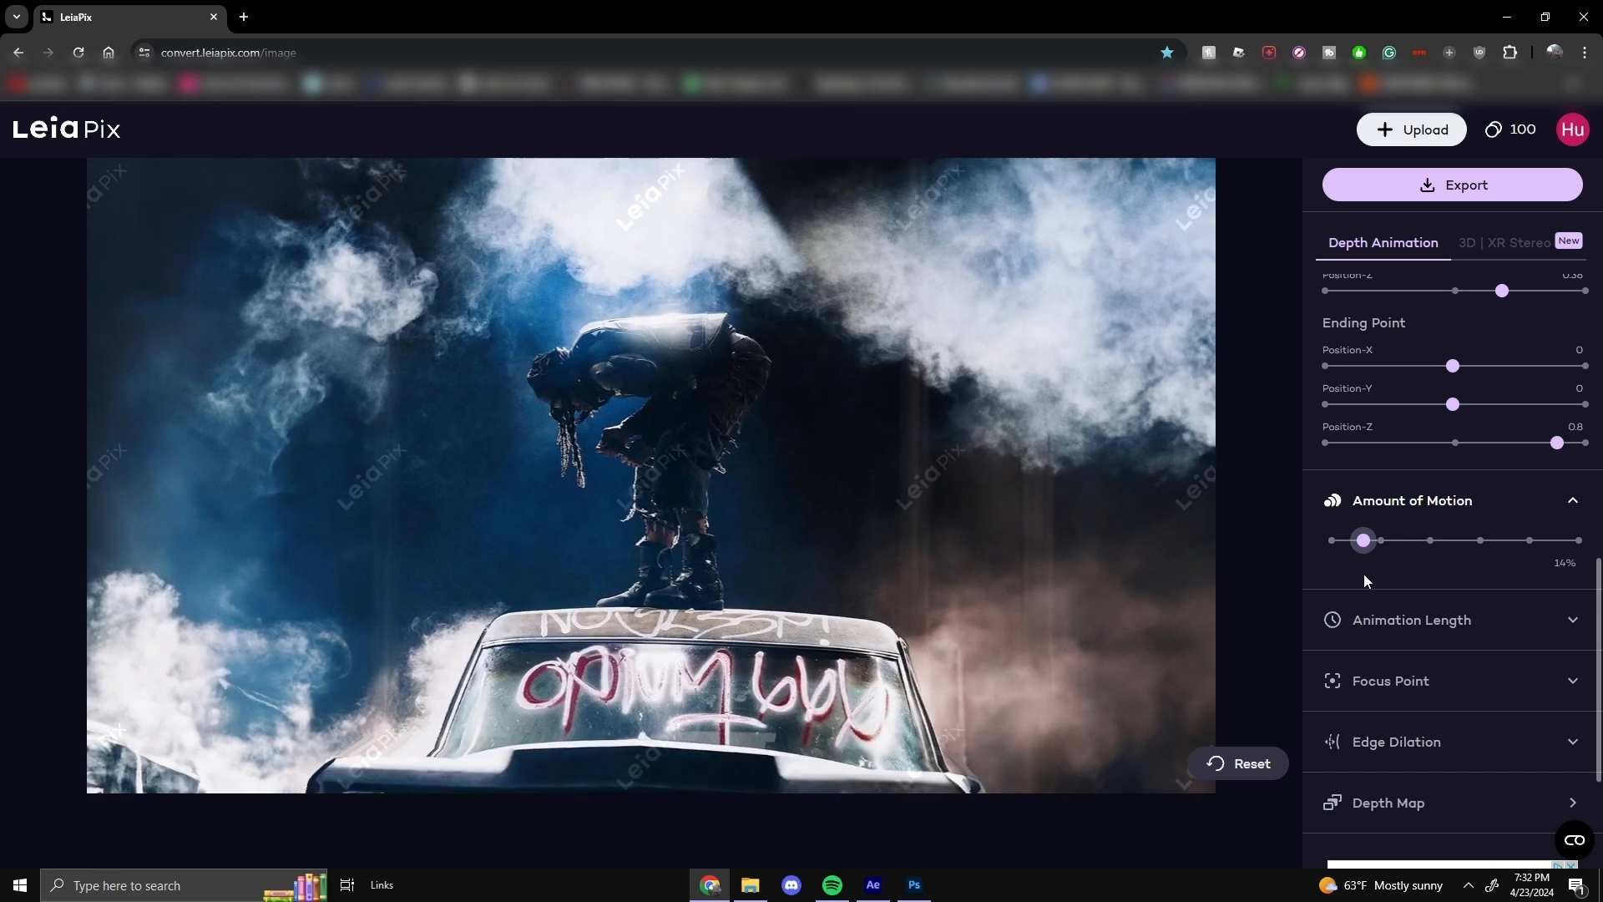
drag(1363, 539, 1347, 539)
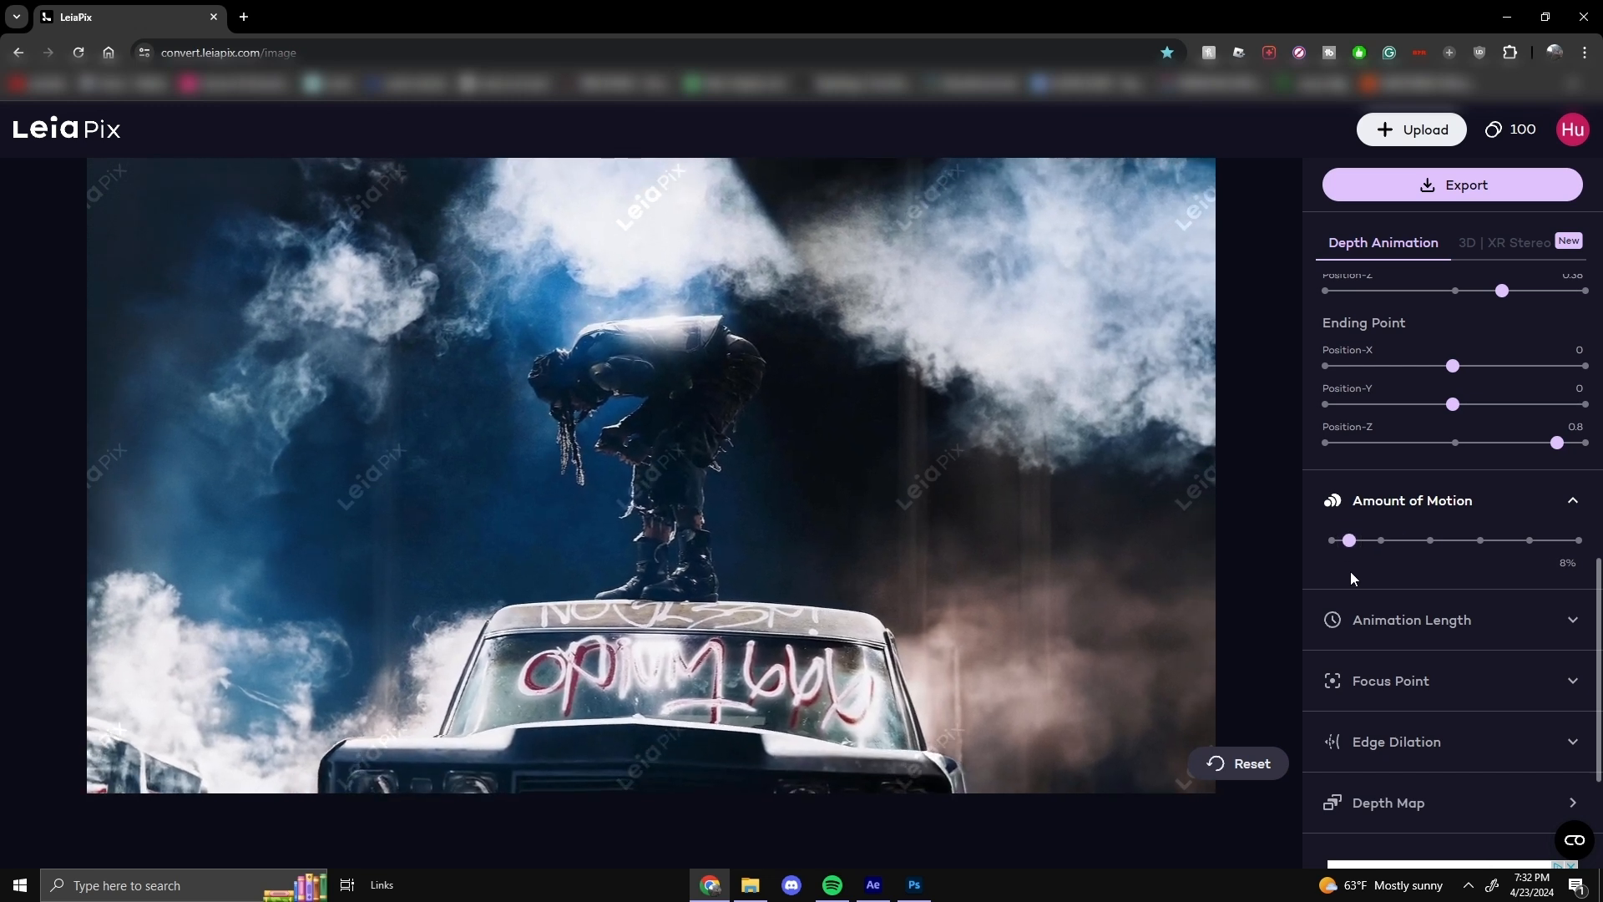
drag(1348, 540, 1574, 539)
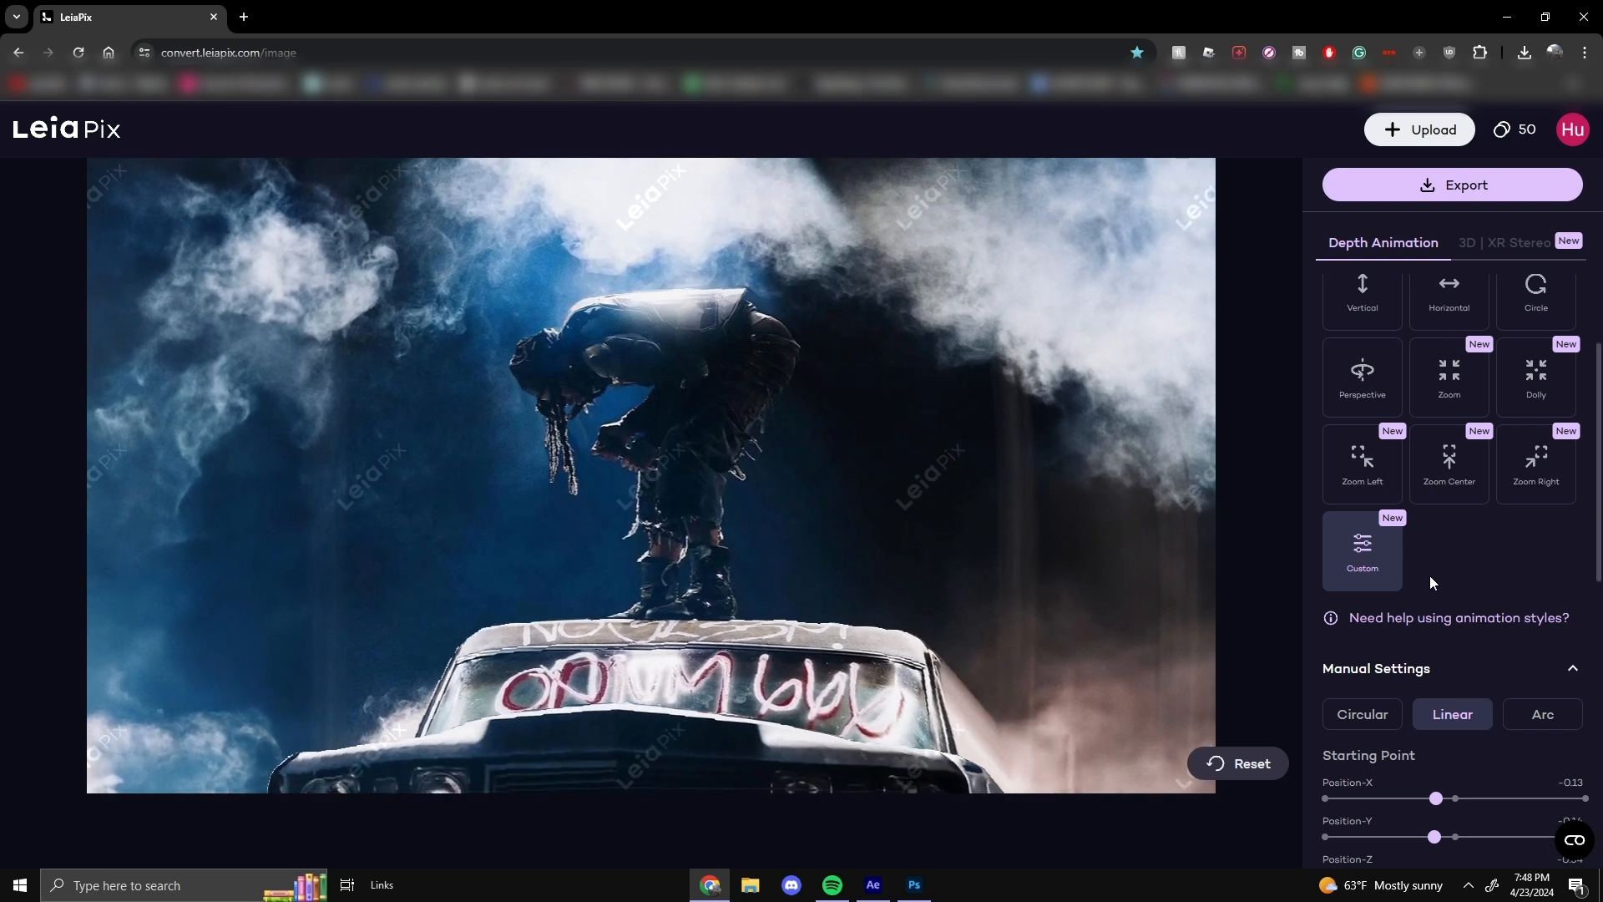
Start placing the depth animation's focus point on the image.
scroll(down, 3)
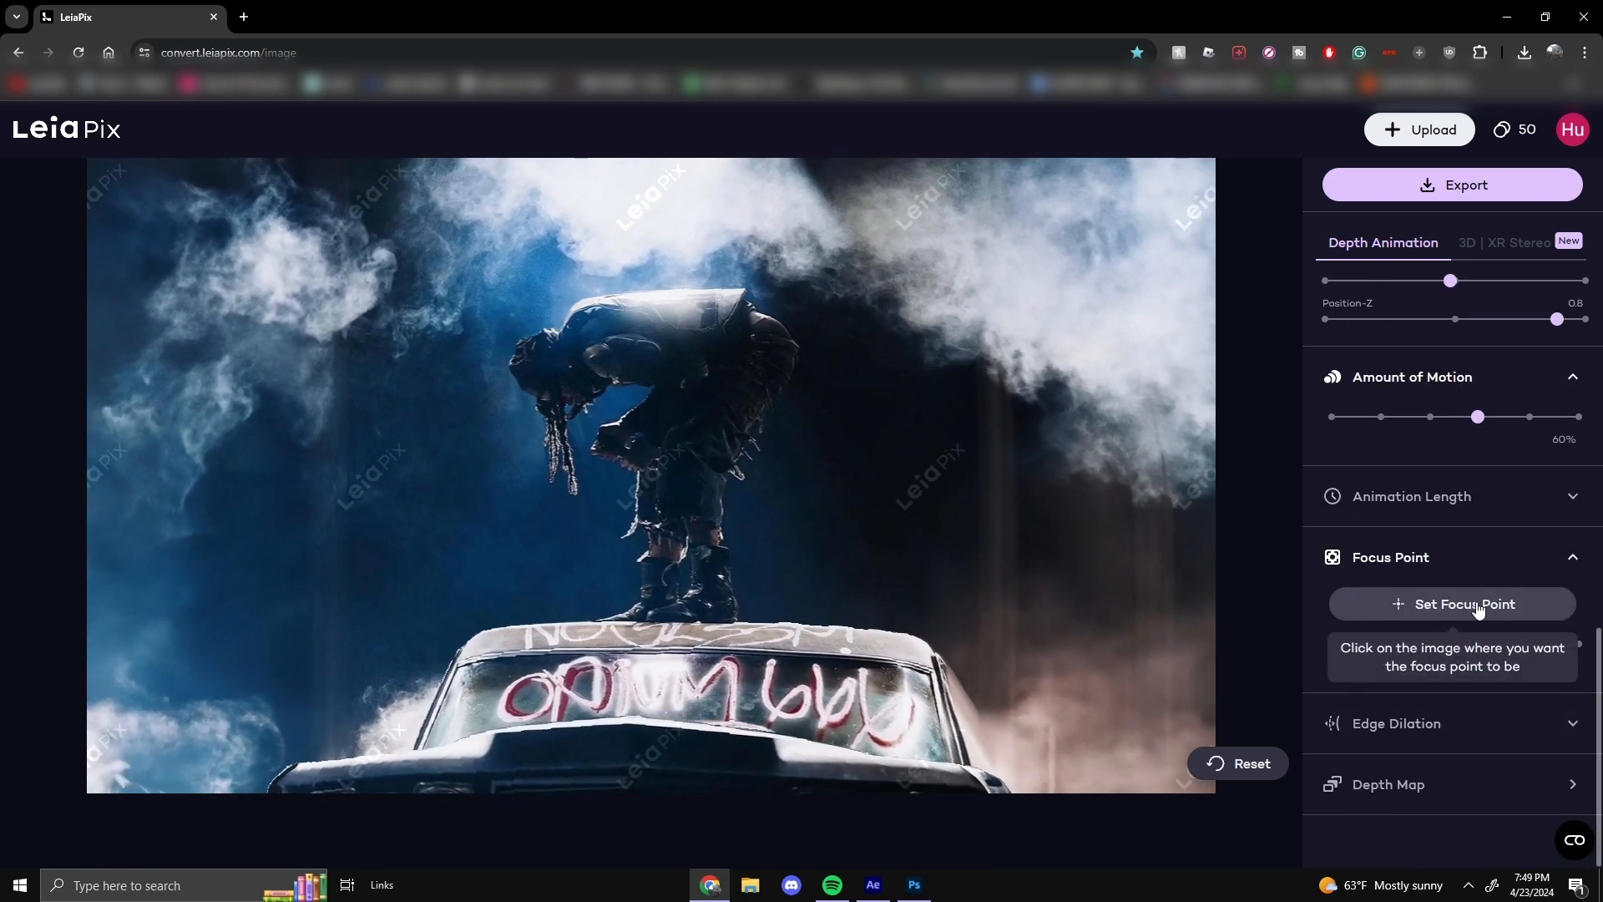
click(663, 434)
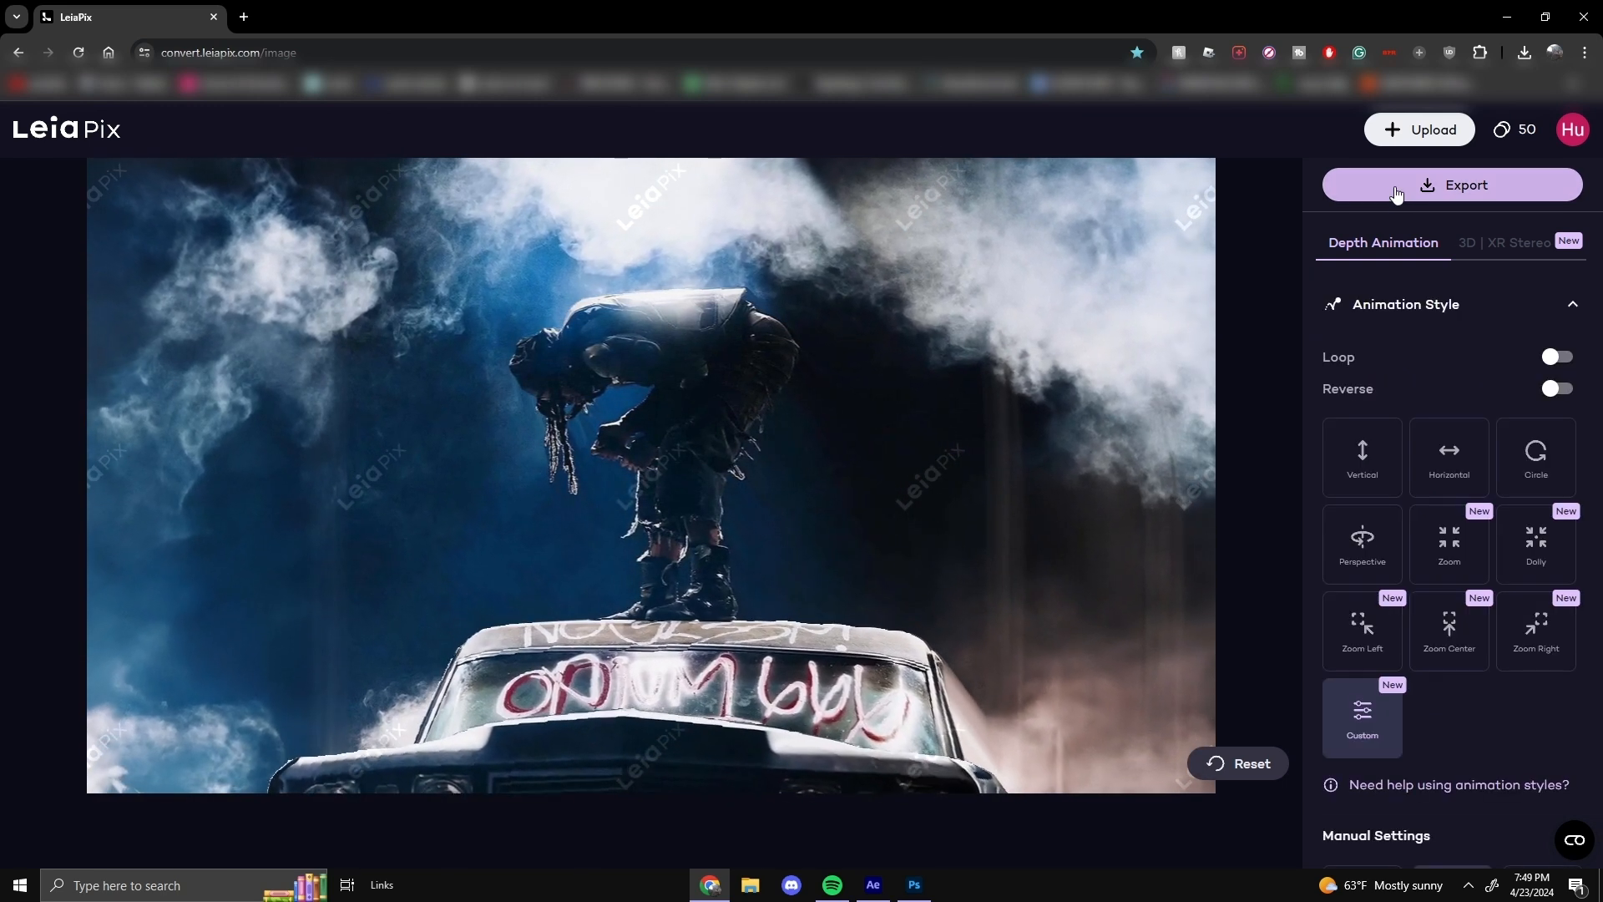
Export with one repetition as the free Limited MP4 up to 720p and download it.
click(1449, 185)
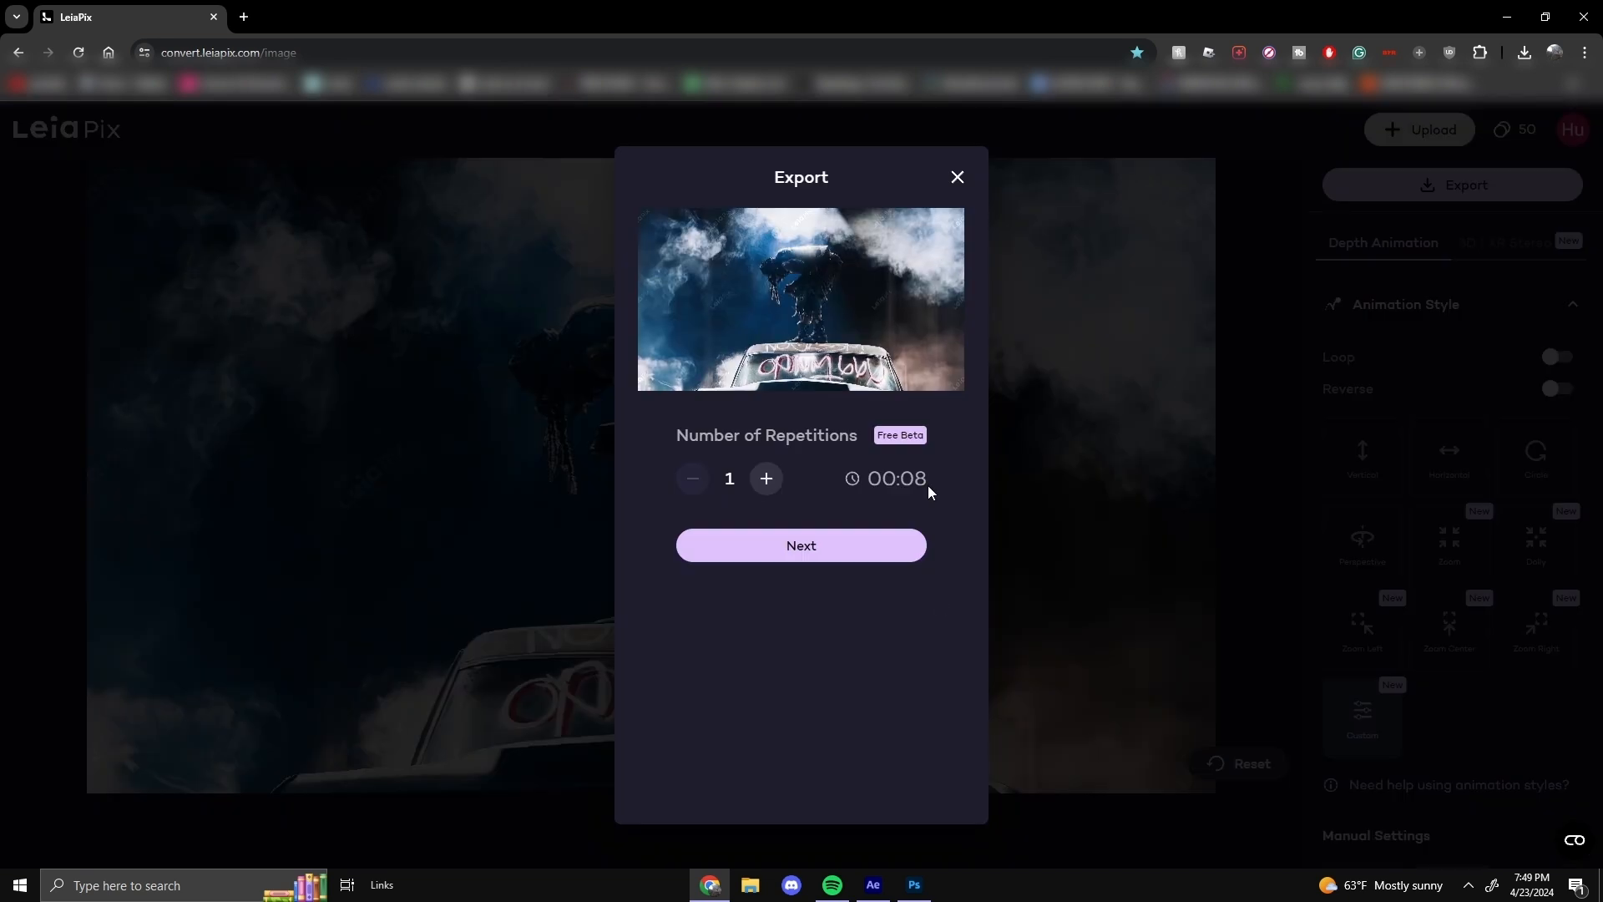
click(800, 544)
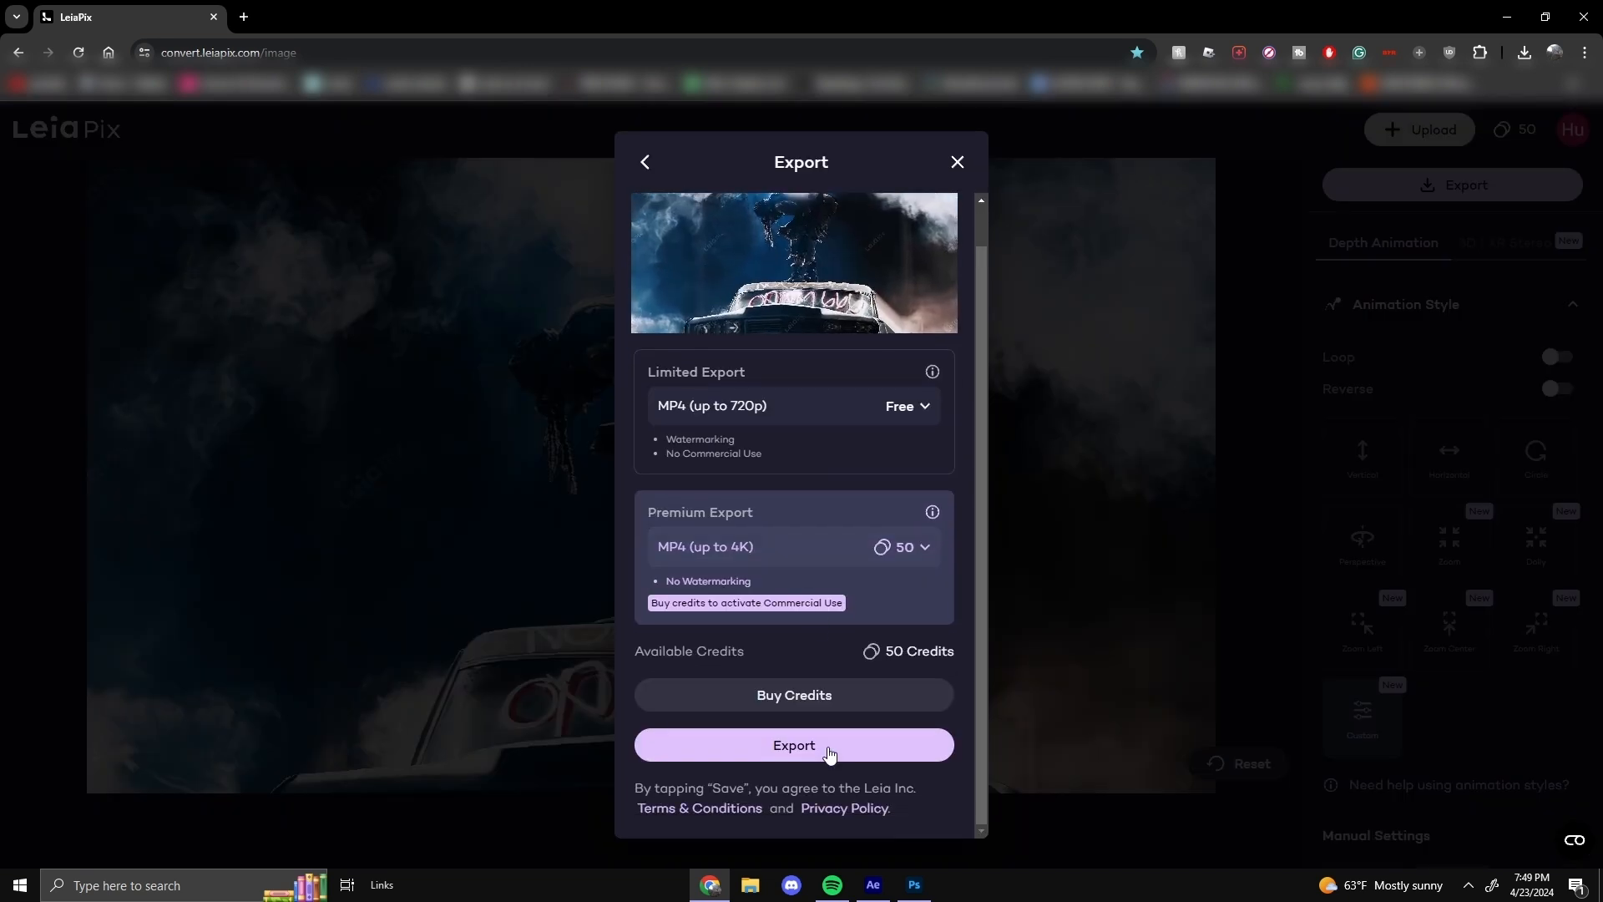
click(793, 745)
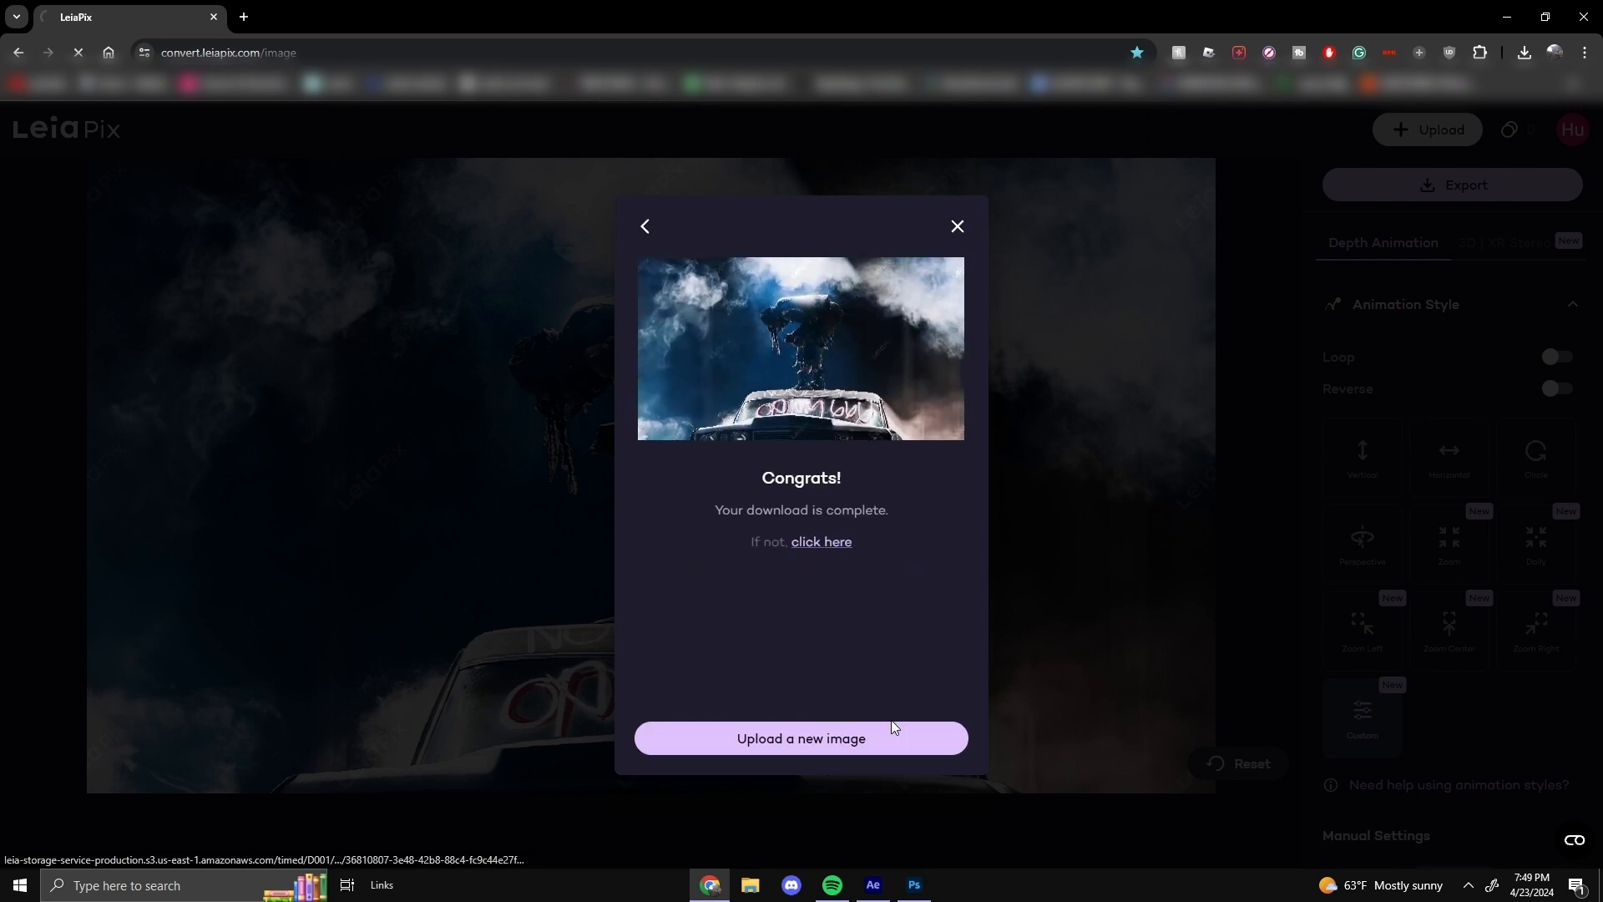
mouse_move(873, 891)
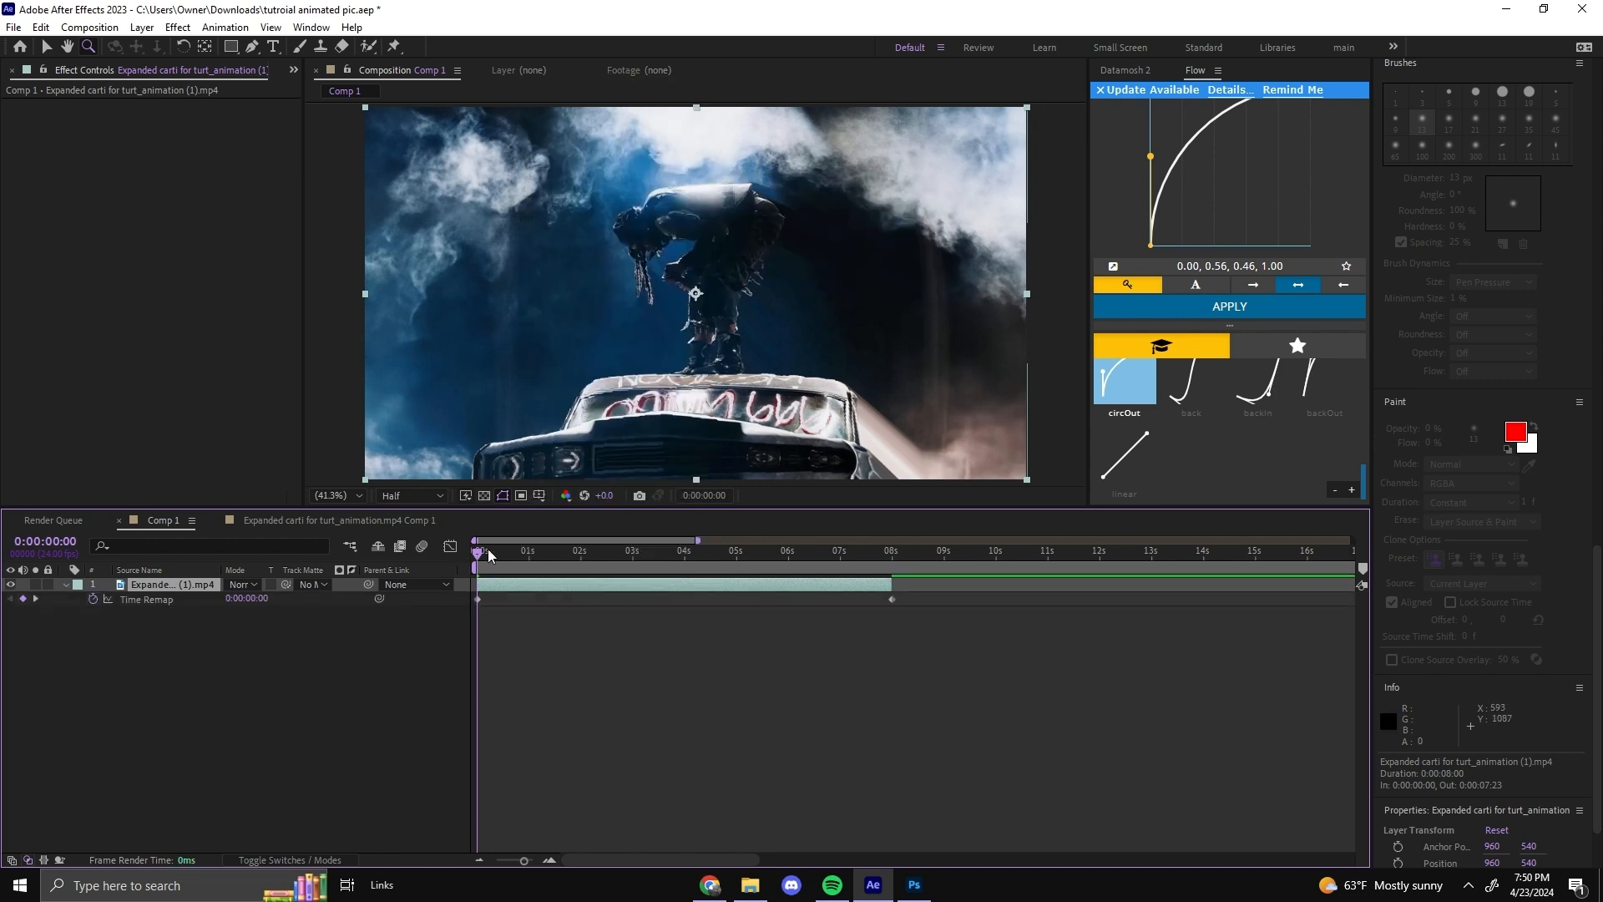
mouse_move(491, 569)
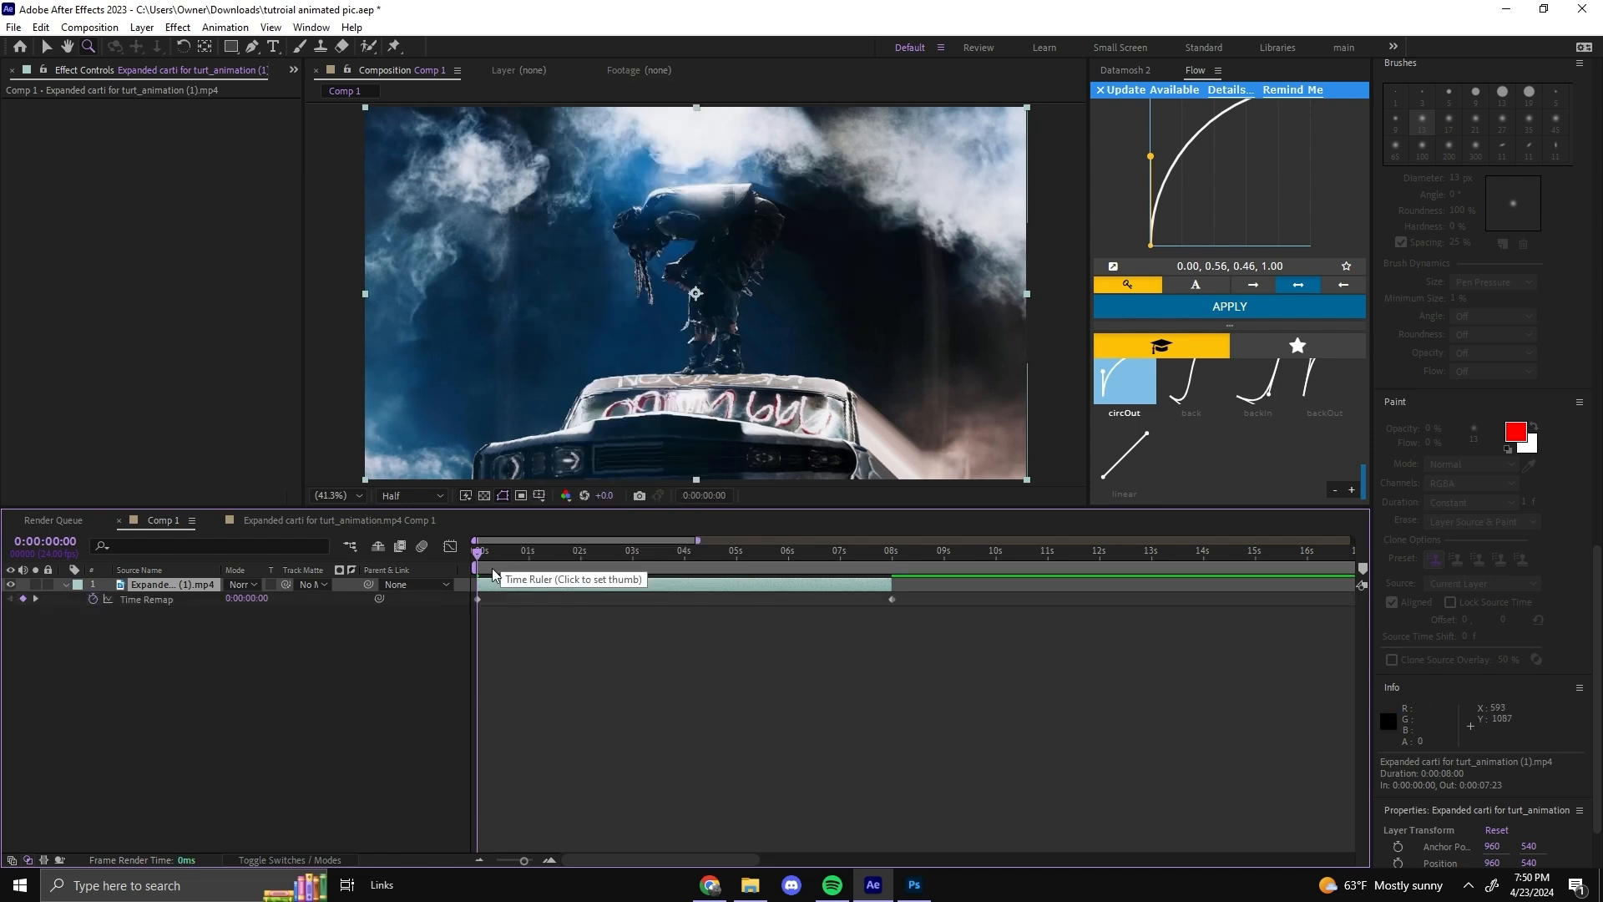
Set the time-remap end to two seconds and ease its speed ramp to slow down.
click(580, 552)
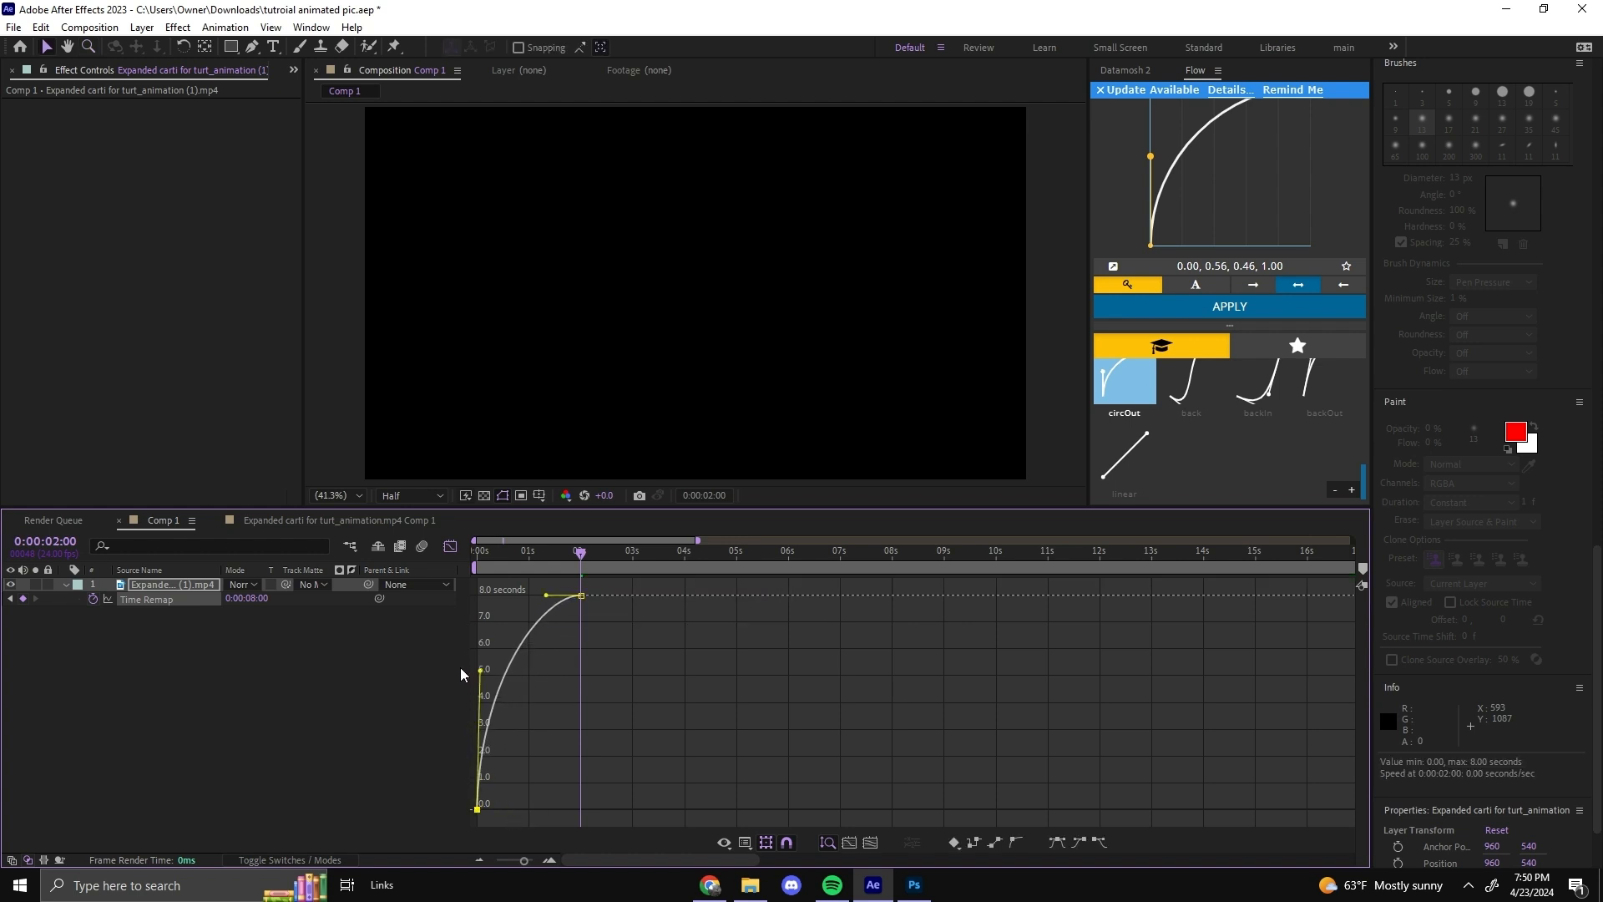
drag(548, 594, 521, 603)
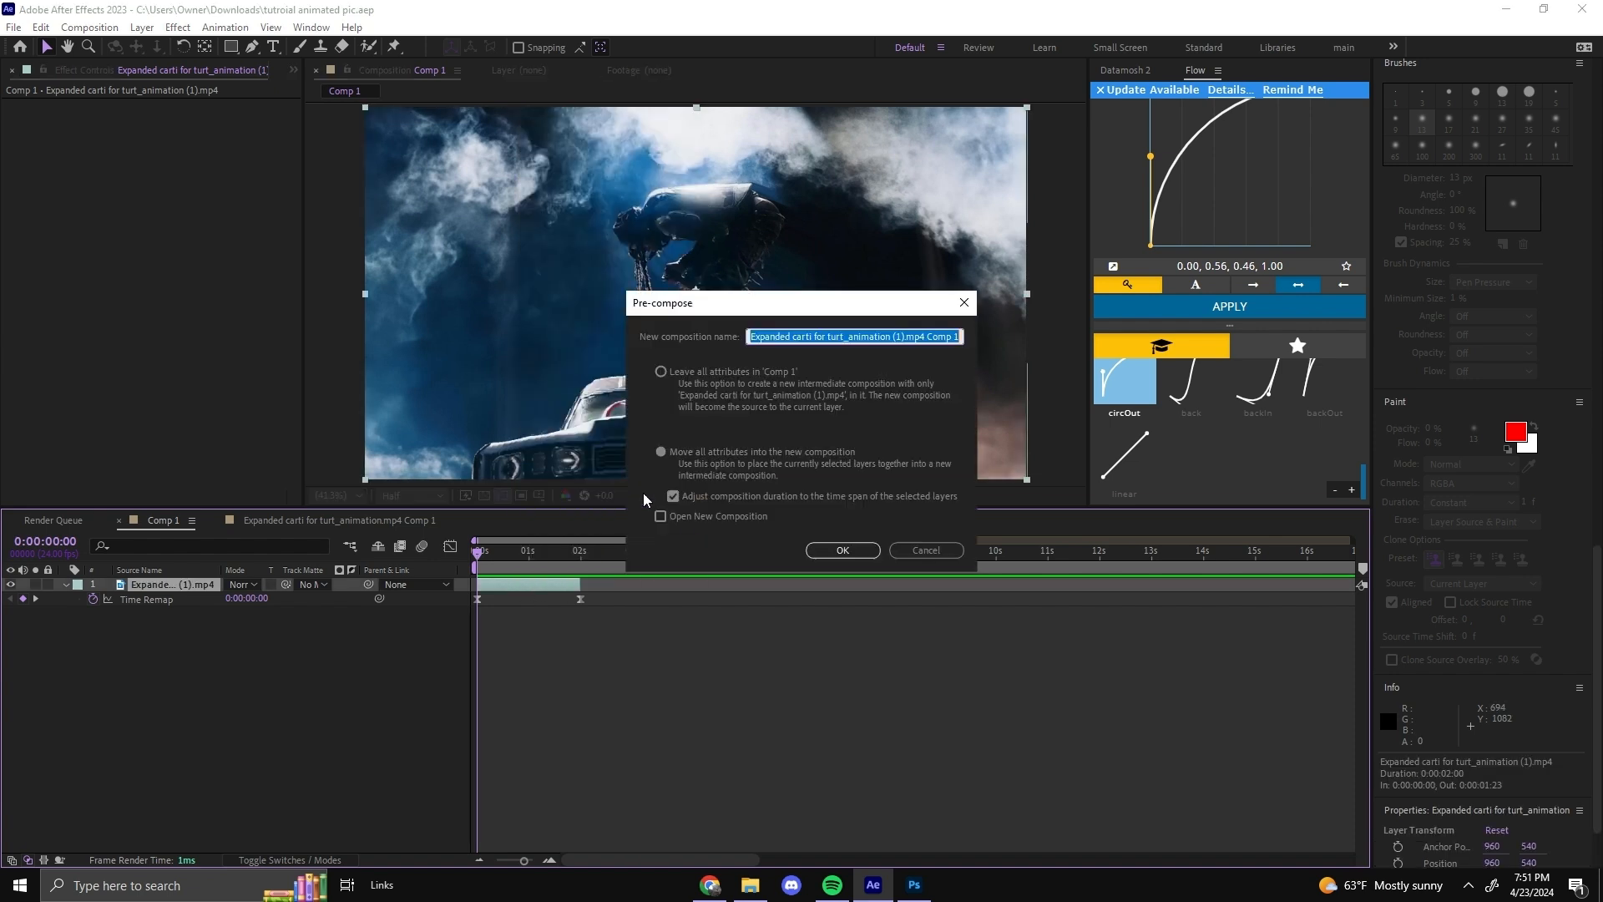
Confirm the pre-compose and close a pen mask around the crouching figure.
click(842, 550)
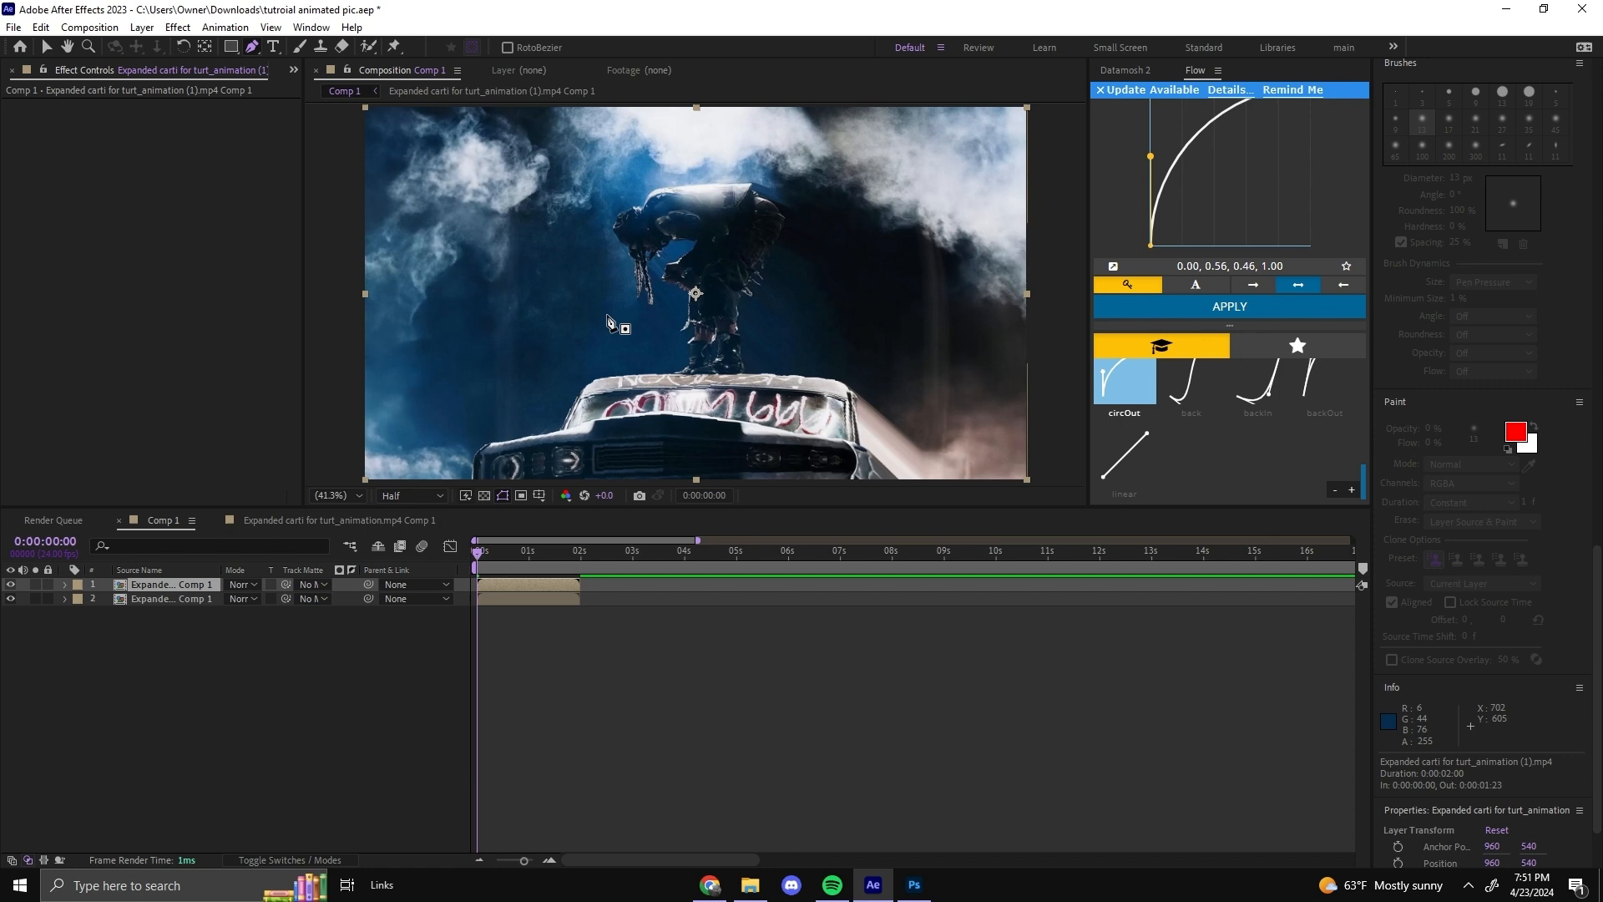
click(357, 496)
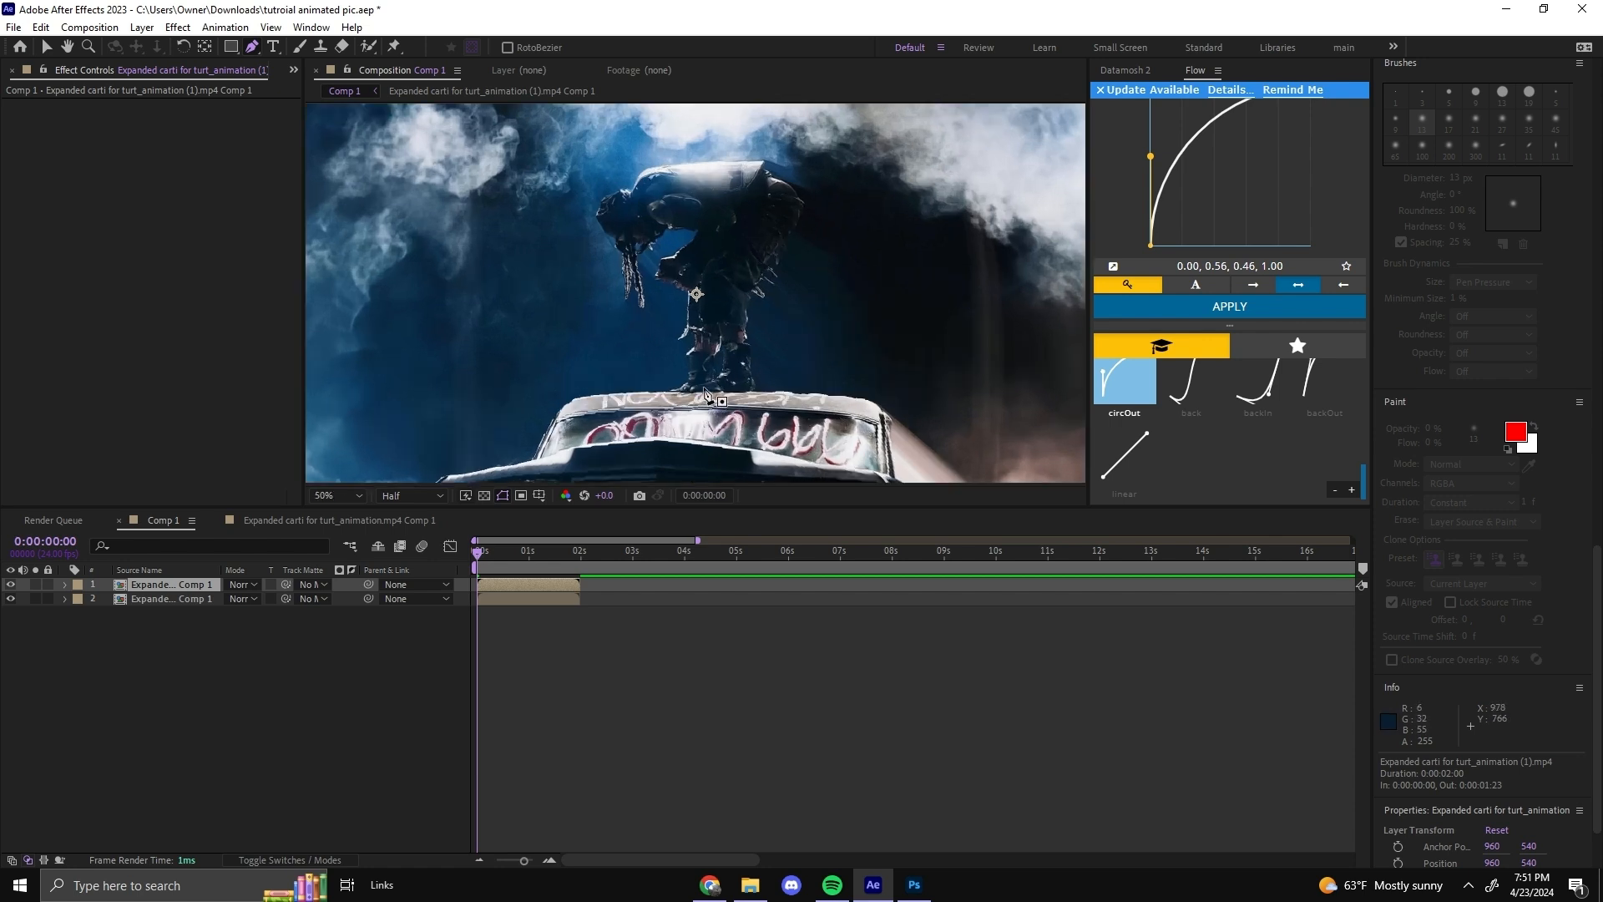
mouse_move(683, 391)
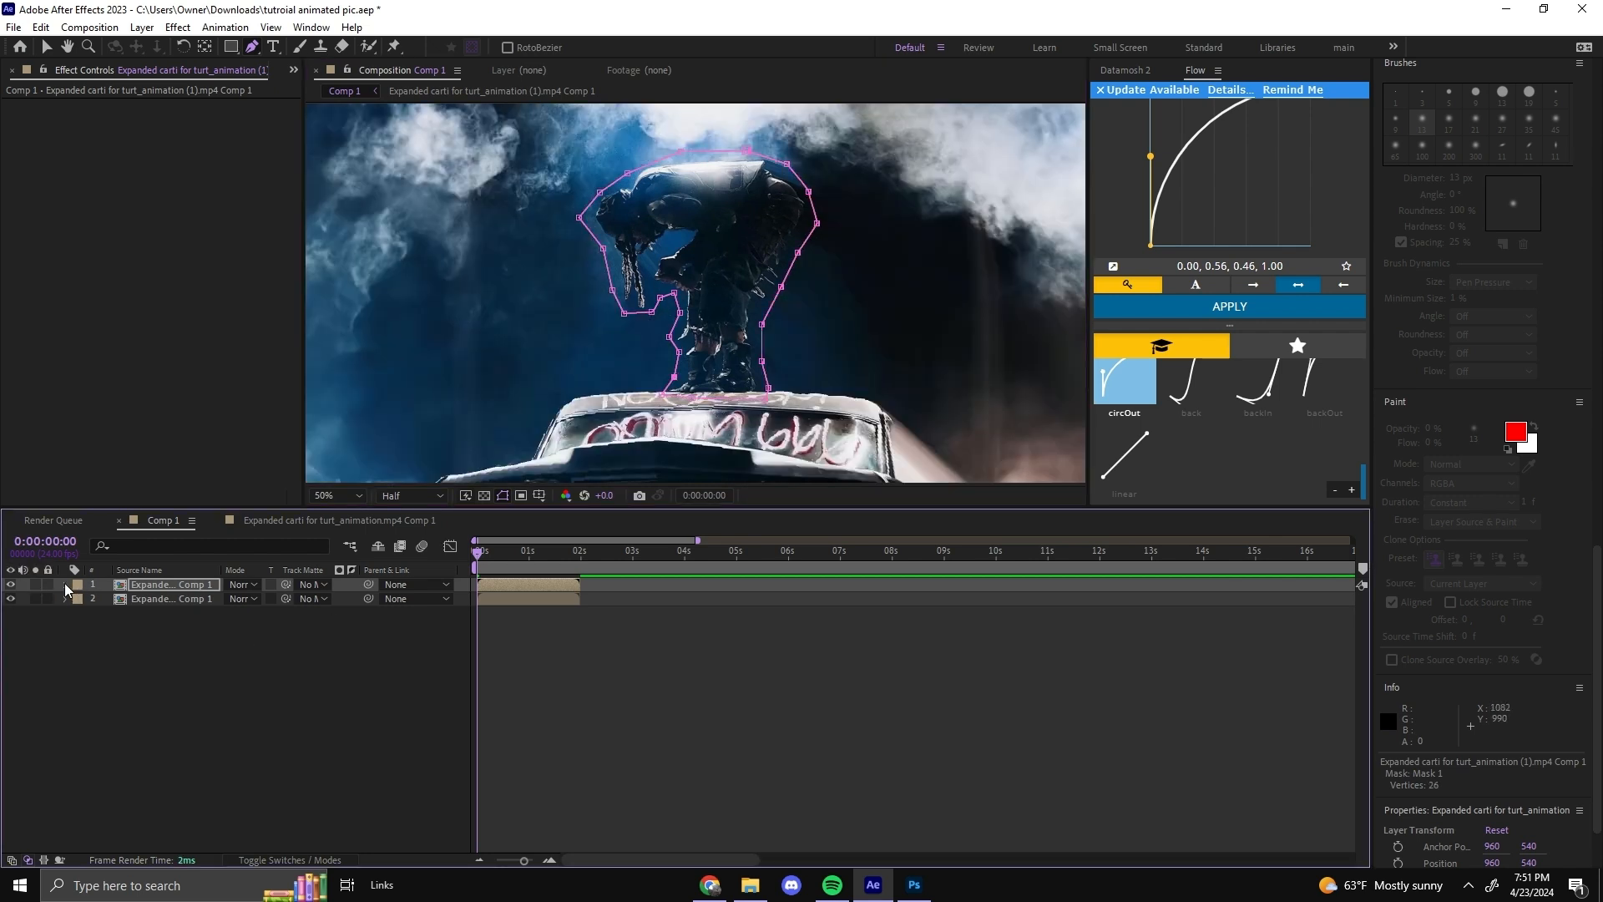
click(65, 584)
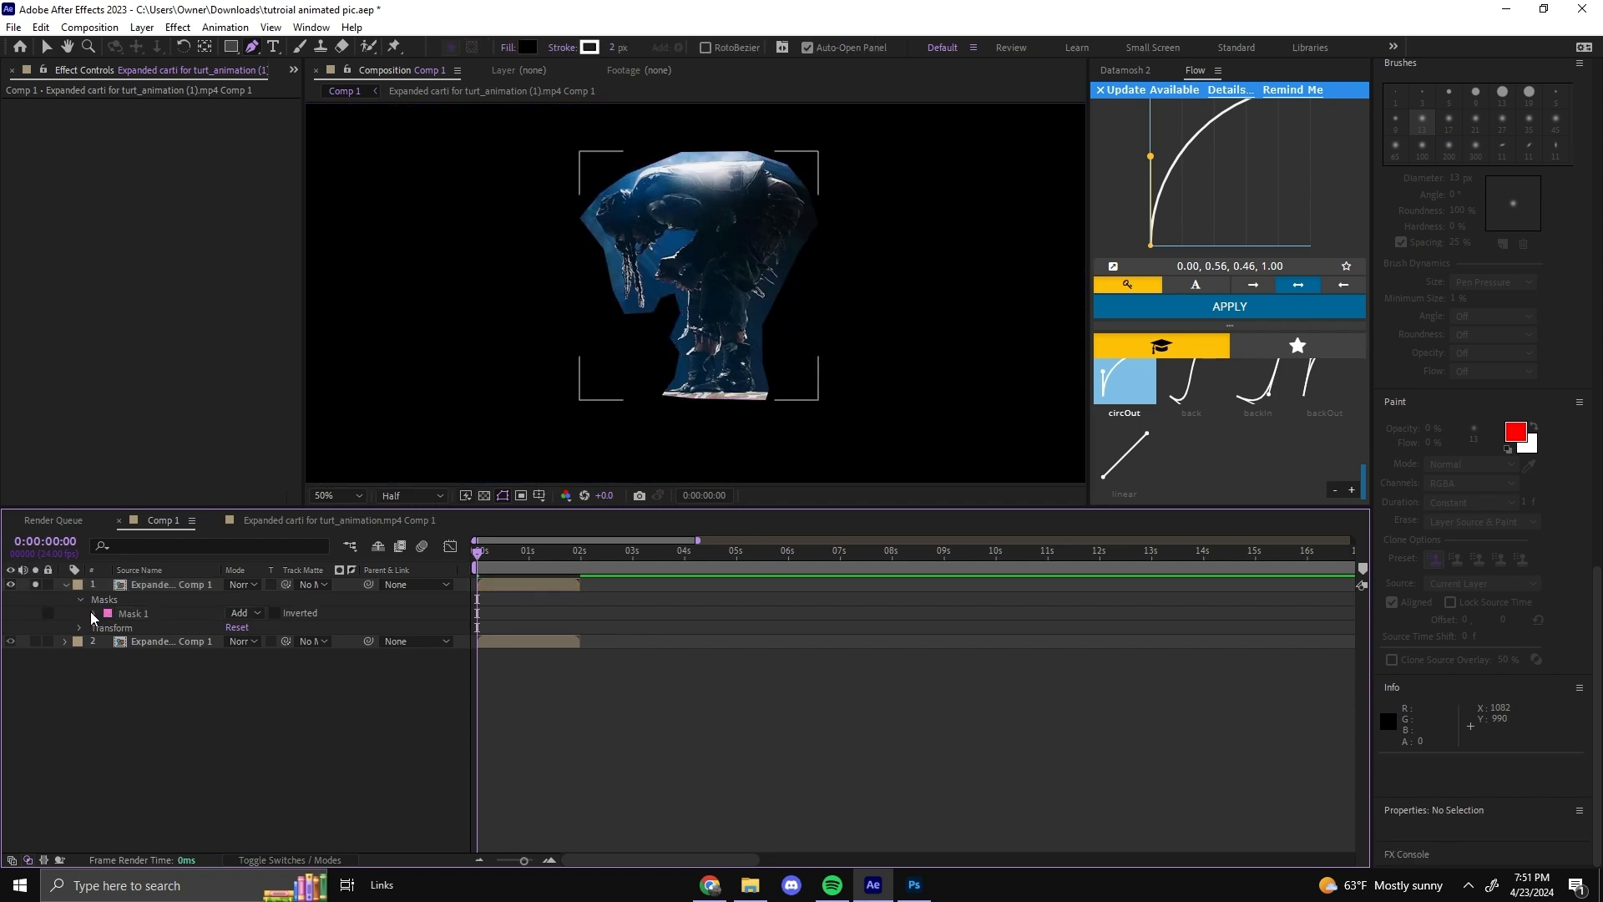
click(94, 613)
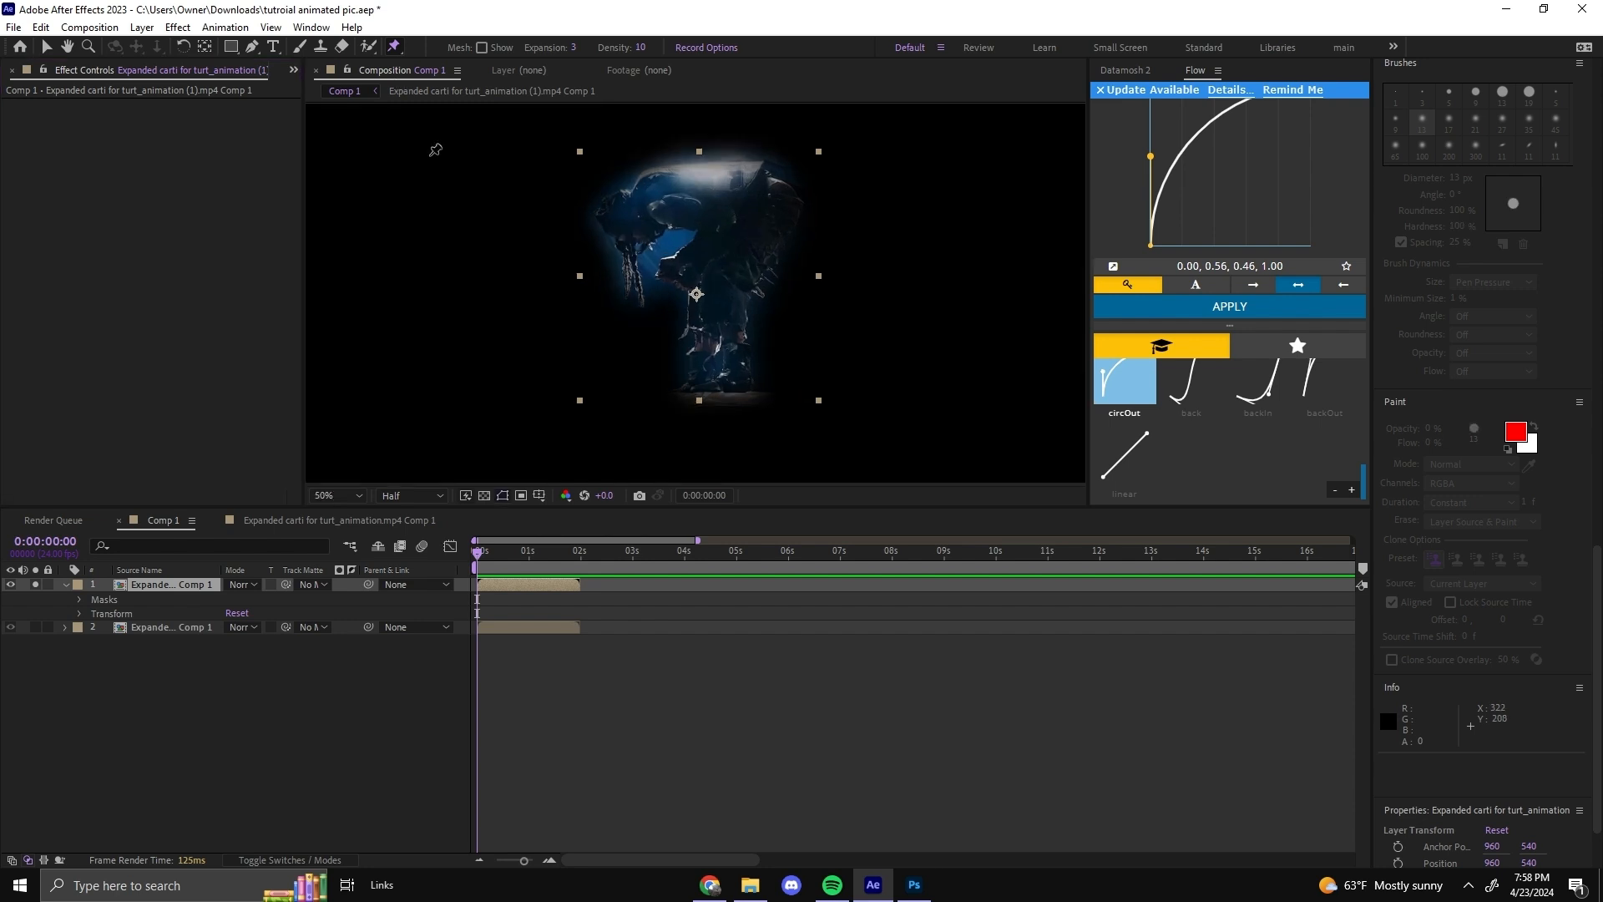
mouse_move(416, 51)
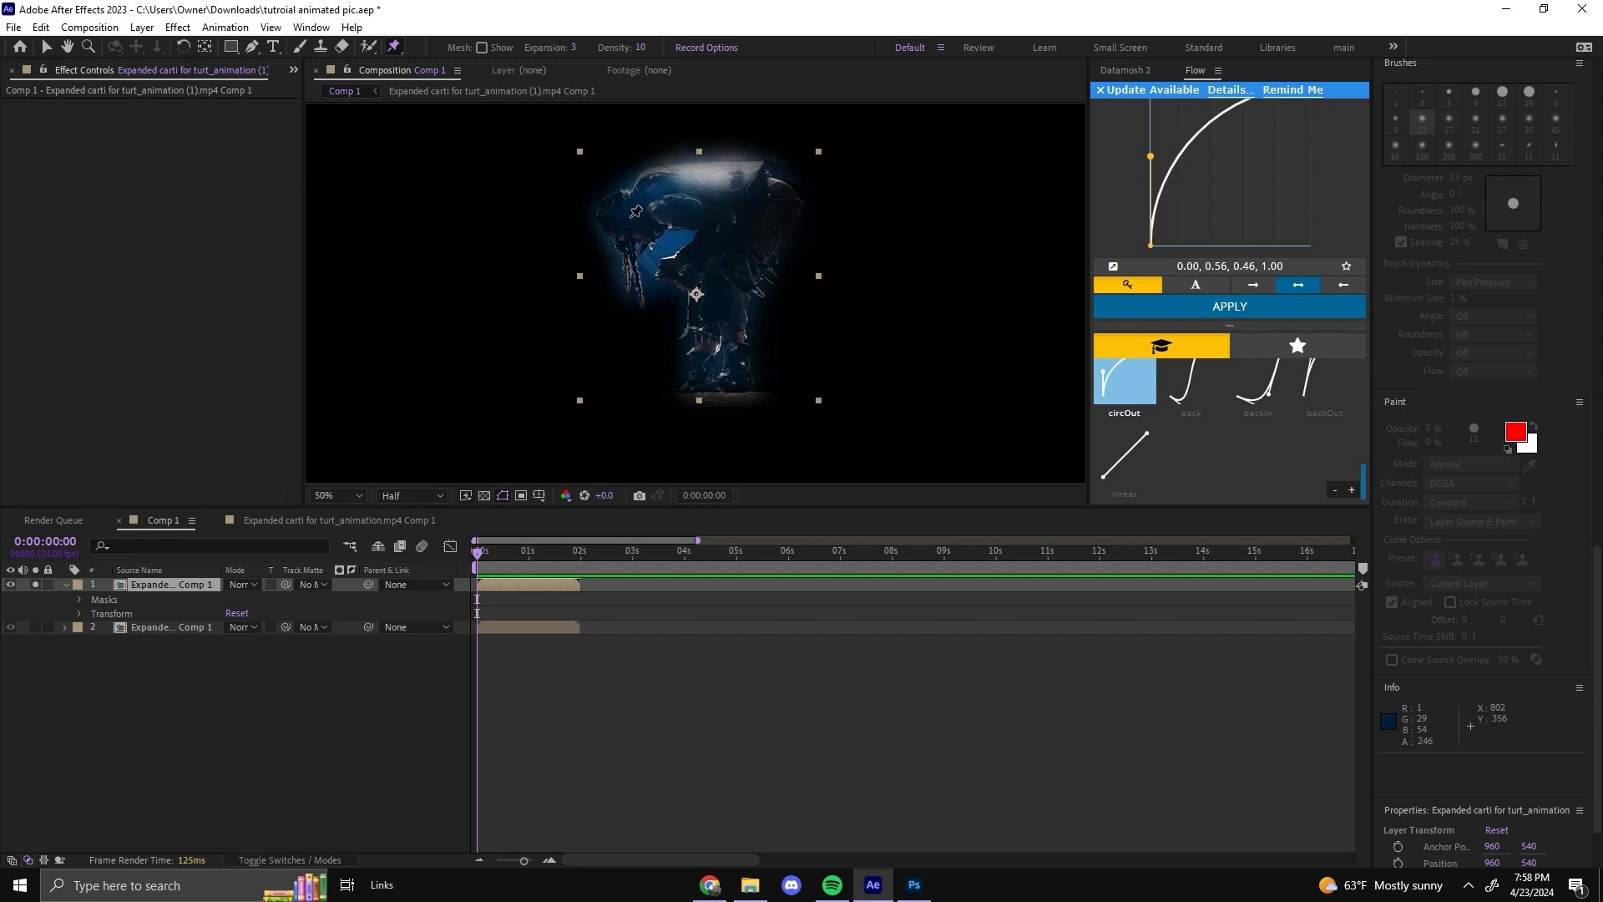
Place puppet pins on the figure, including one at its upper right.
click(629, 215)
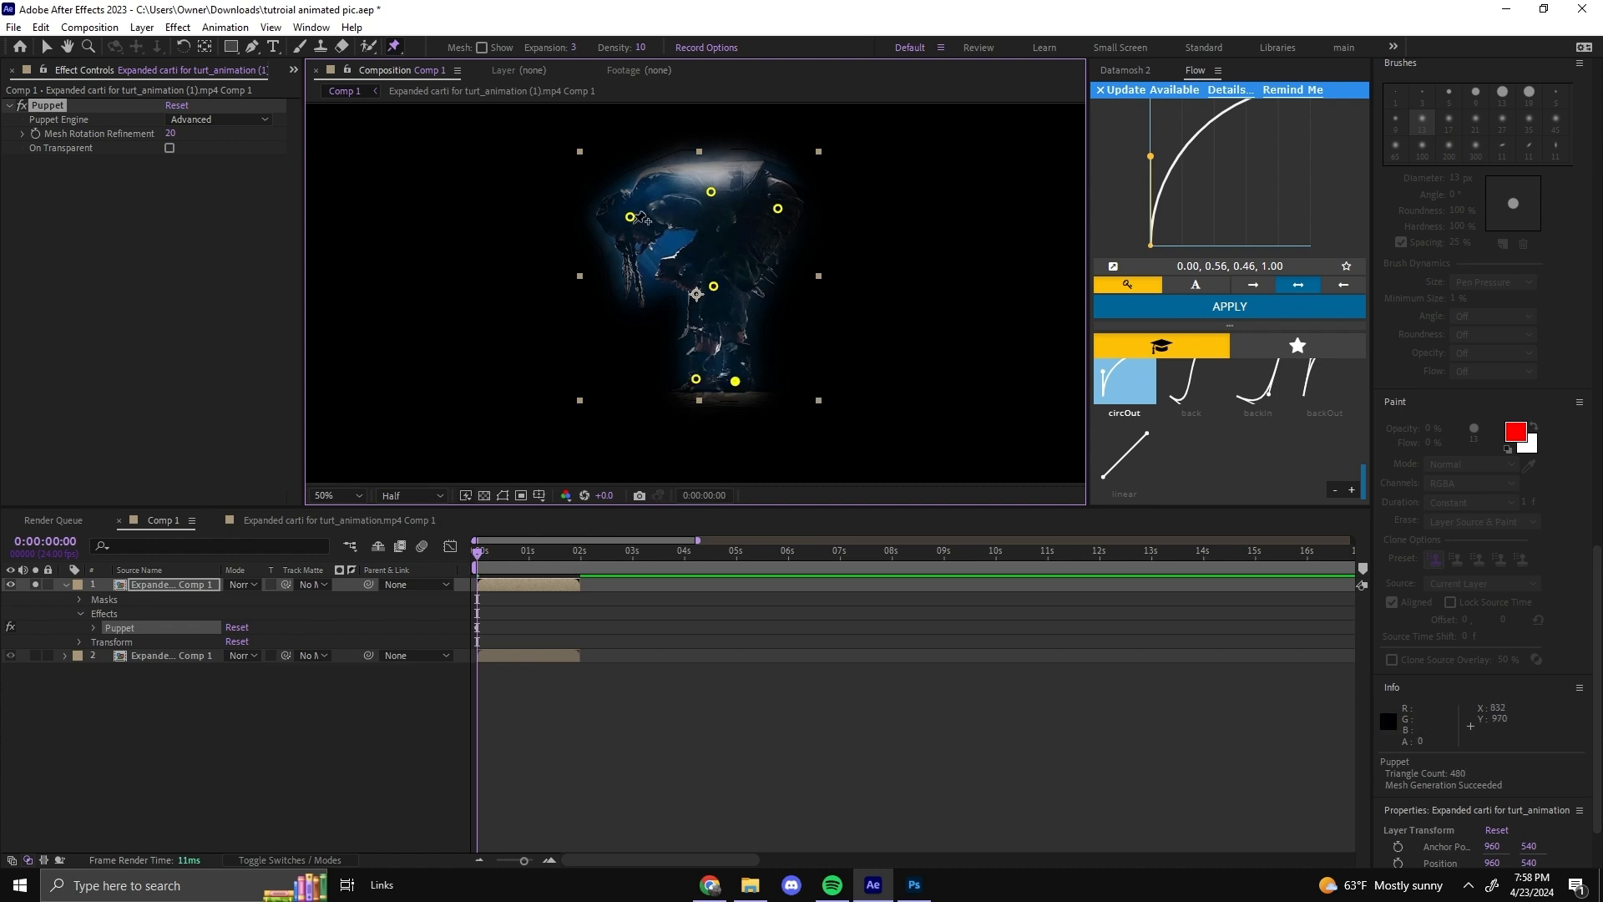
click(777, 209)
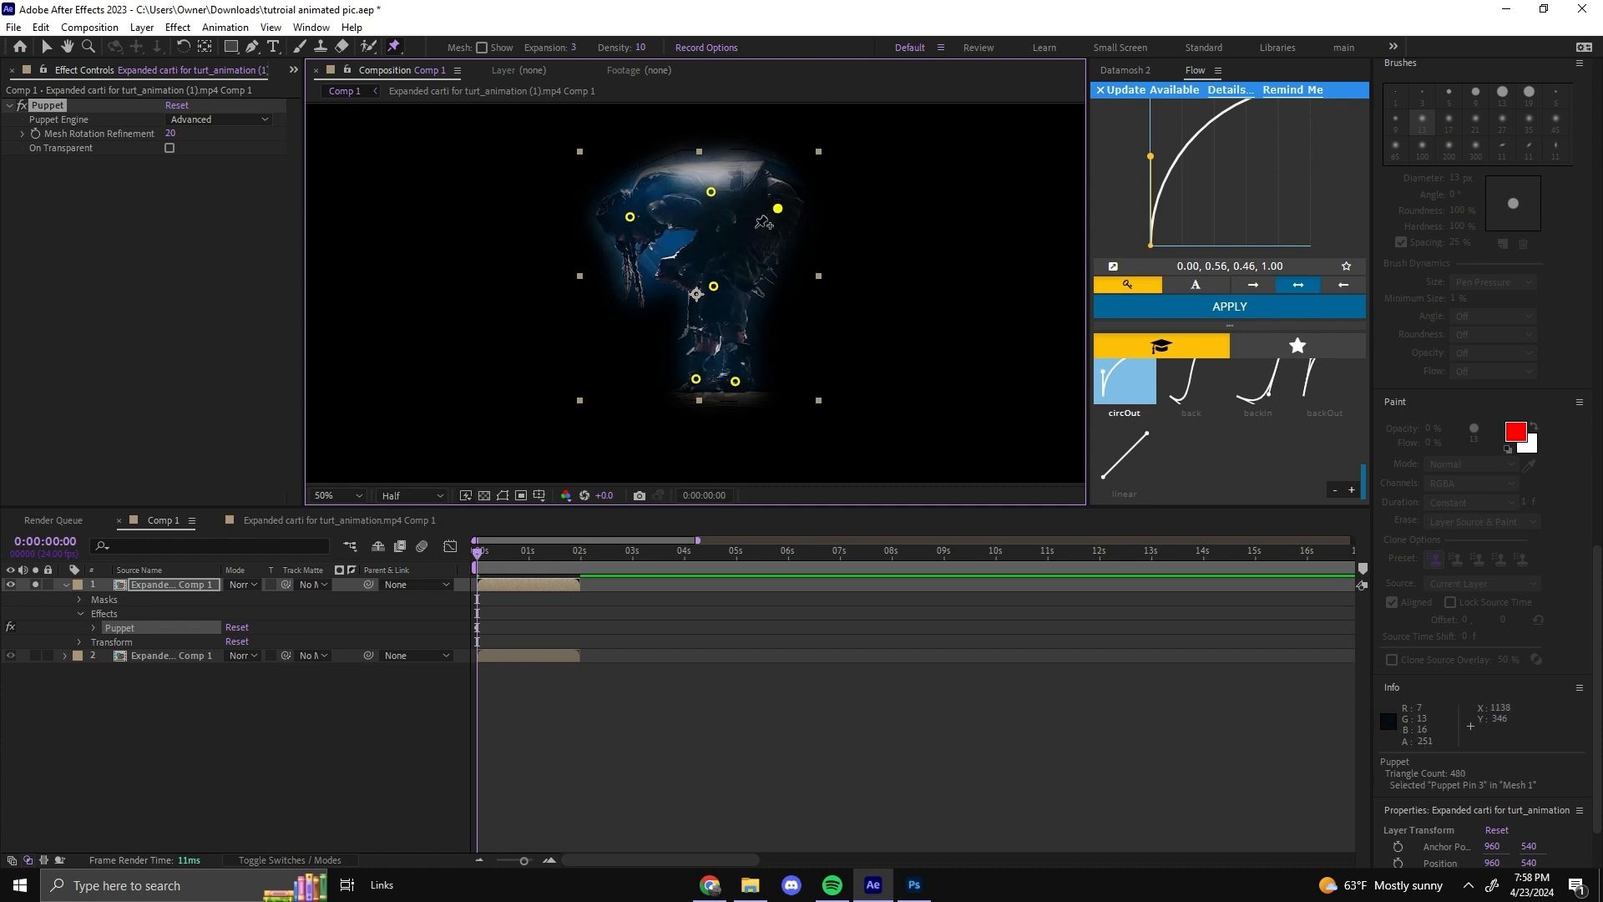
Reveal the Puppet effect's Mesh 1 Deform list of individual pins.
click(91, 628)
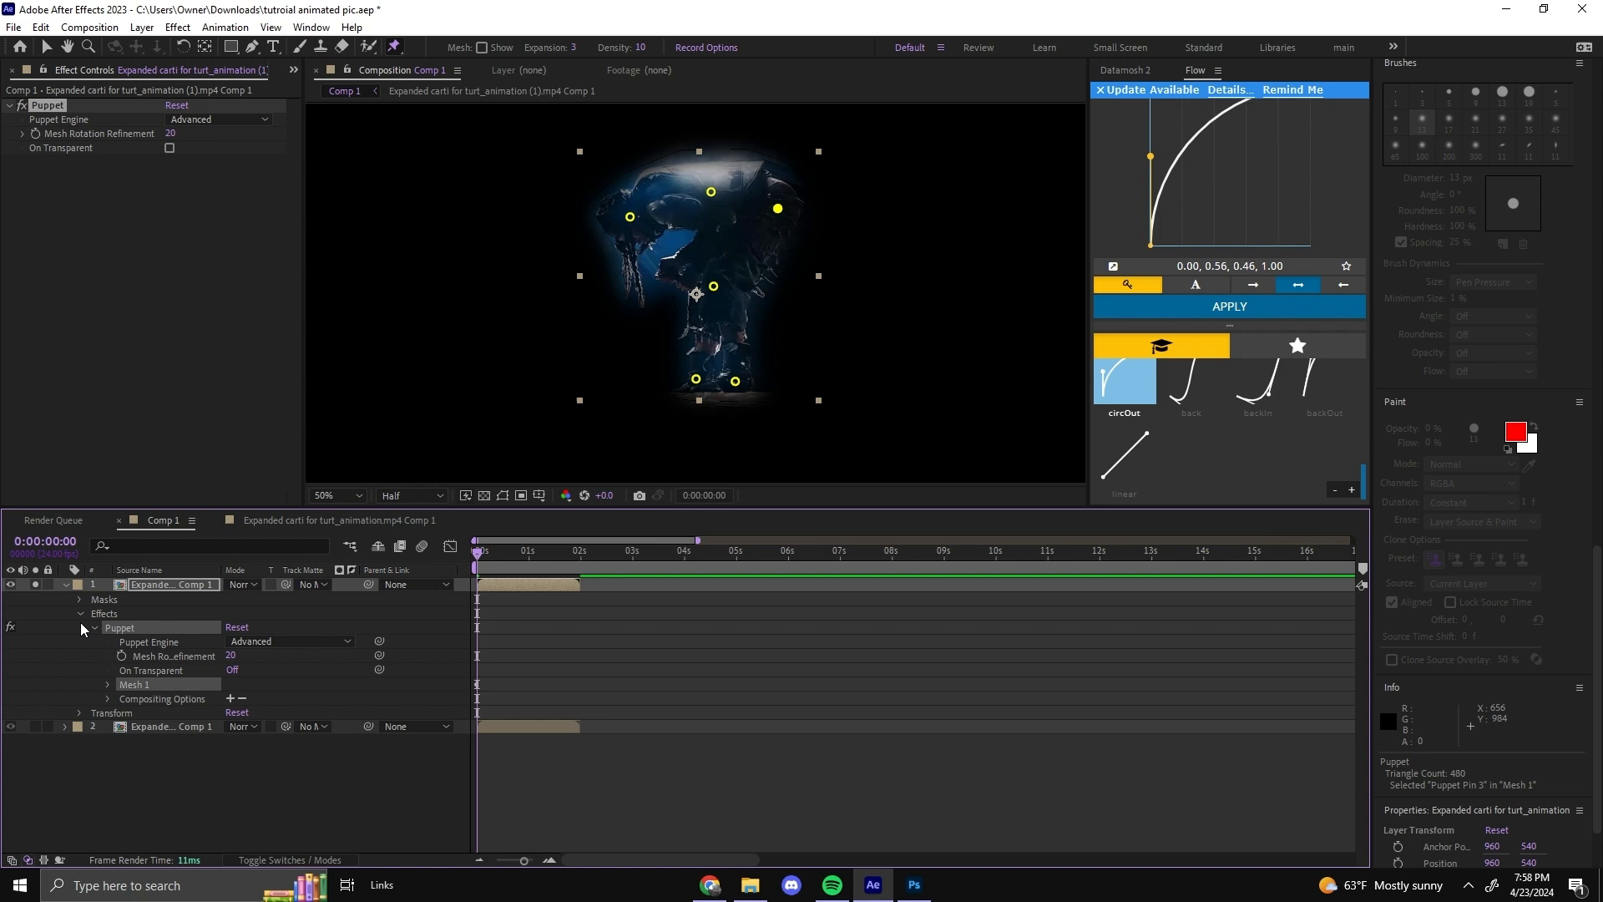
click(107, 684)
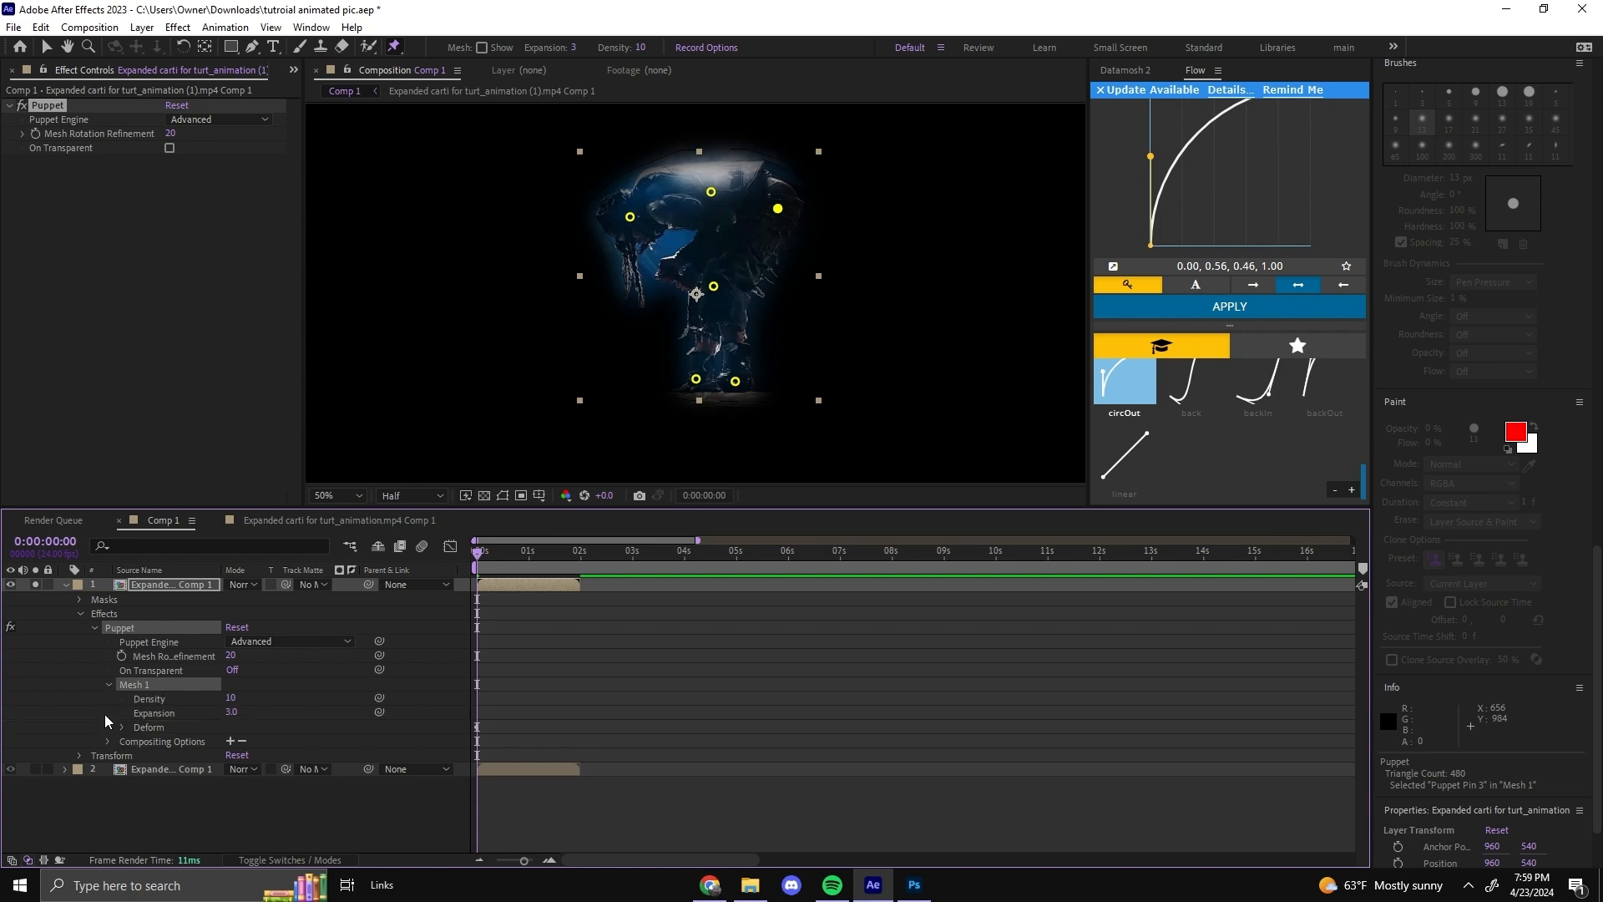
click(122, 726)
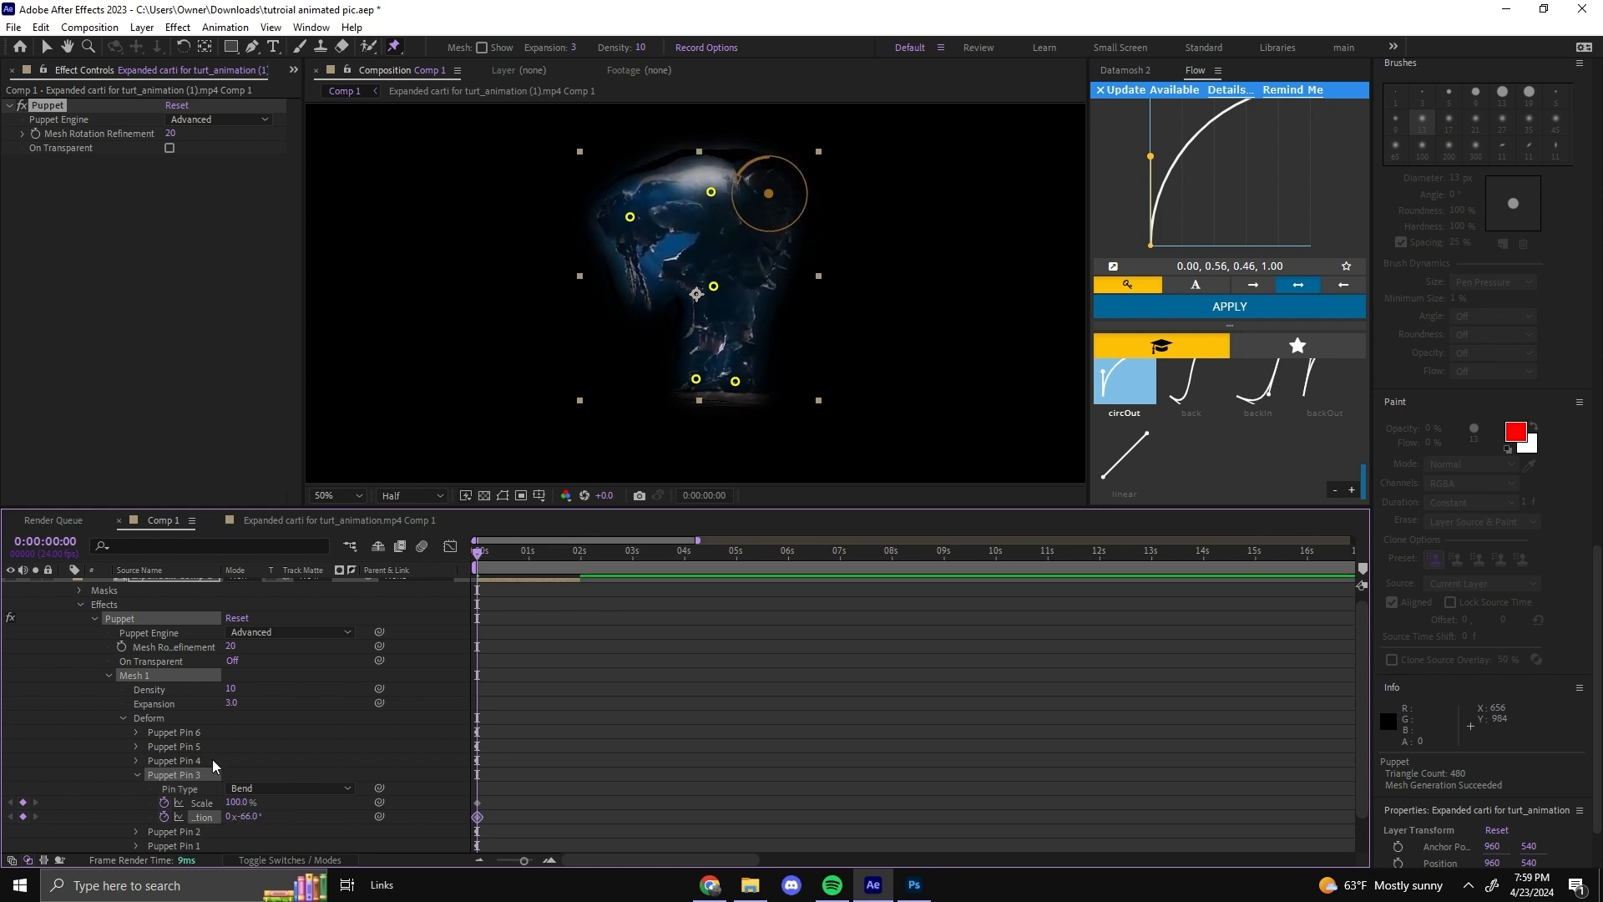
Rotate the upper-right bend pin and shift the left pin to bend the figure over time.
drag(768, 194, 776, 209)
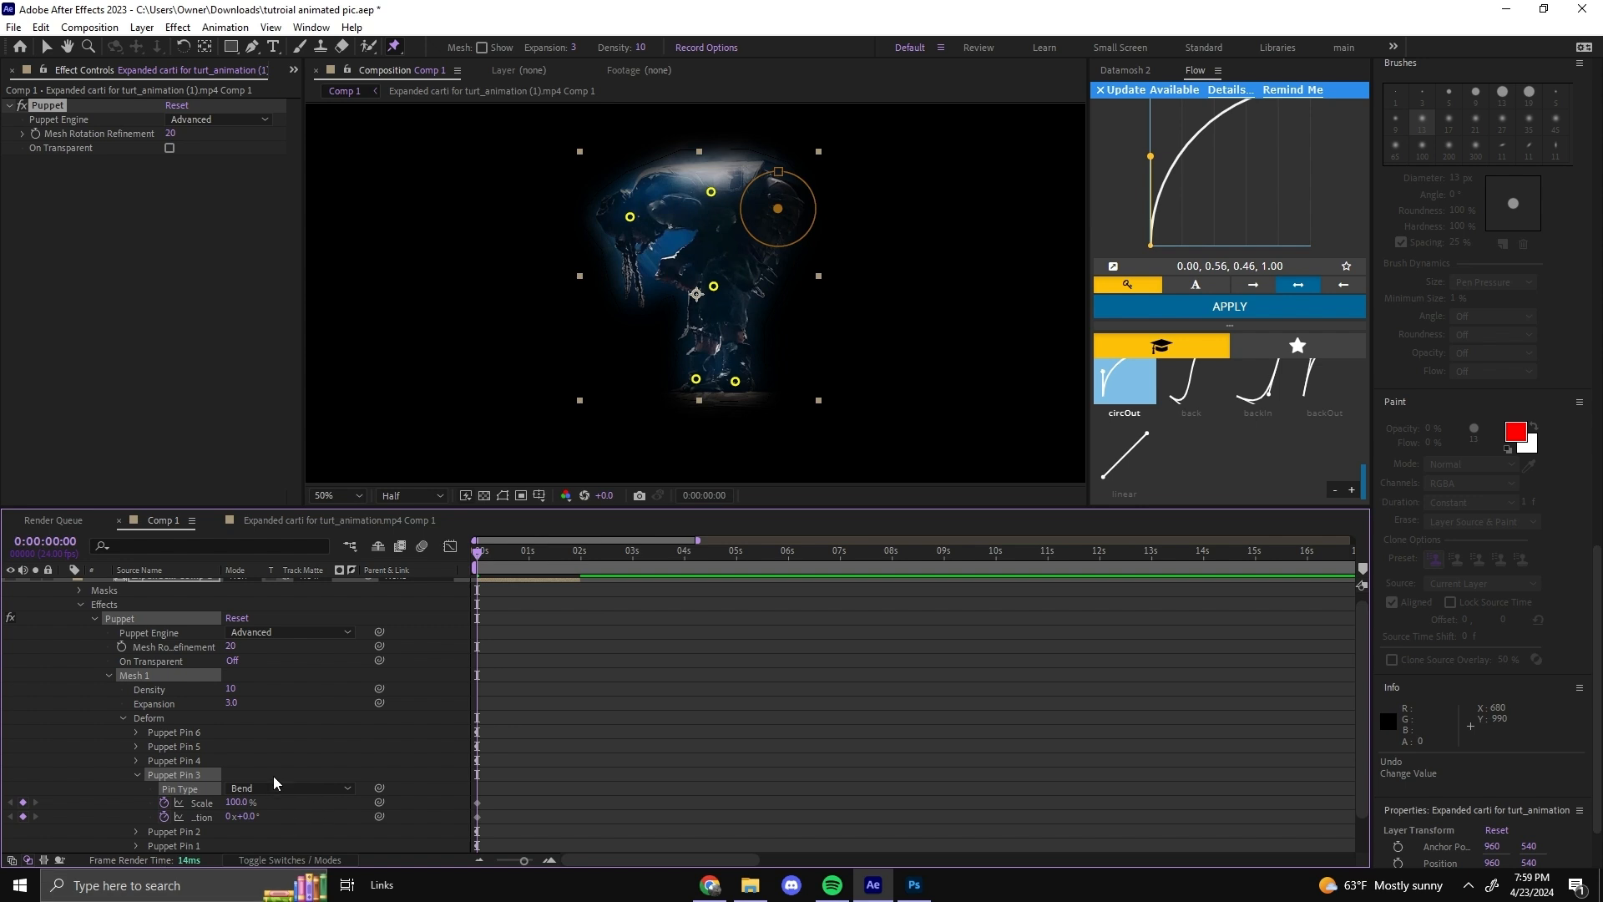
mouse_move(773, 405)
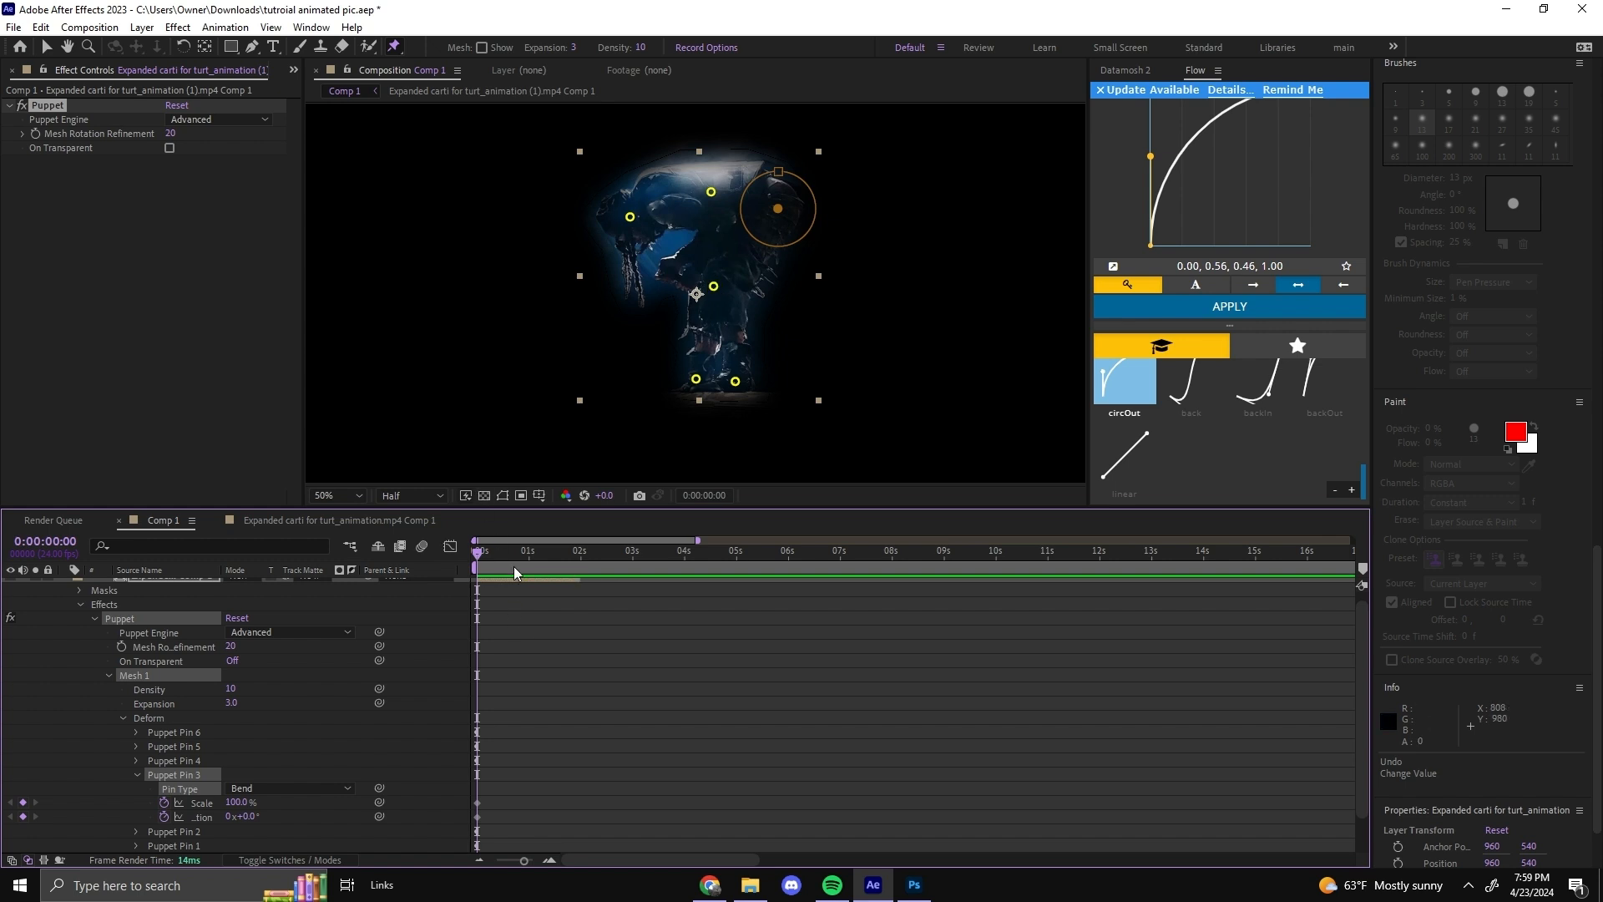
mouse_move(731, 204)
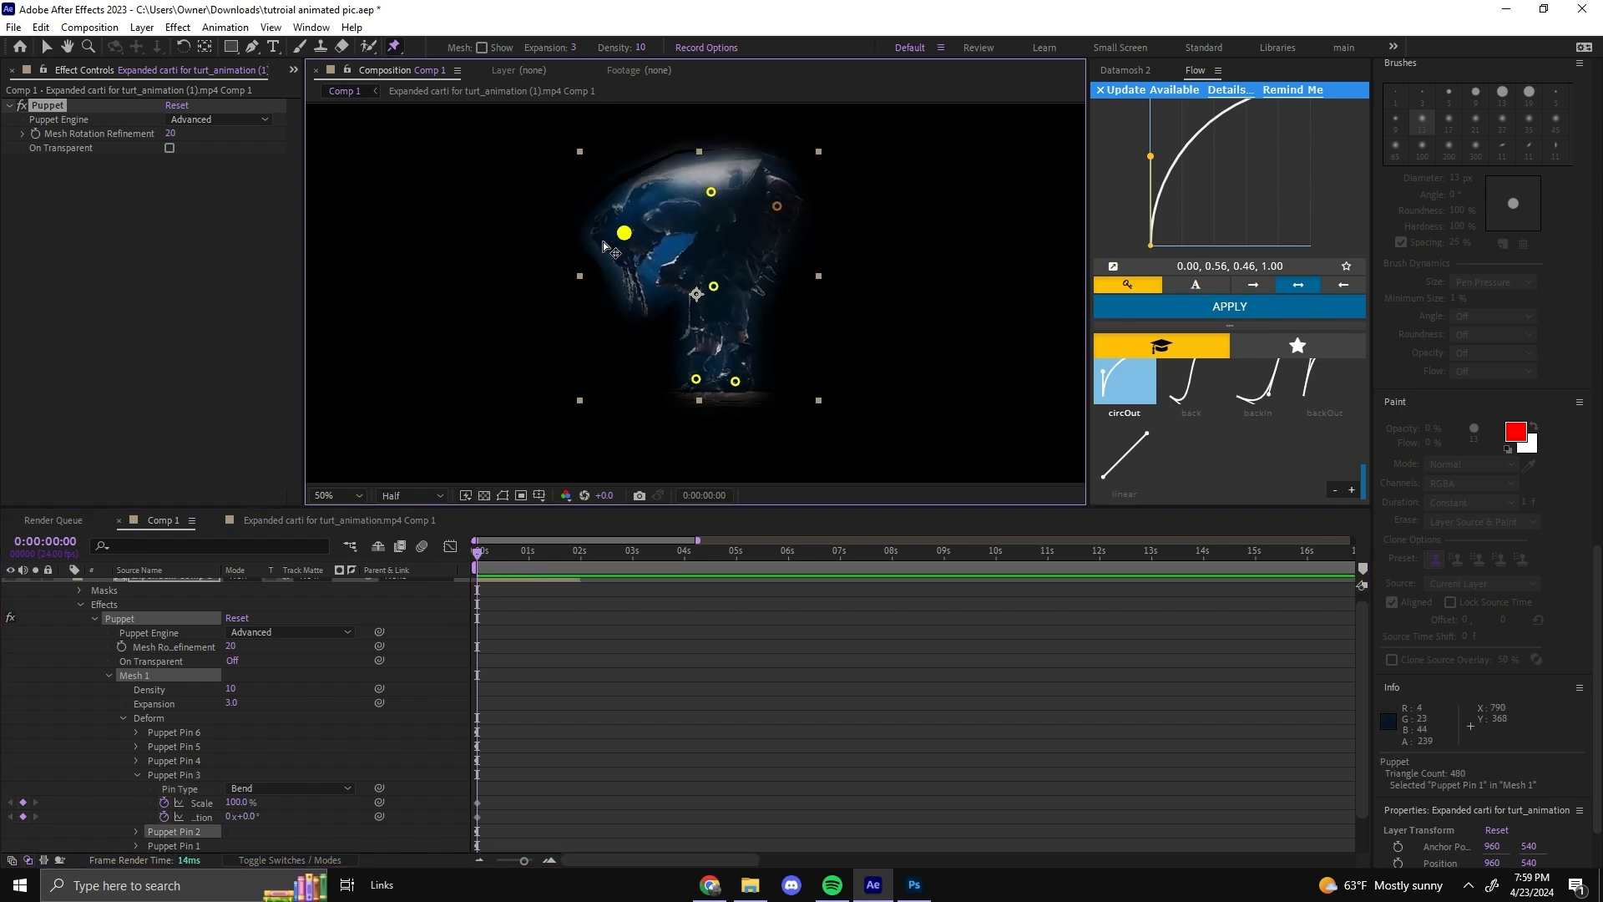
drag(623, 232, 716, 290)
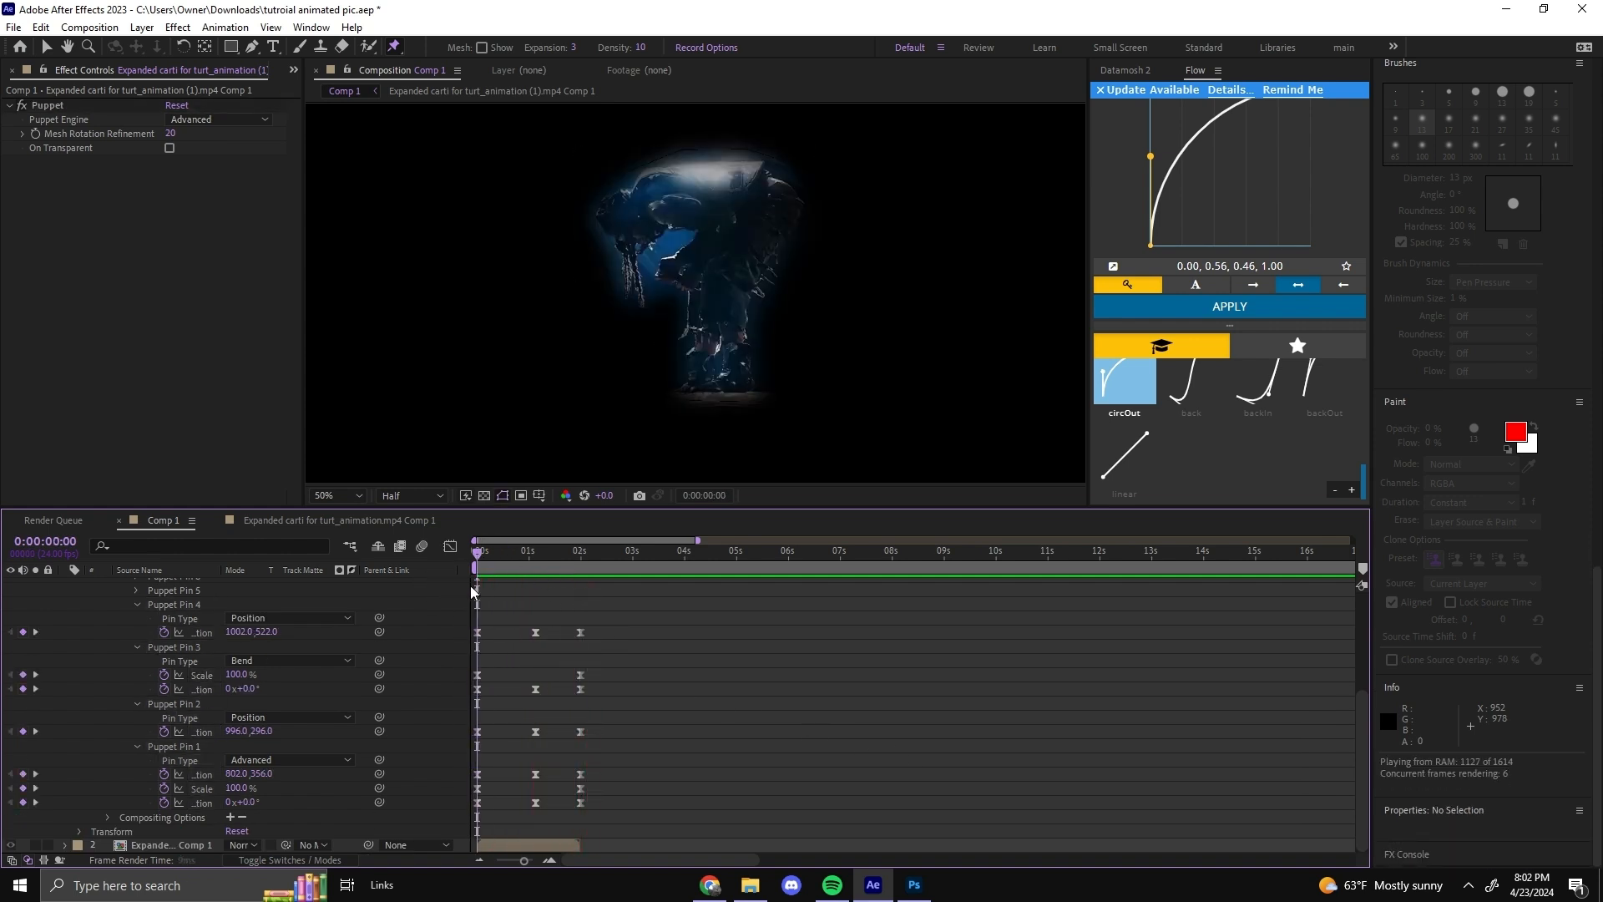
Apply Flow's cubic ease curve to the selected puppet pin keyframes.
click(567, 549)
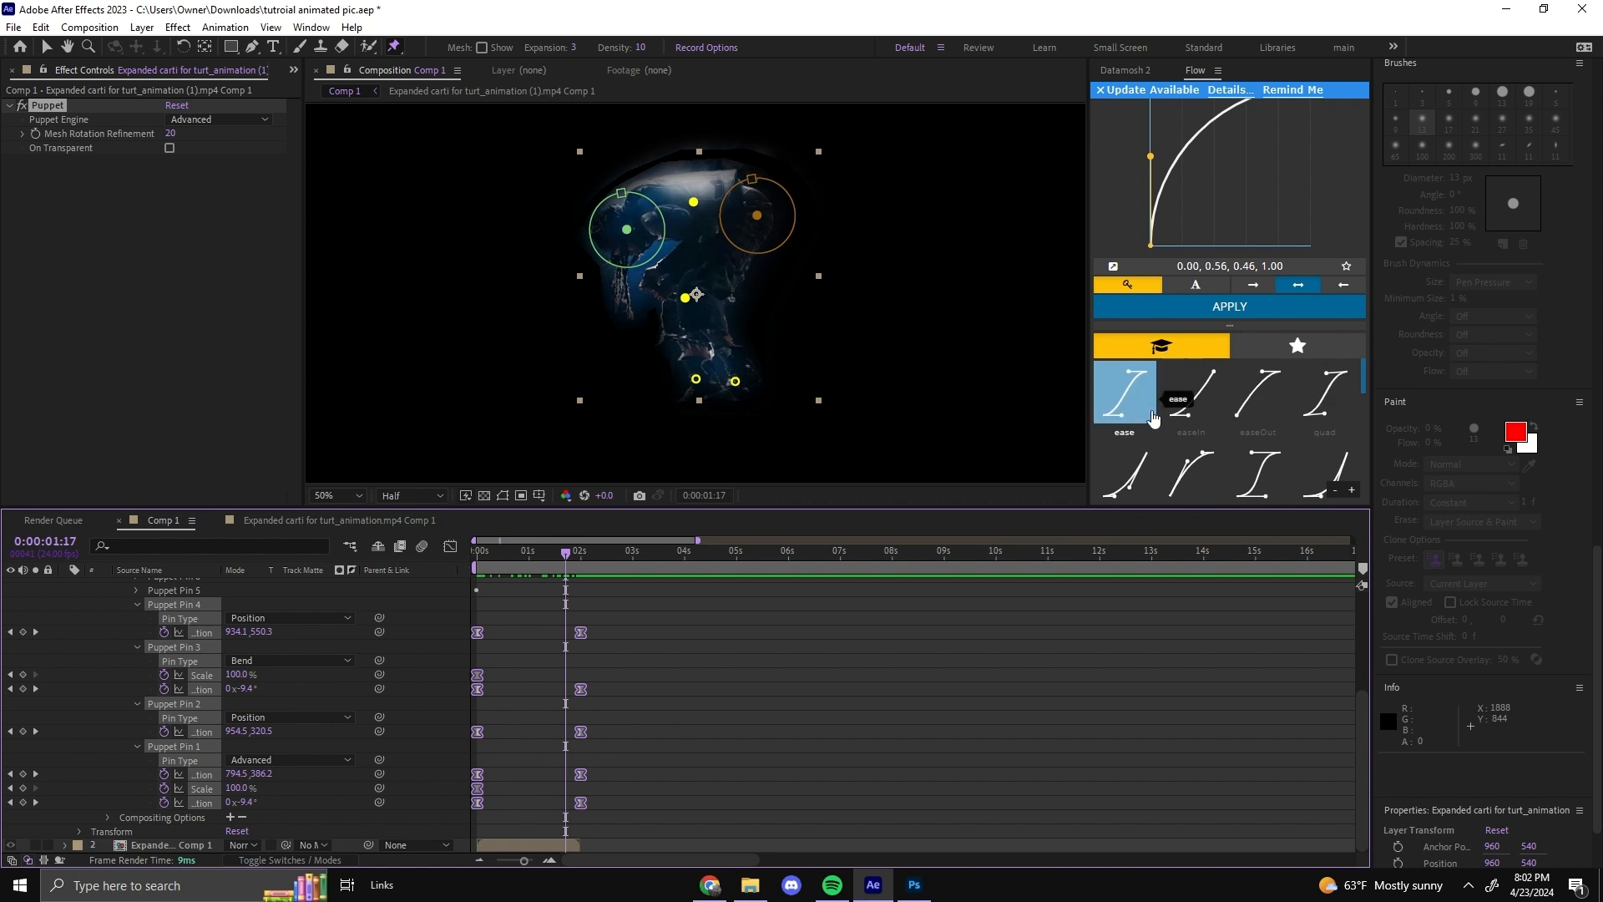
click(1257, 397)
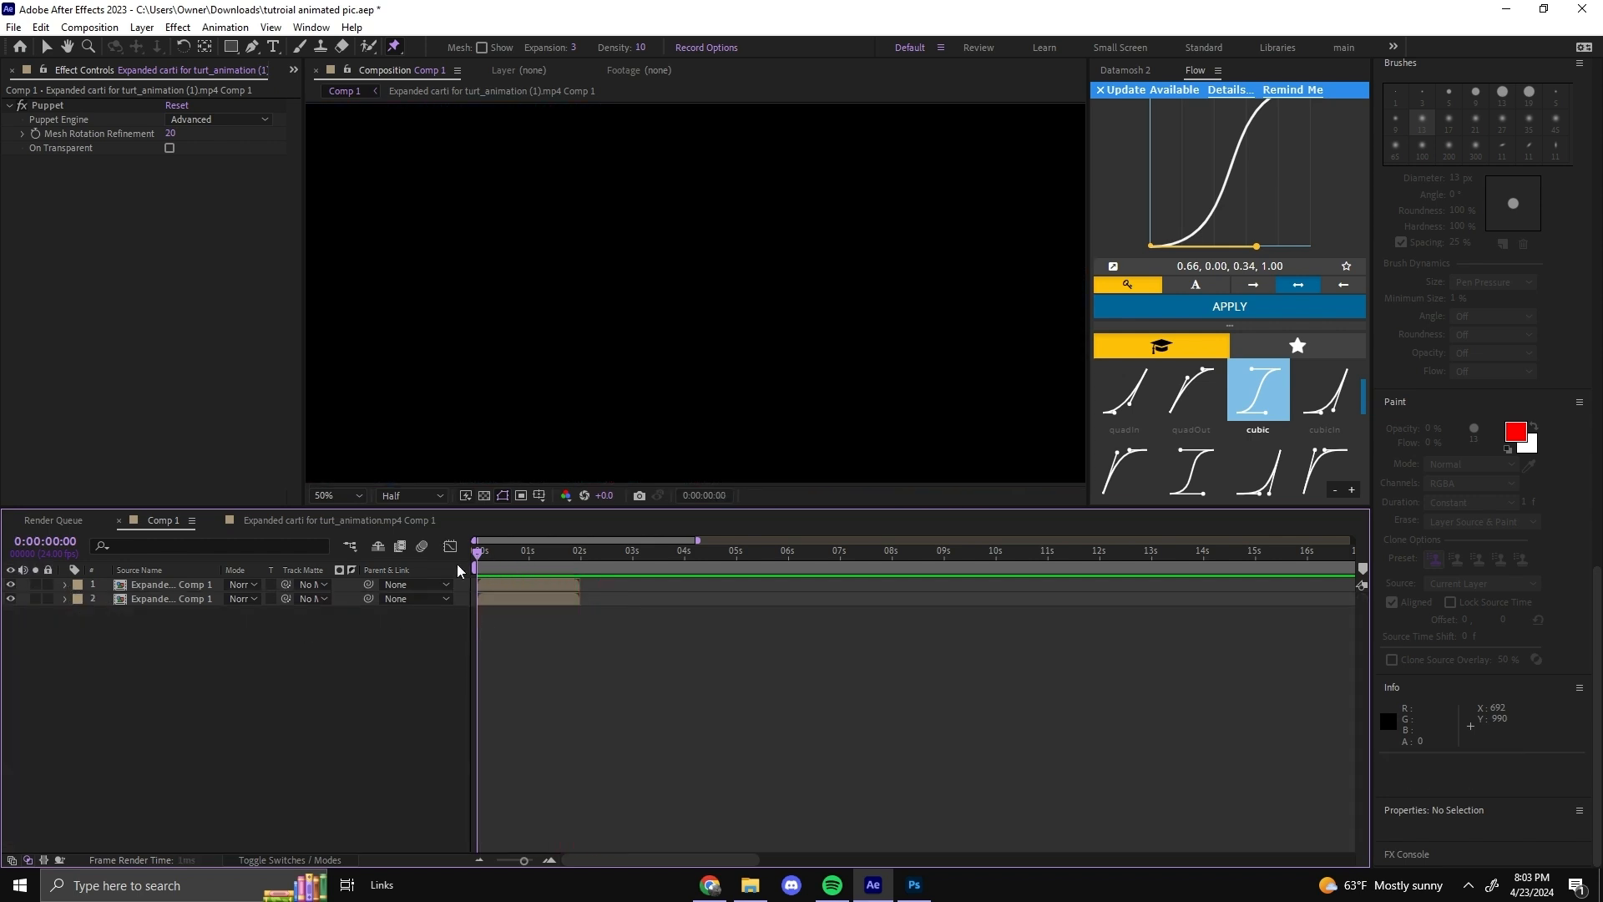
Preview around 1:18 and toggle the background copy's visibility.
drag(475, 550, 543, 551)
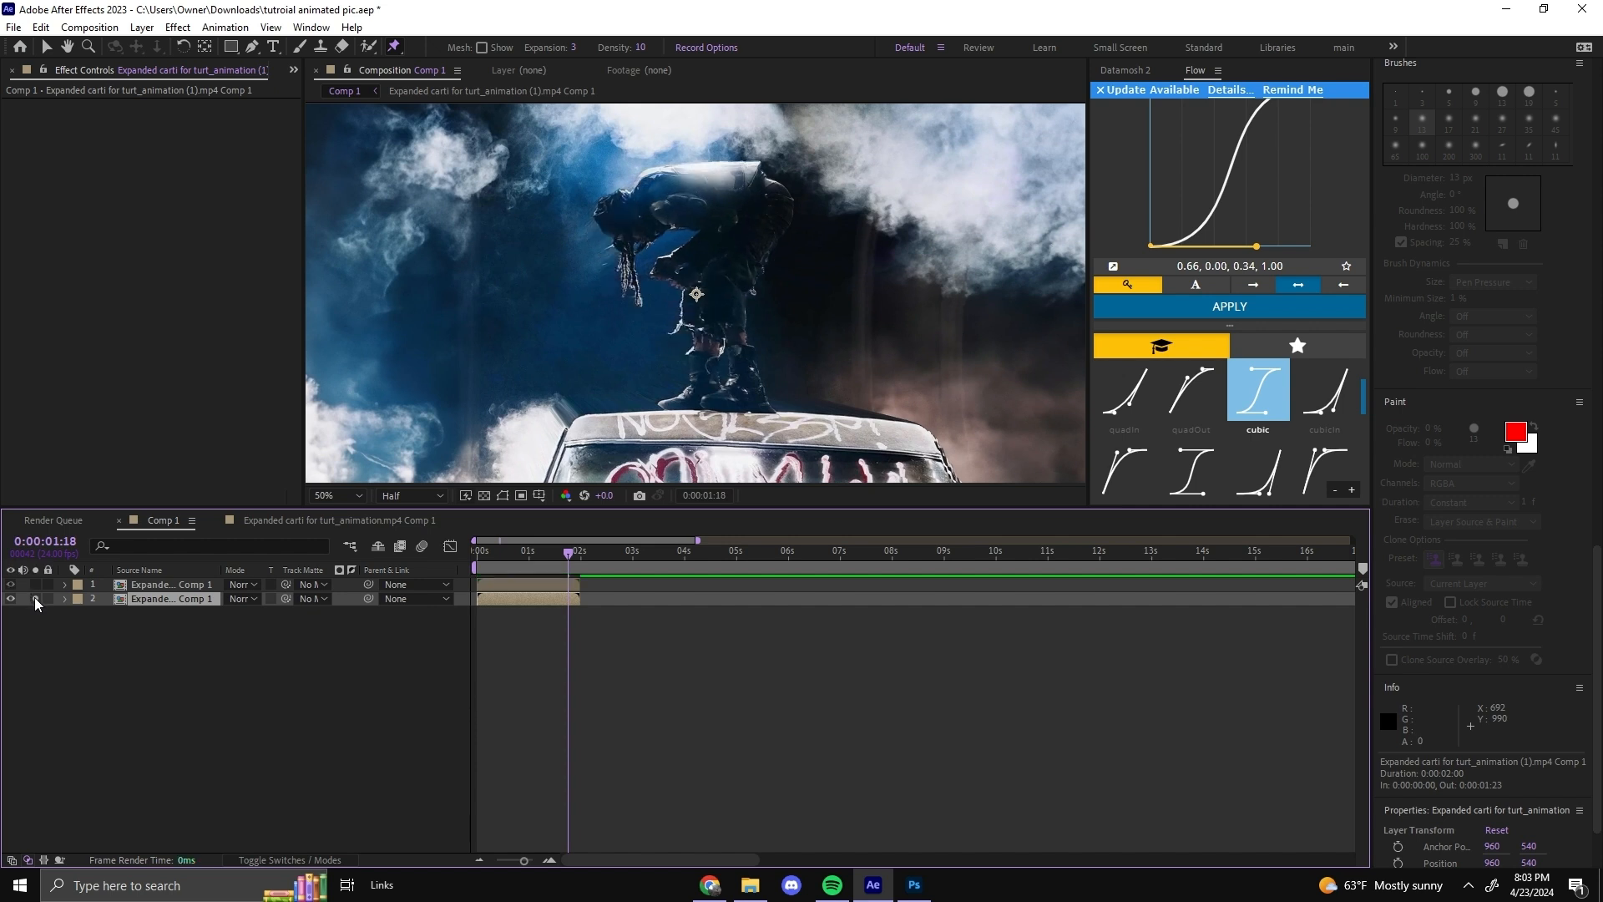
click(10, 584)
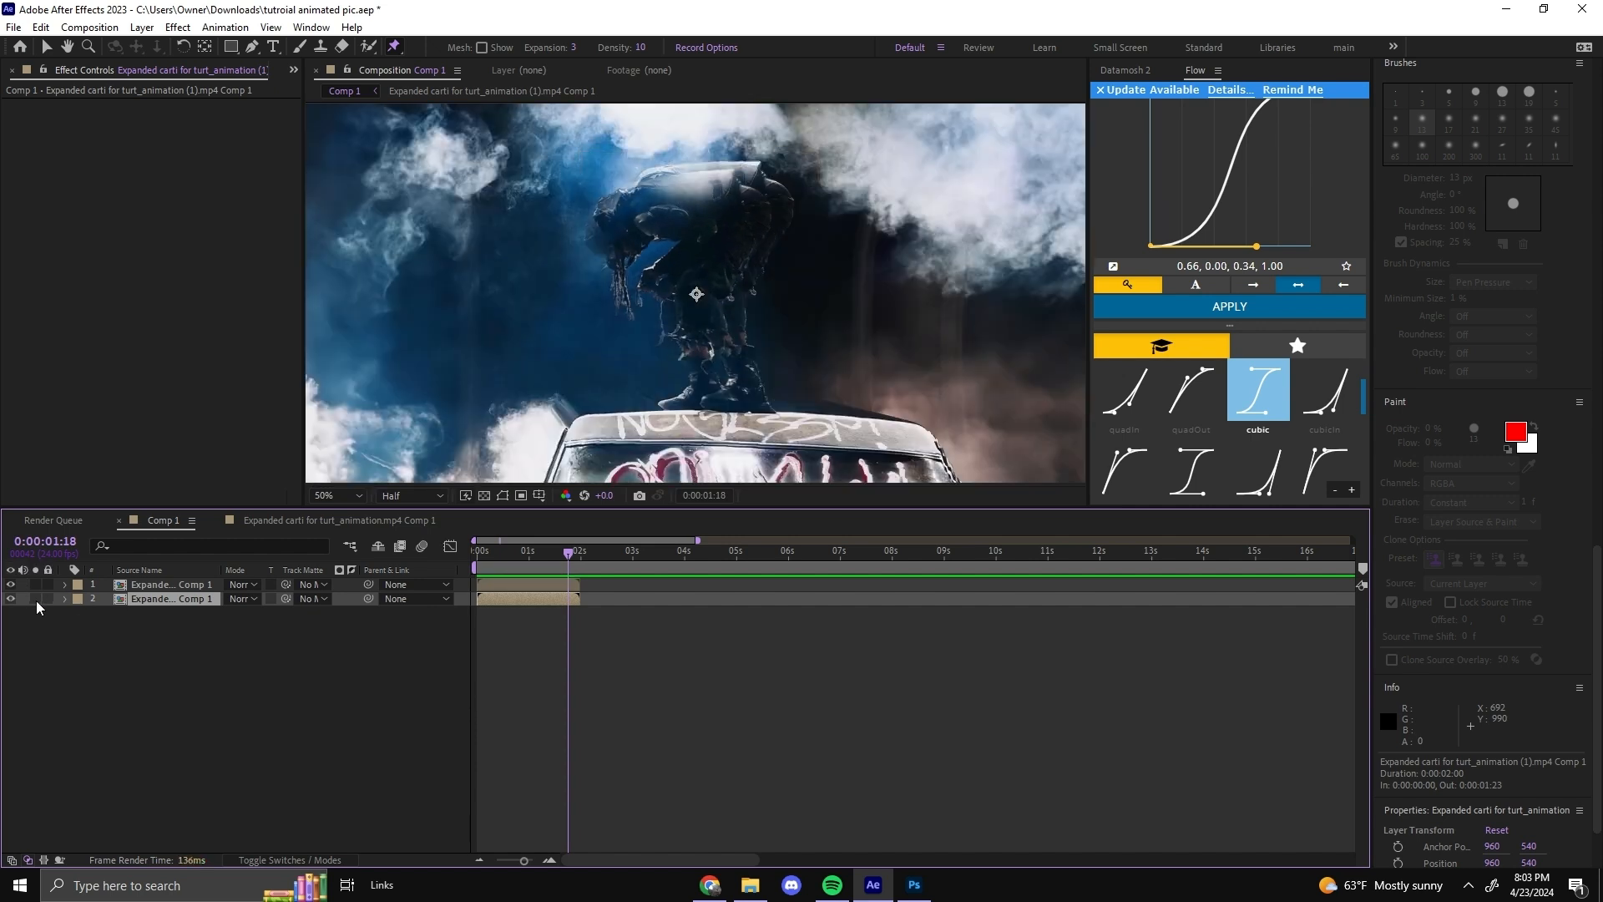
Collapse the cutout layer's properties and select the background copy layer.
click(62, 584)
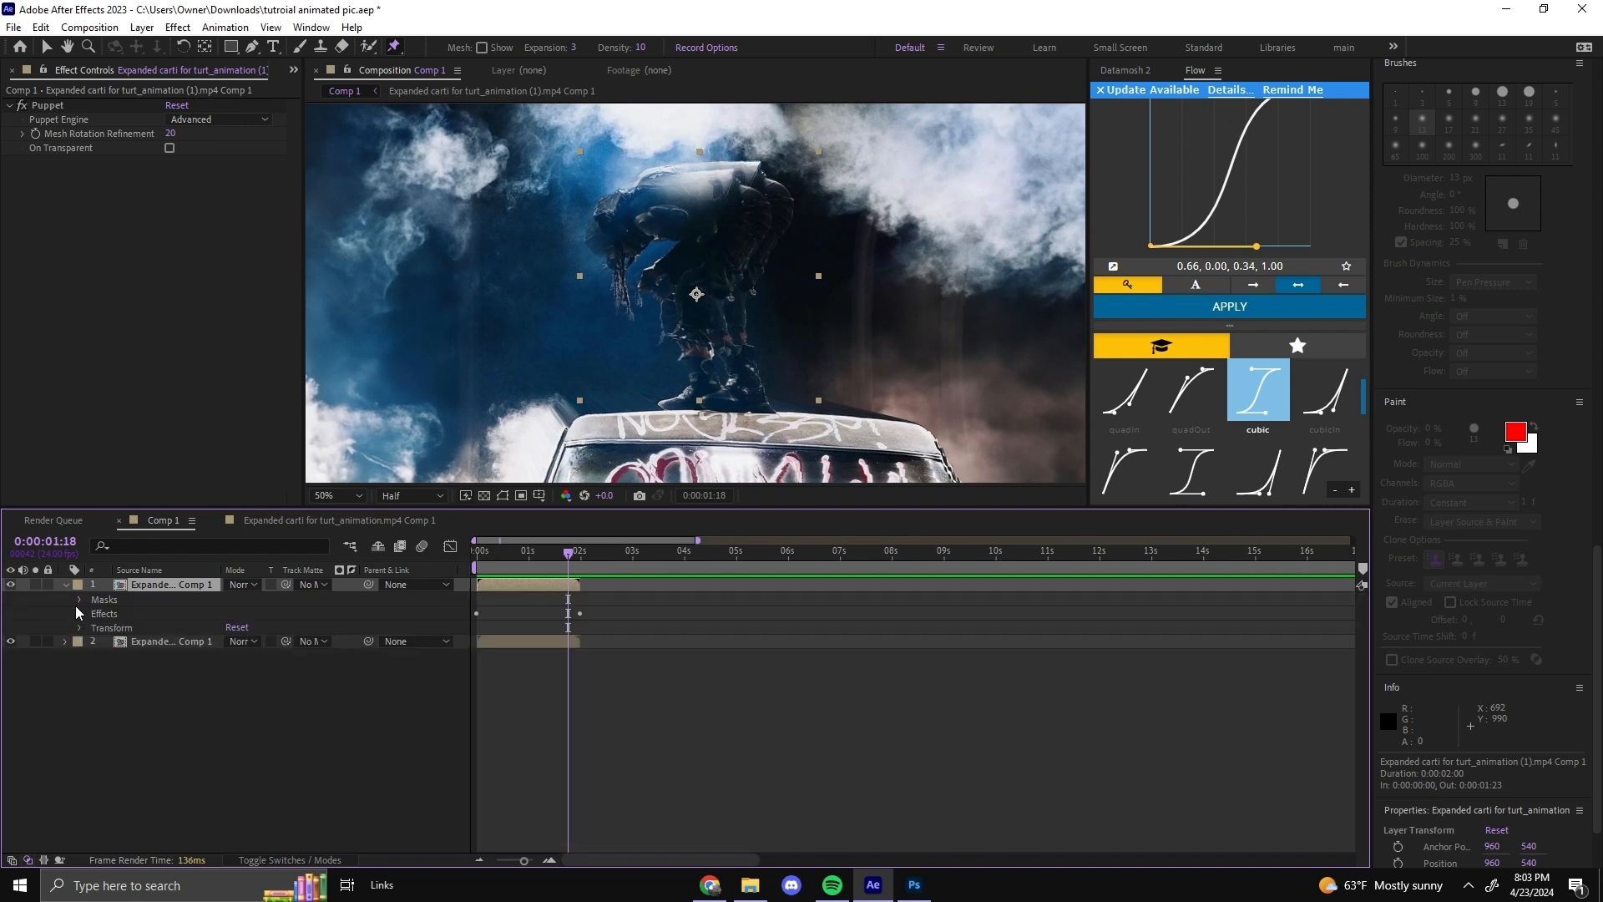
click(79, 598)
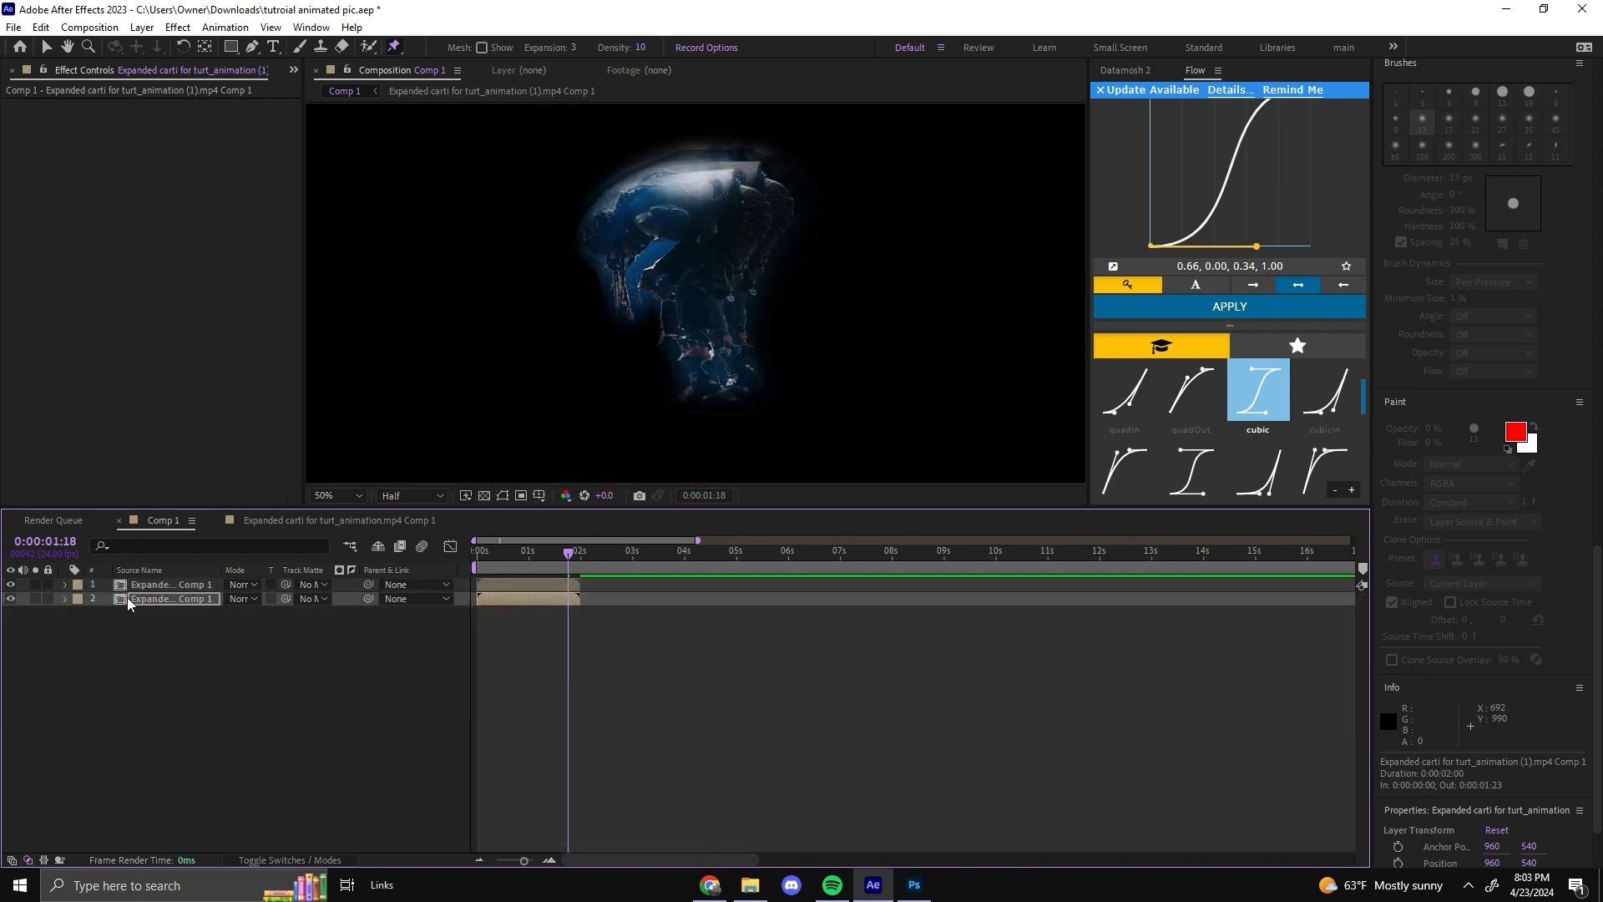
click(65, 598)
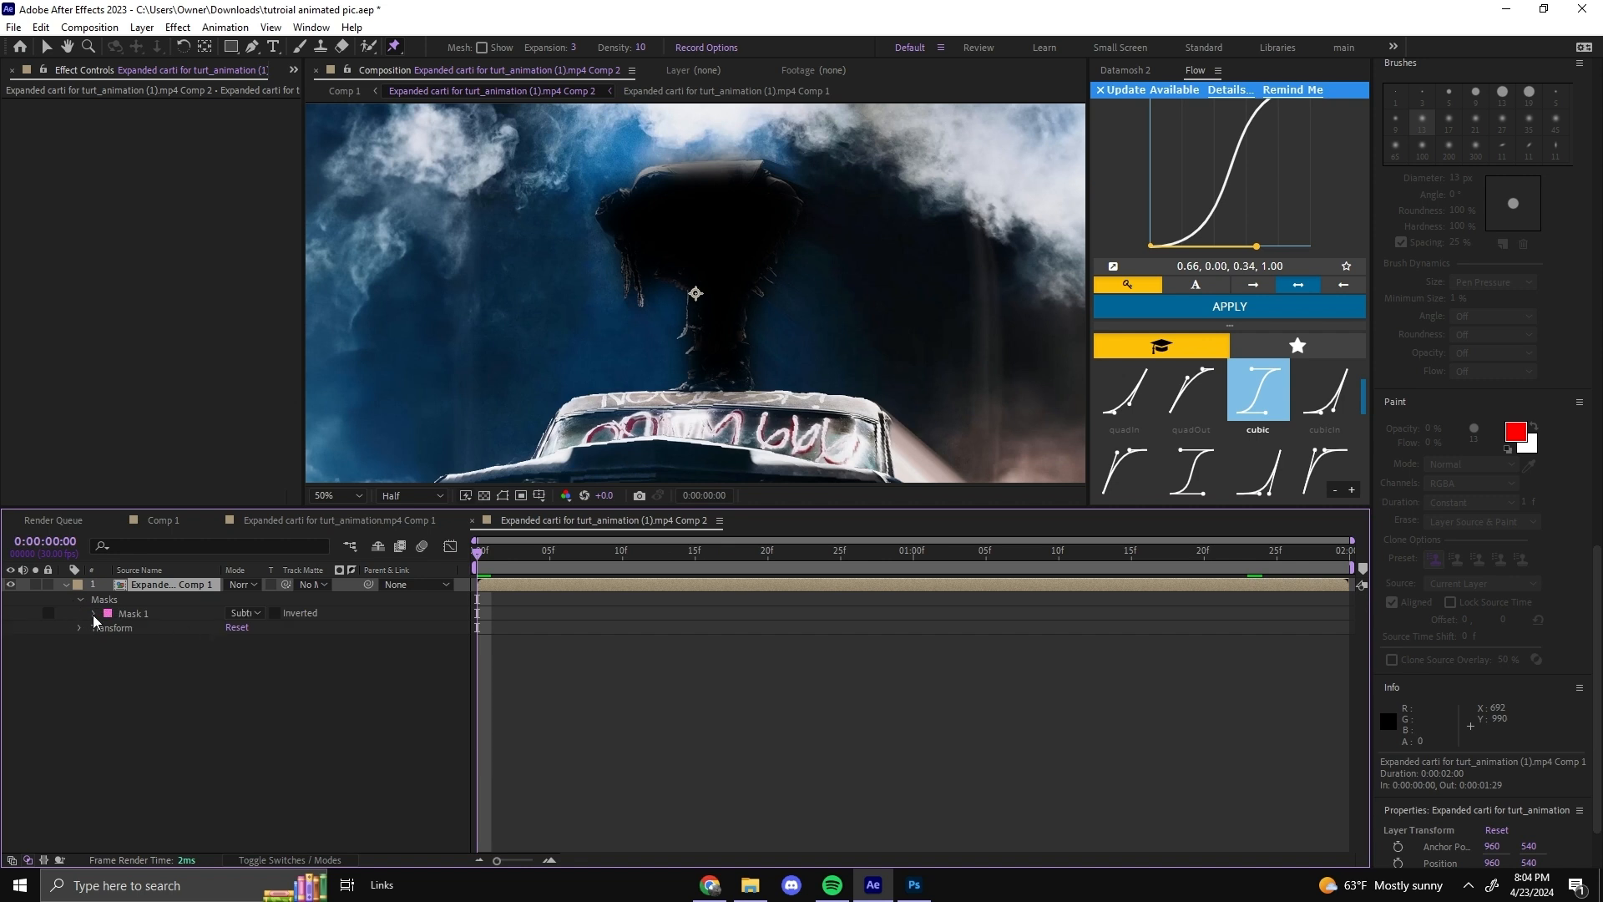
Reveal Mask 1's feather and expansion properties for softening the silhouette.
click(94, 613)
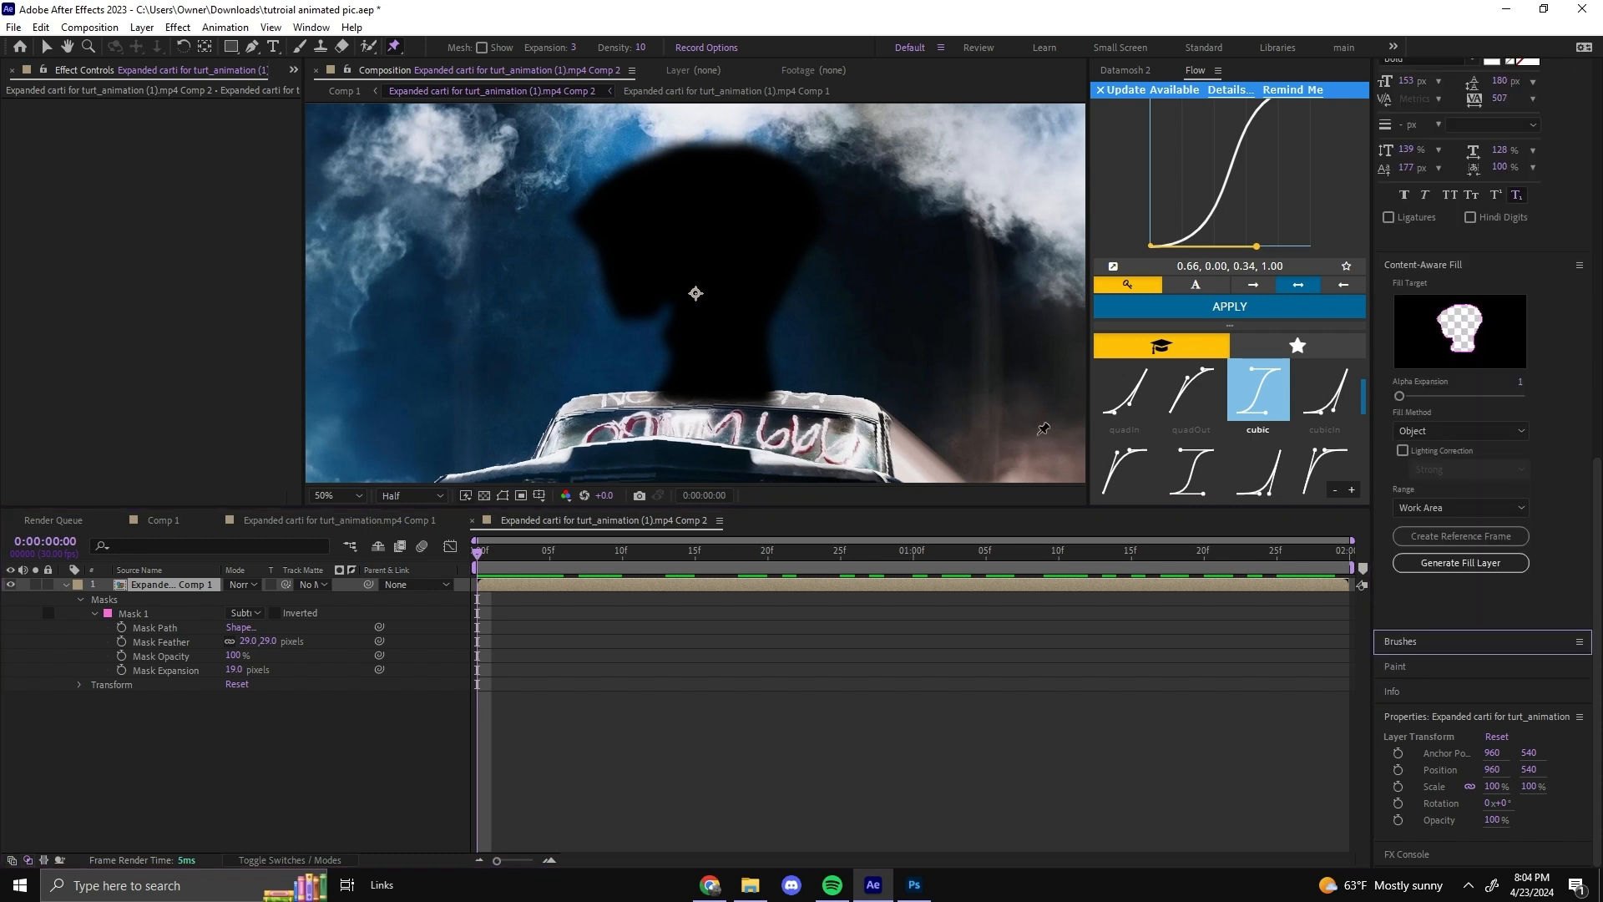
mouse_move(1038, 441)
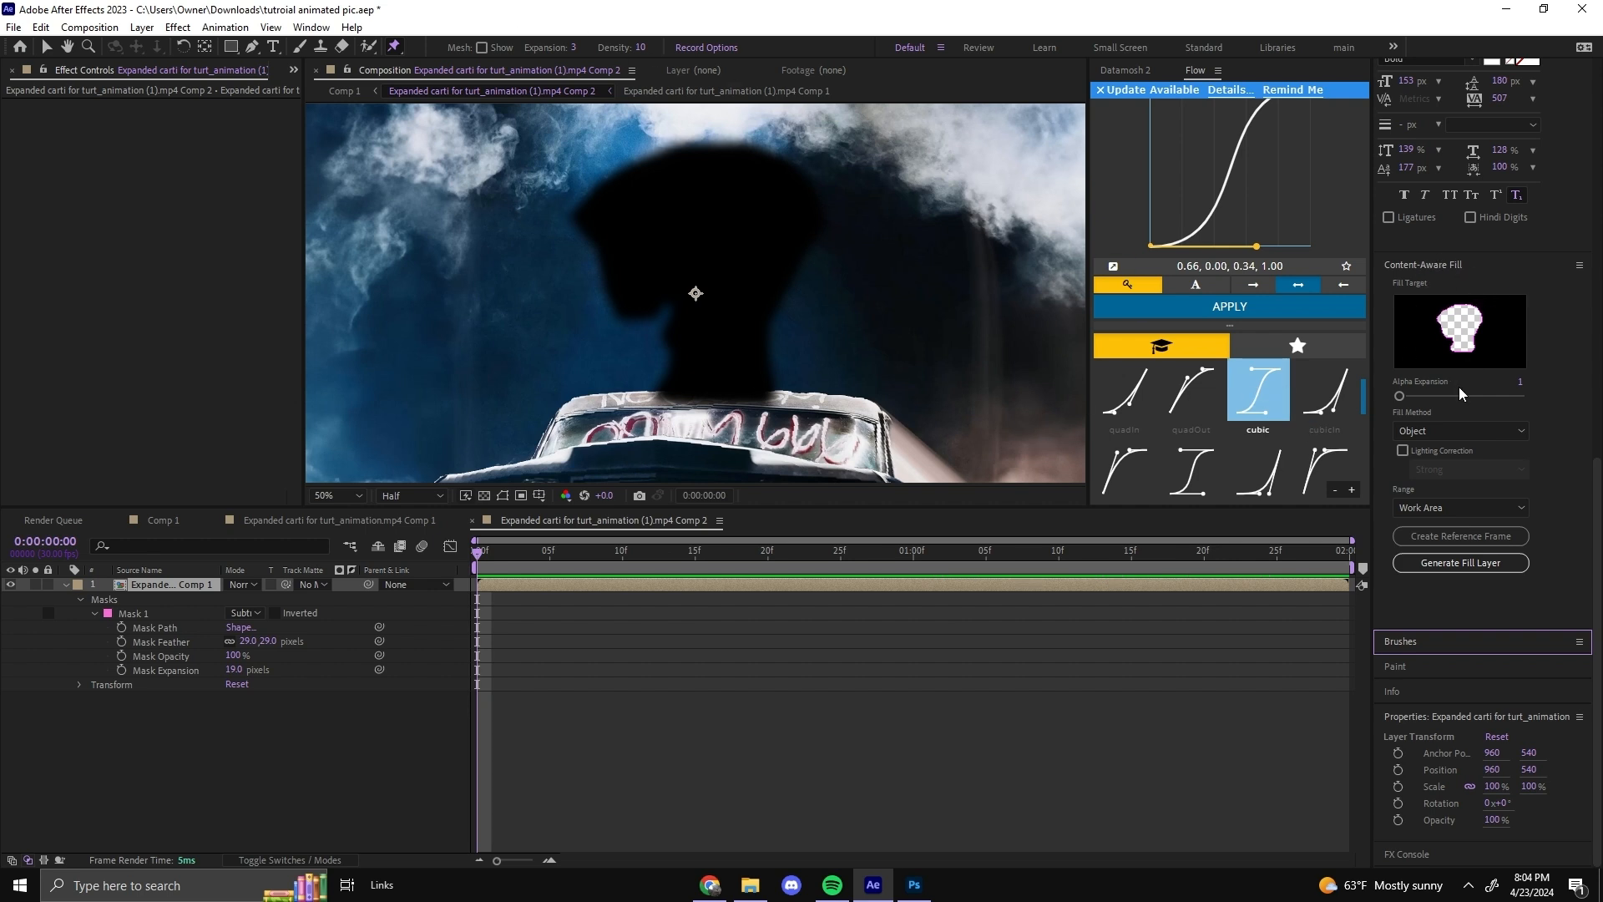
Generate the Content-Aware Fill layer behind the masked subject.
click(1460, 508)
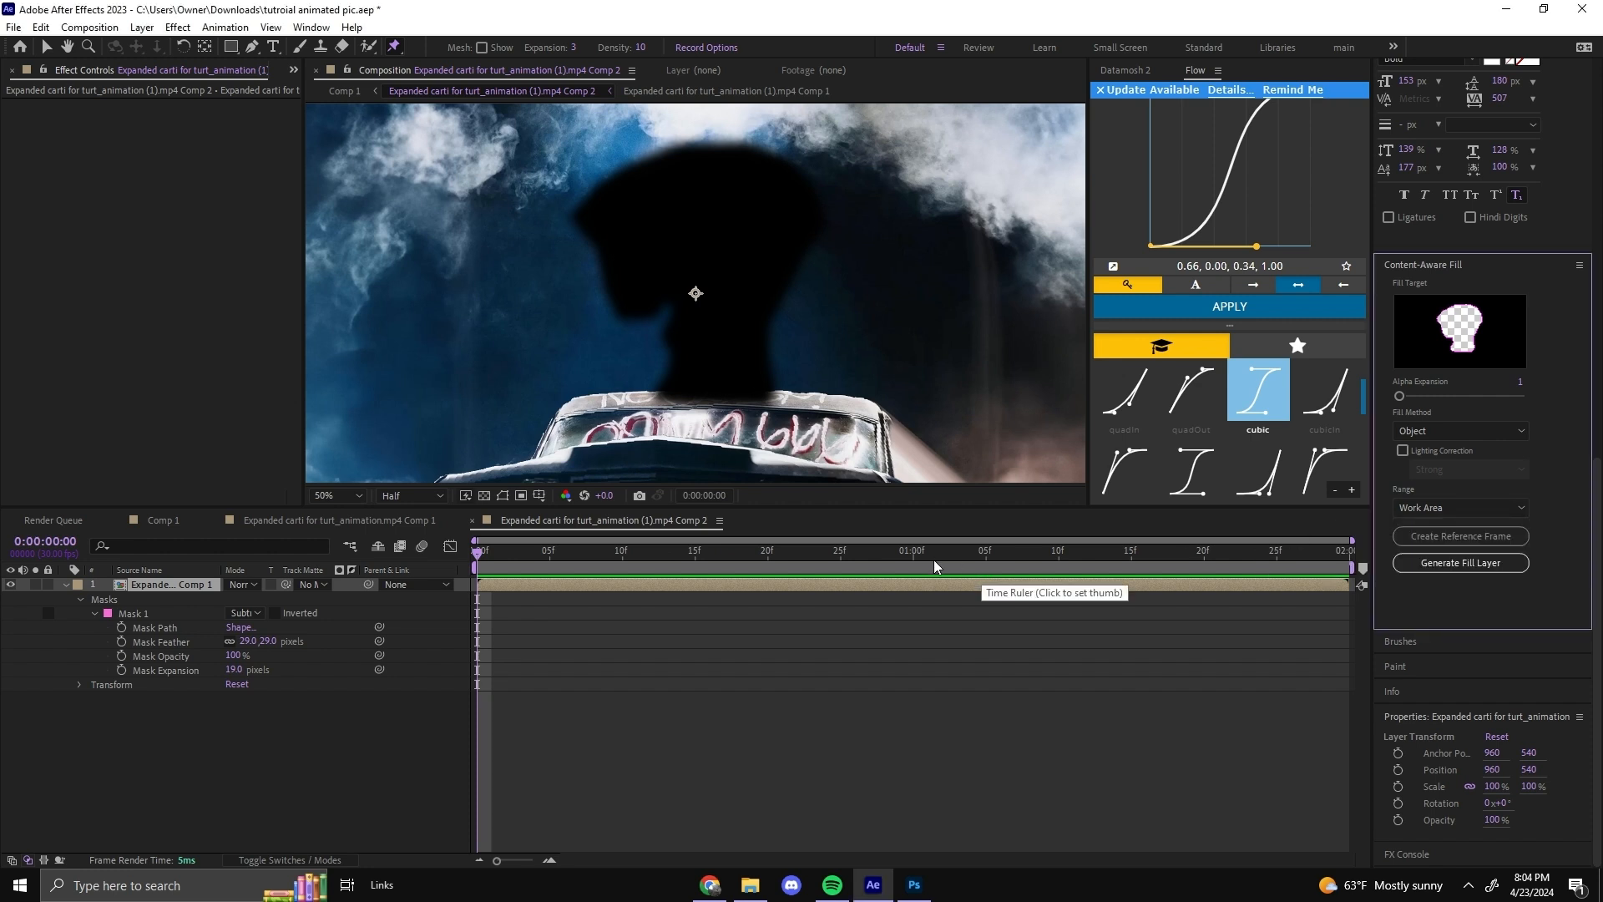
mouse_move(937, 673)
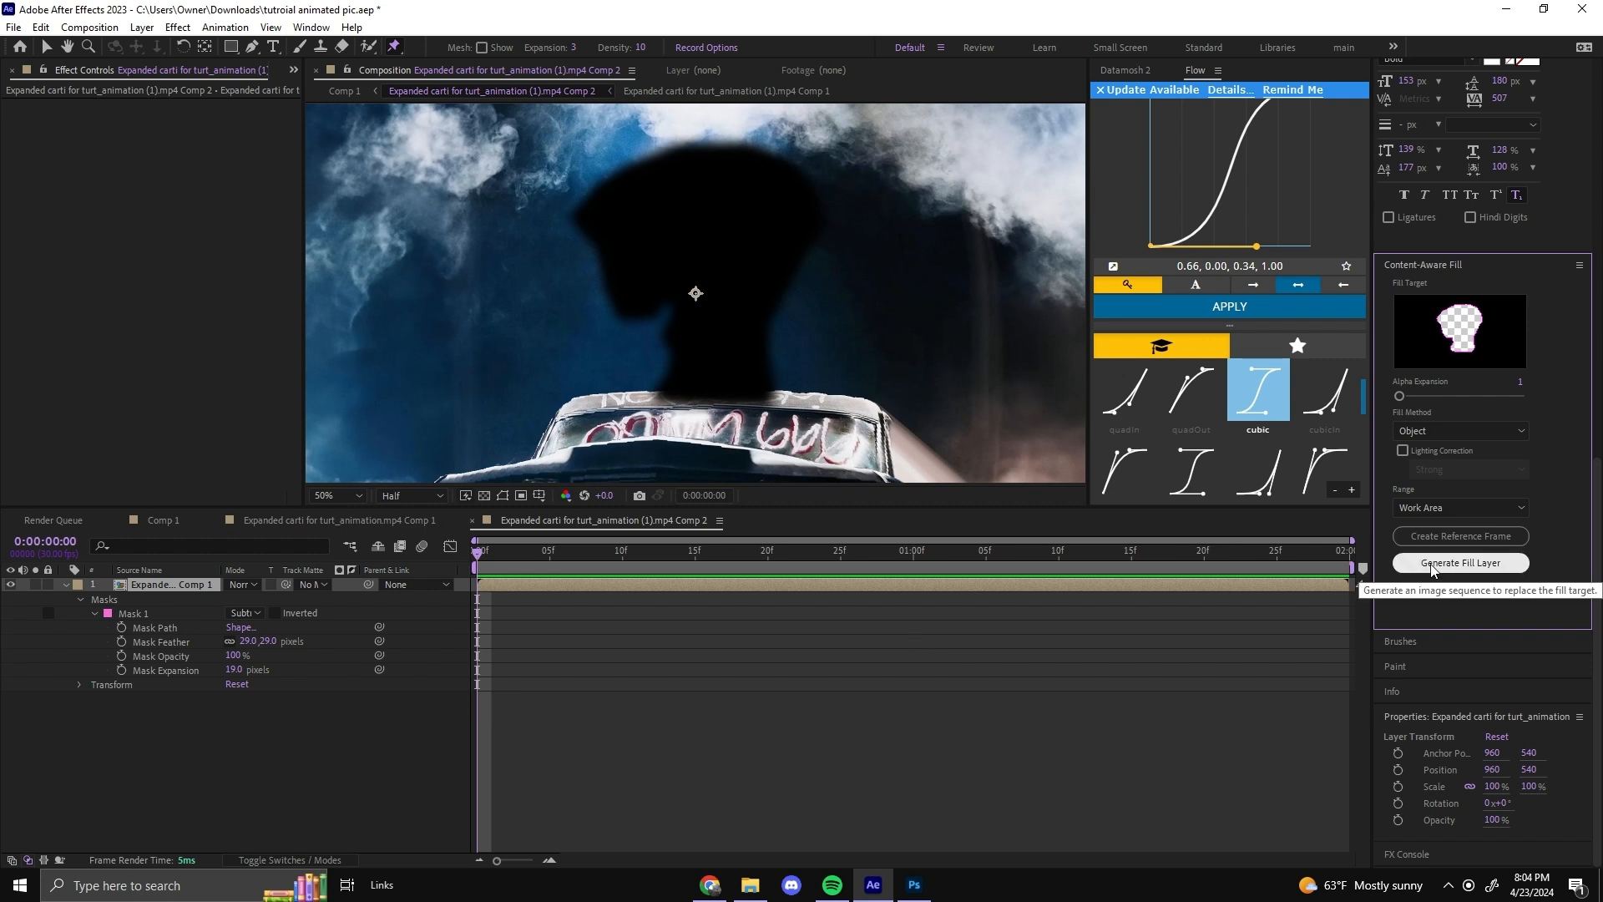
click(1459, 563)
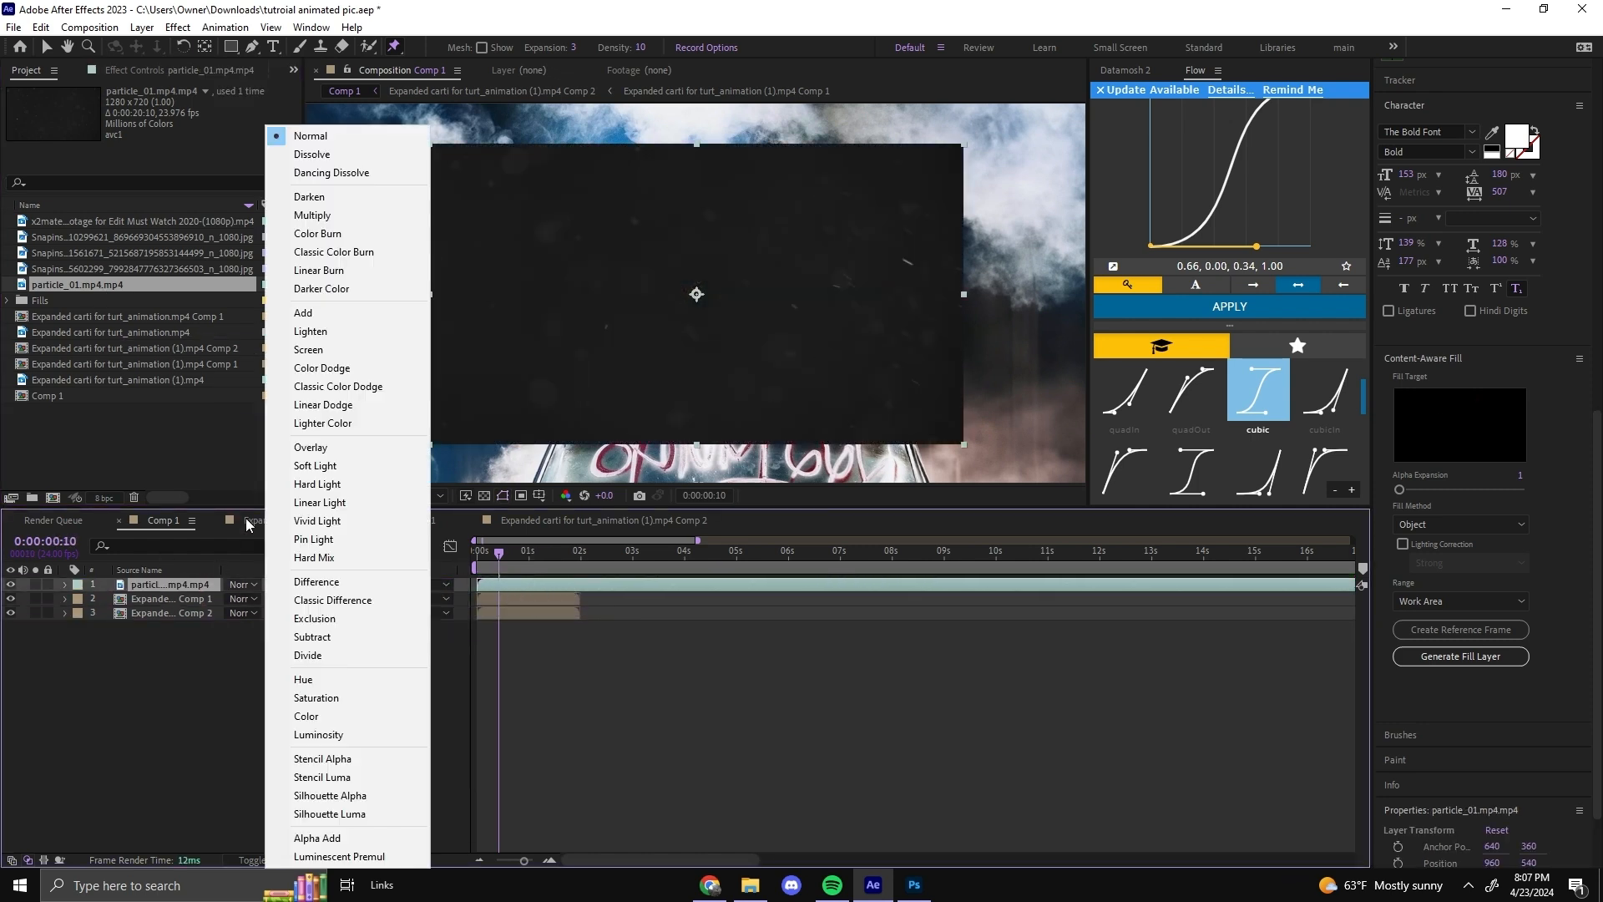
mouse_move(337, 357)
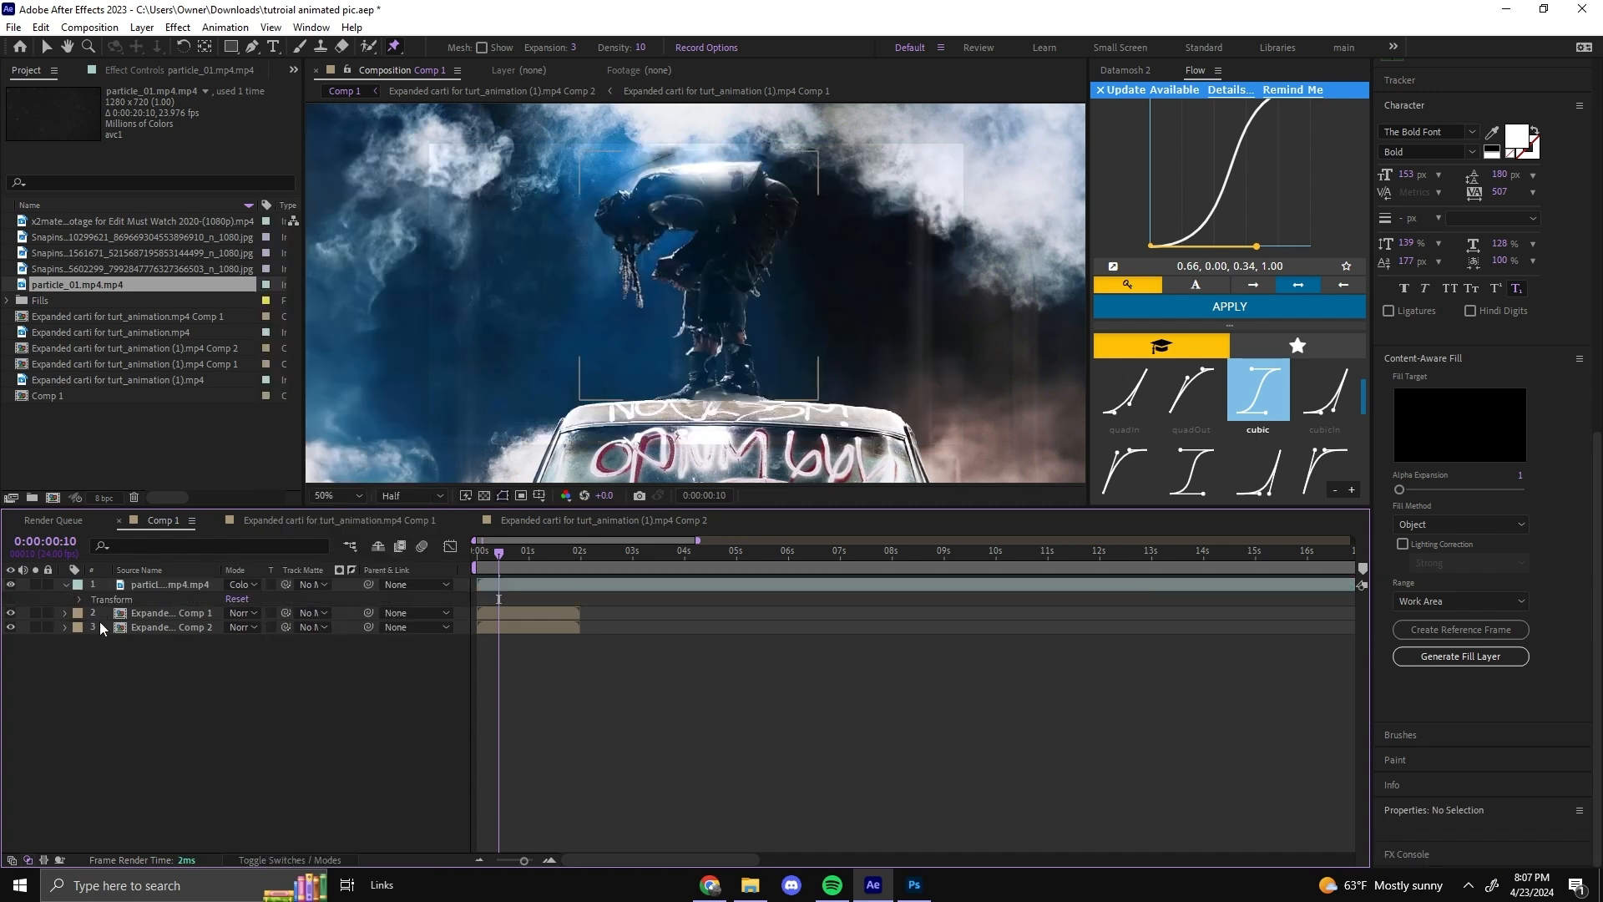
Reveal the particle layer's transform for scaling to 155% and scrub to check the result.
click(80, 598)
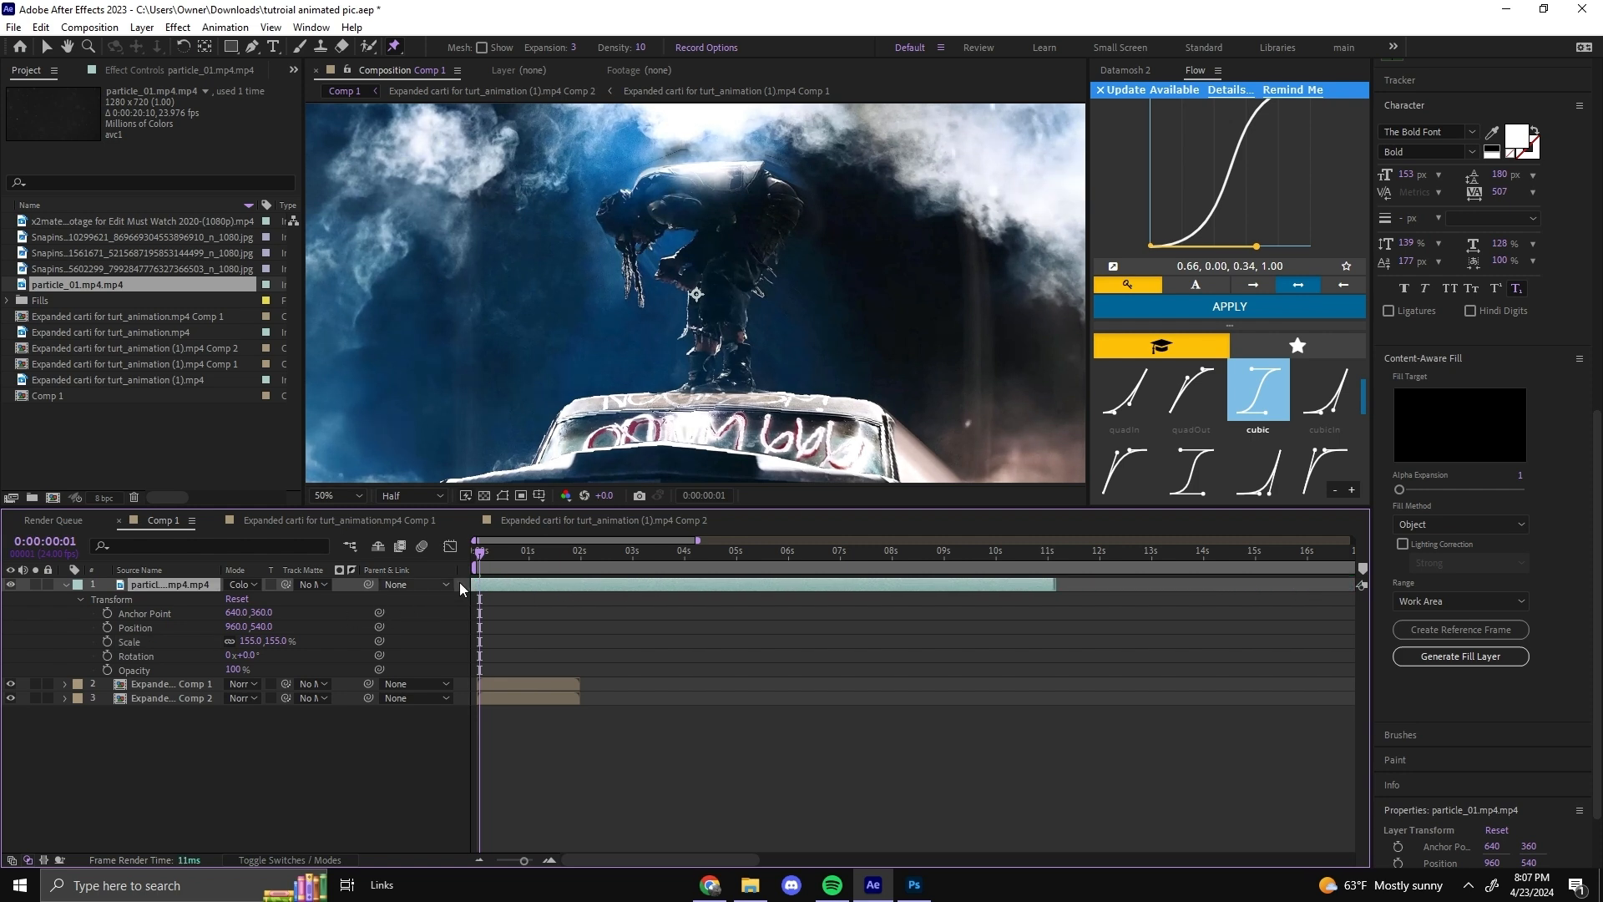
click(578, 549)
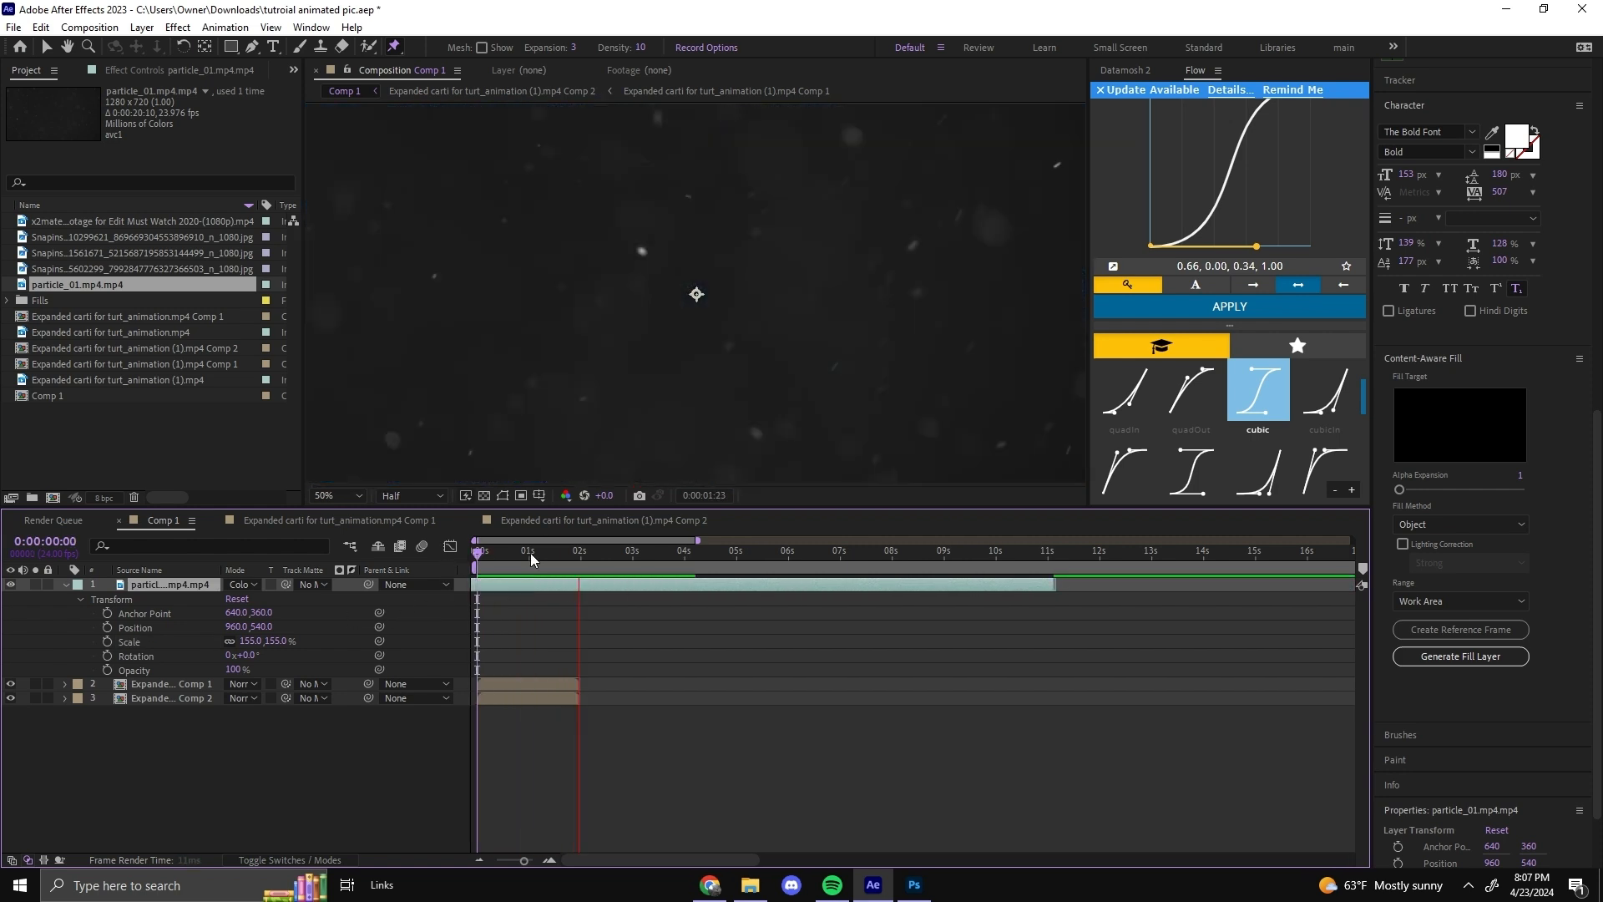
click(485, 551)
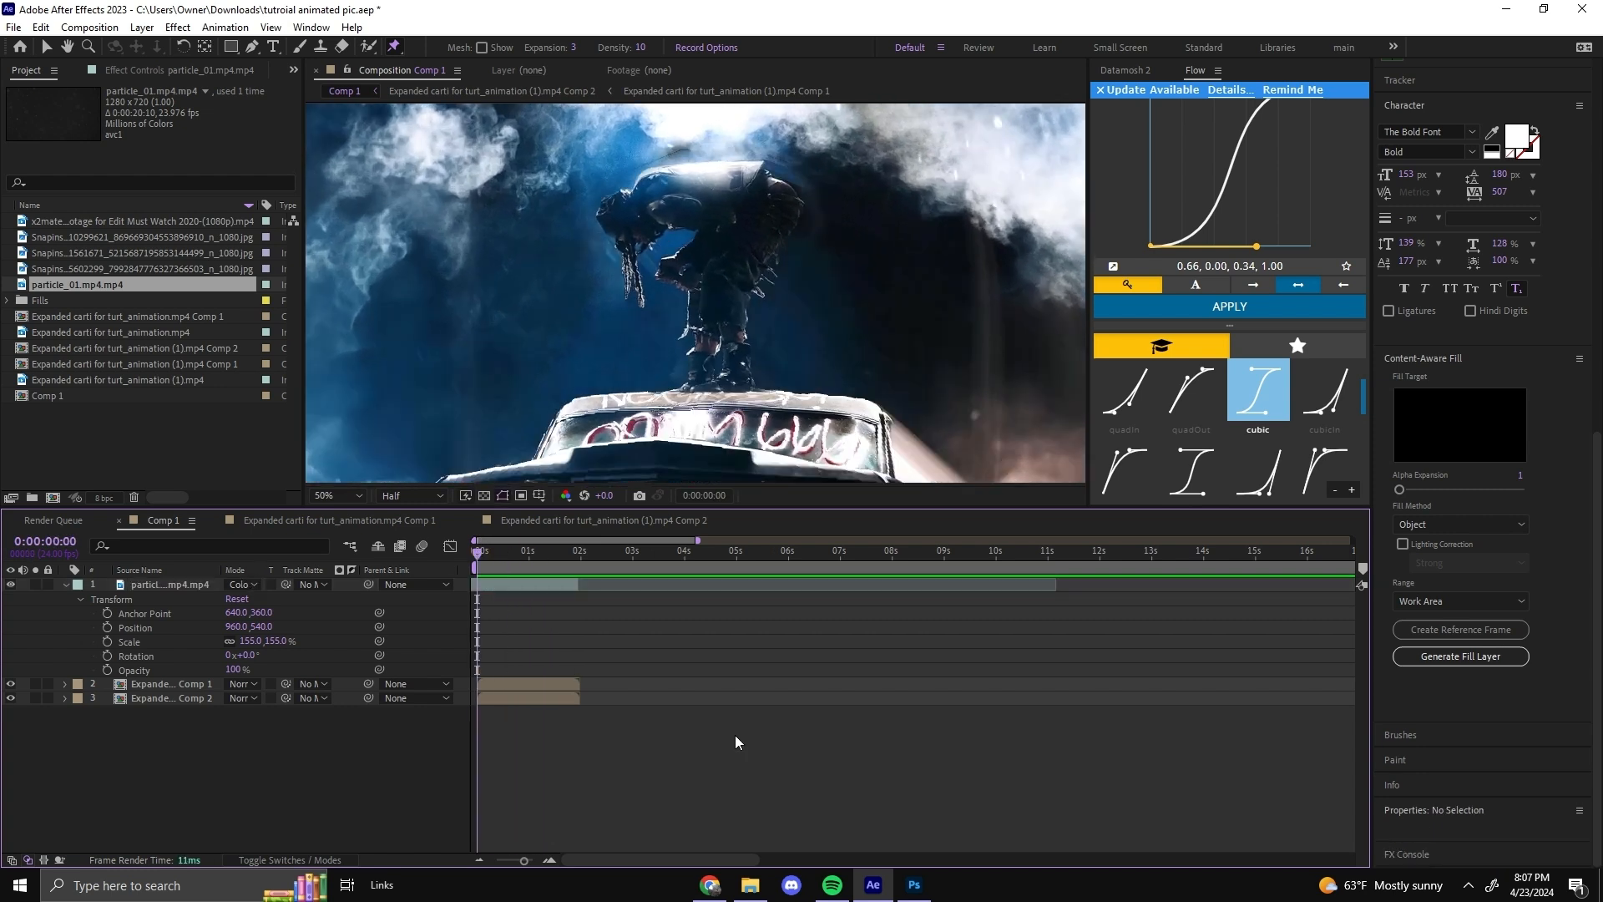
mouse_move(4, 236)
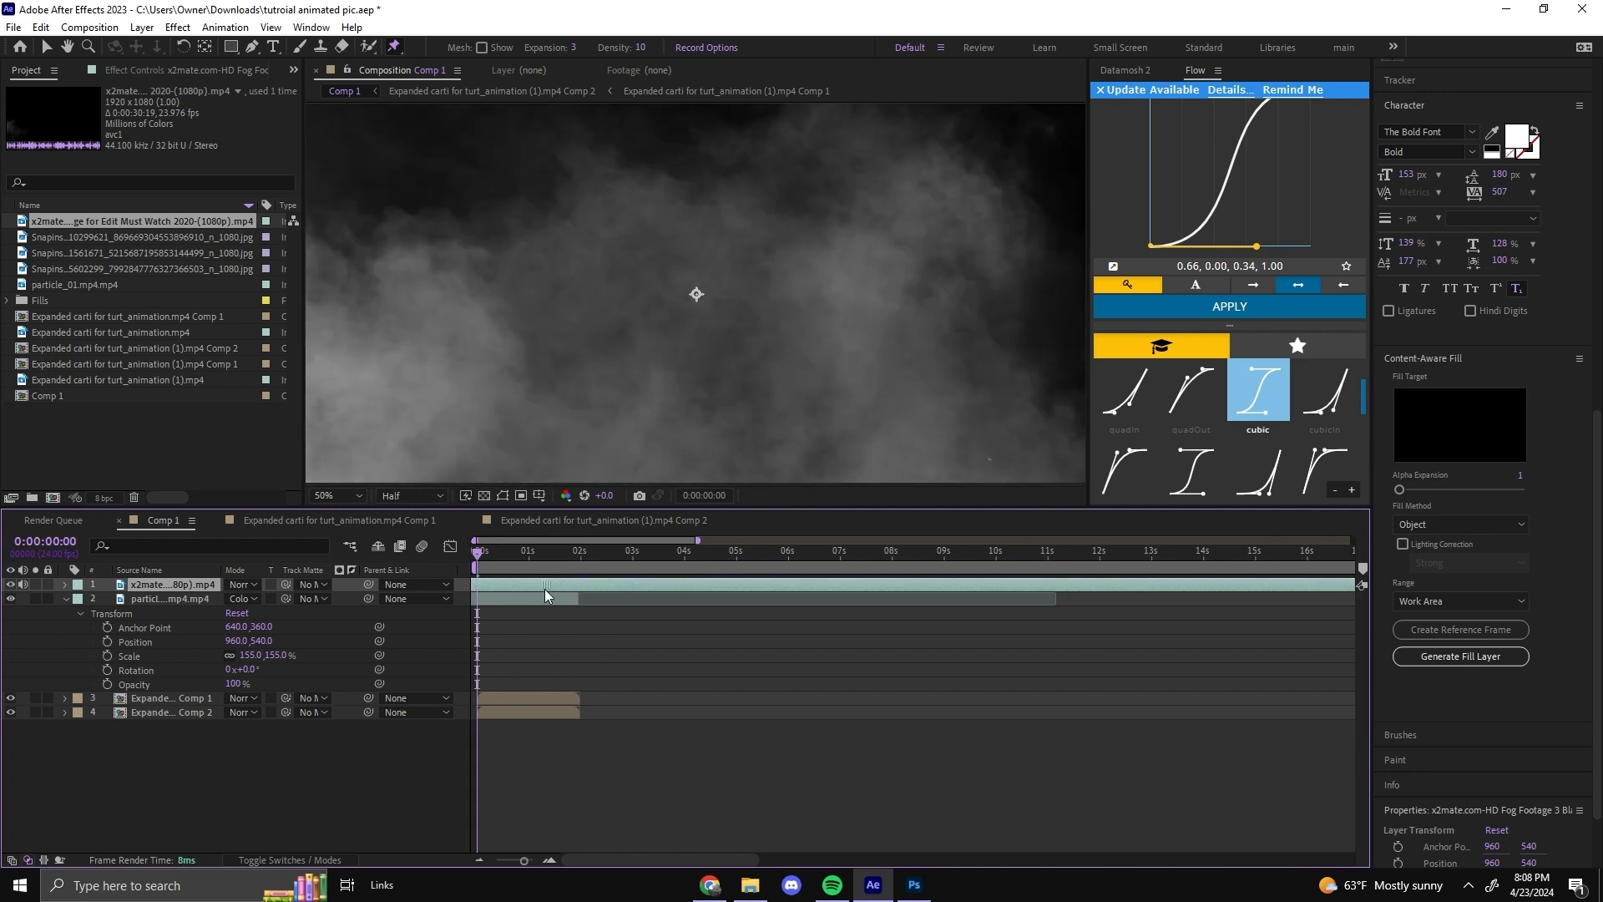
Set the smoke layer's blending mode to Screen and collapse the layer properties.
click(243, 584)
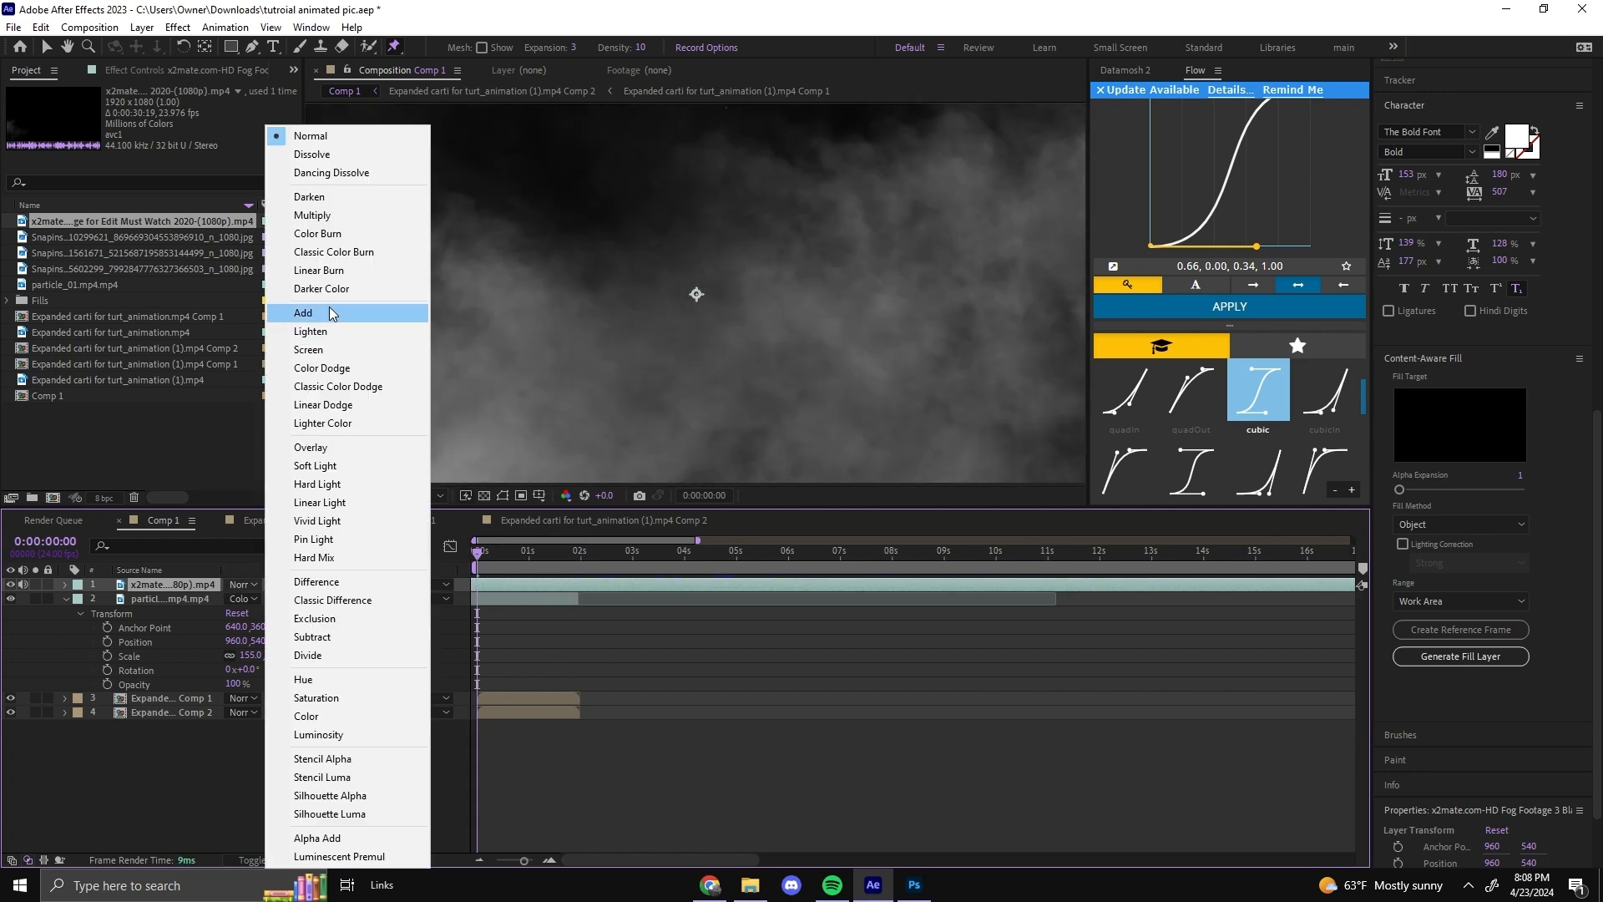
click(307, 349)
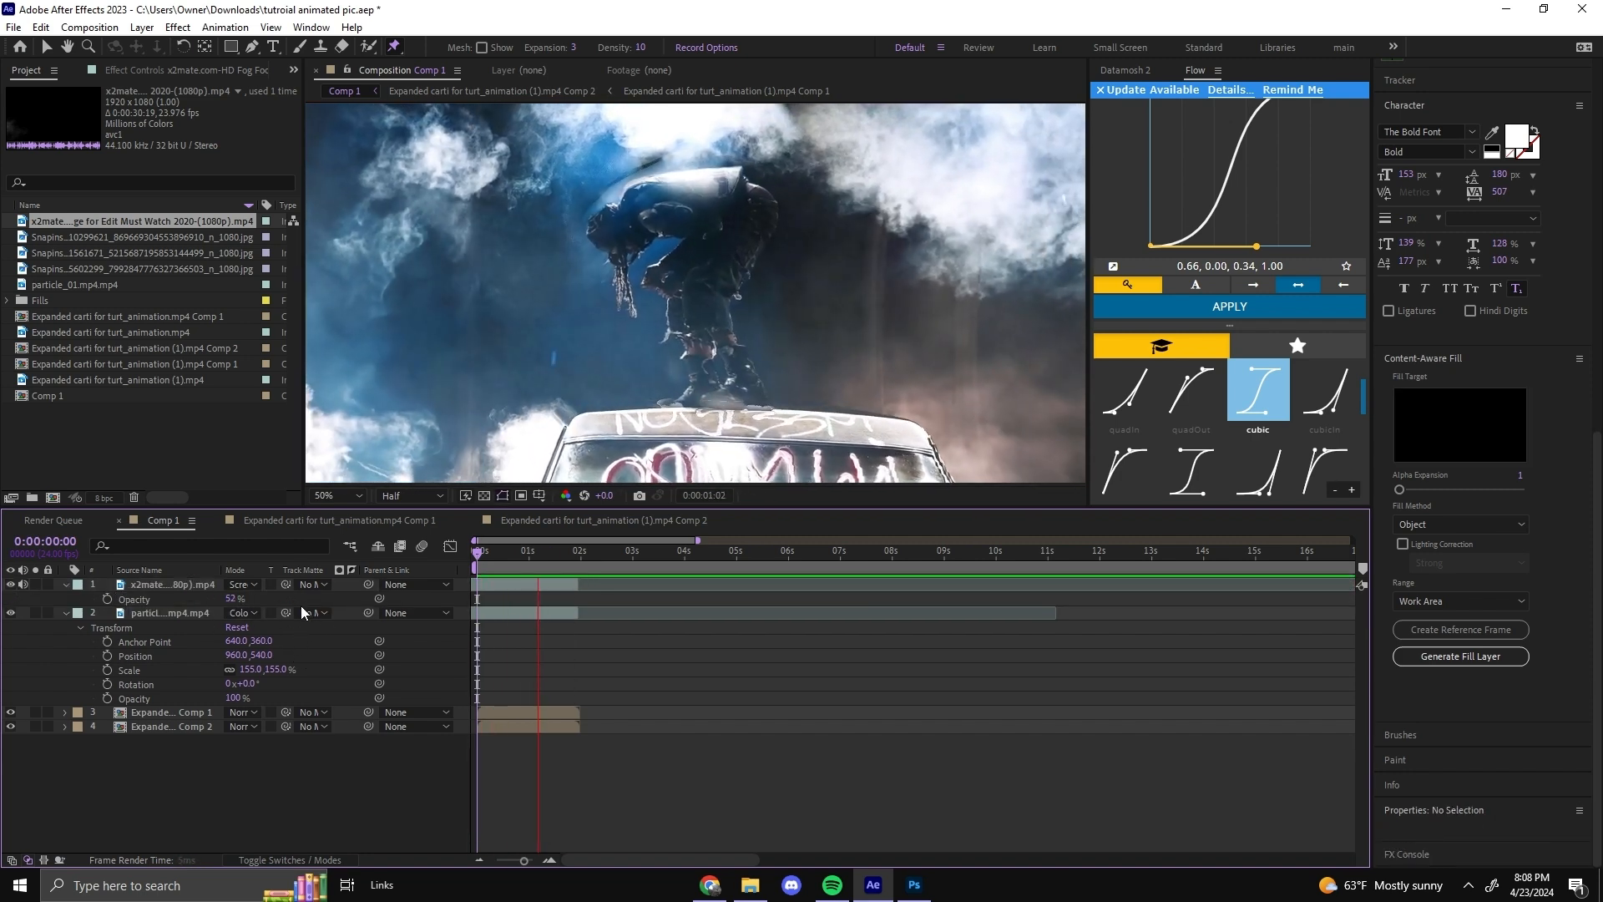
click(589, 551)
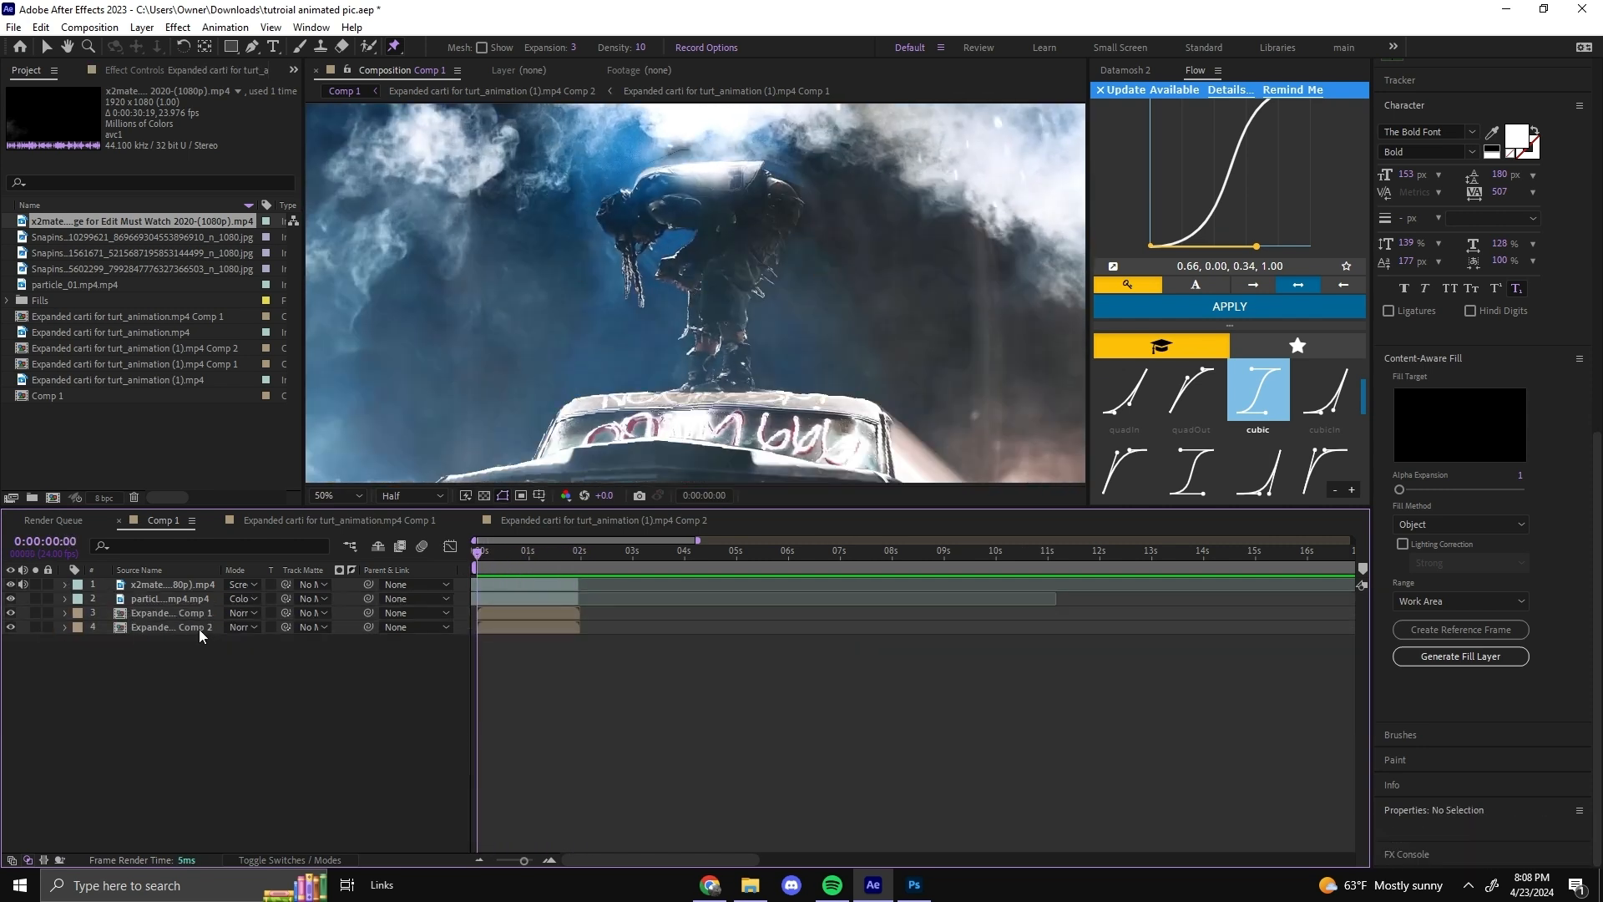
Search the effects for 'hea' to find the heatwave effect.
text(hea)
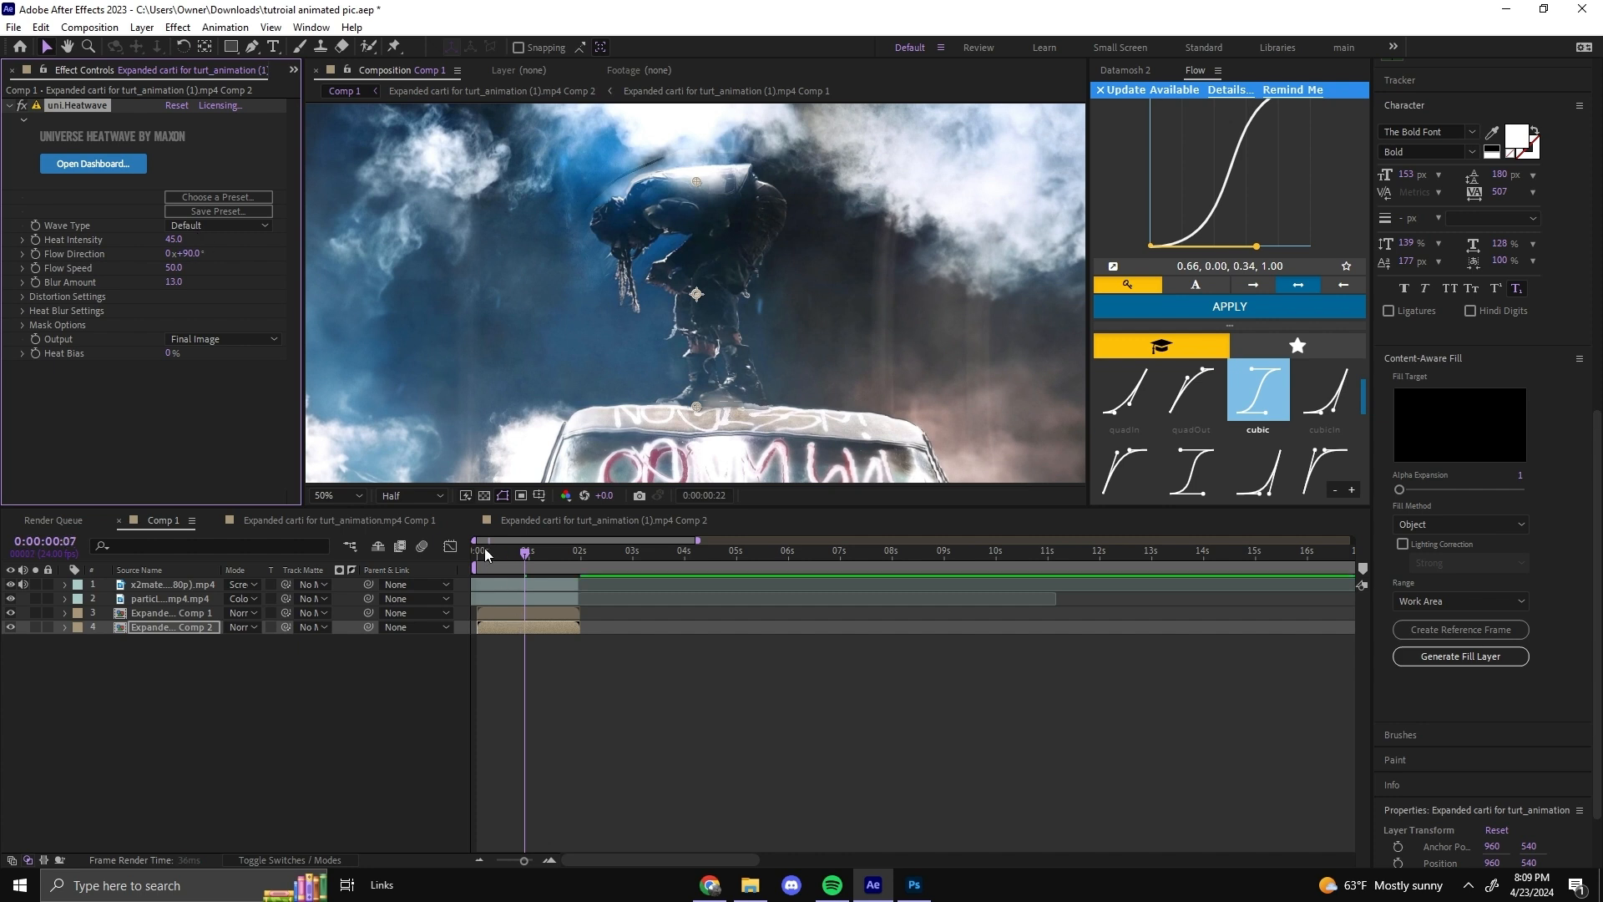
Return to the start of the timeline before applying uni.Heatwave.
click(476, 551)
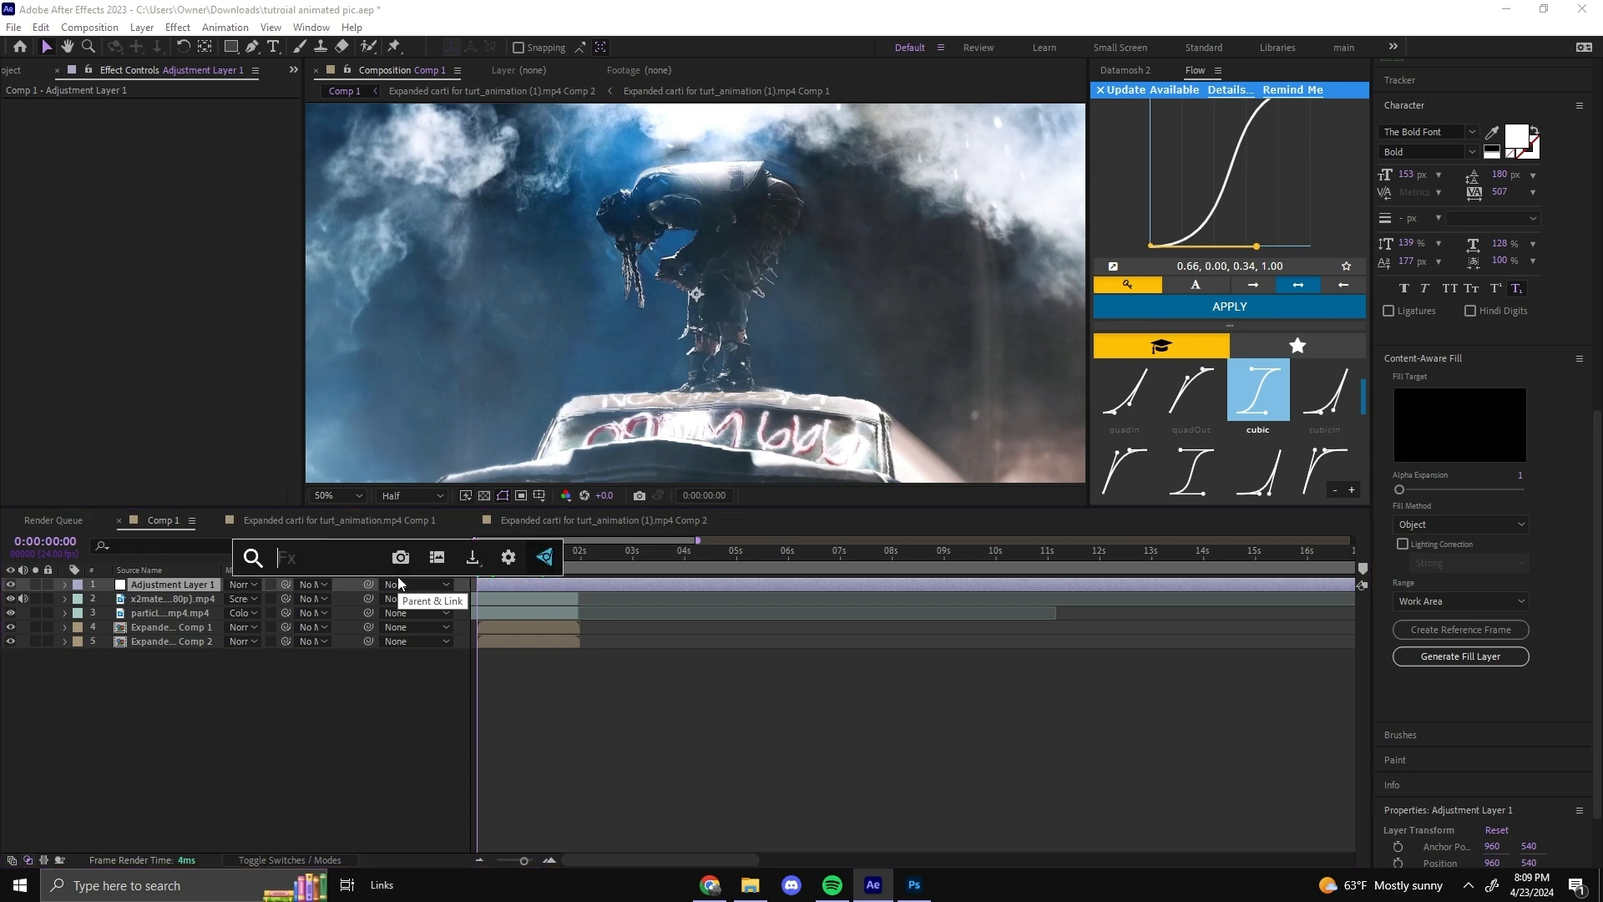
Search 'blur mix' and reveal the adjustment layer's blur effects for the transition.
text(blur mix)
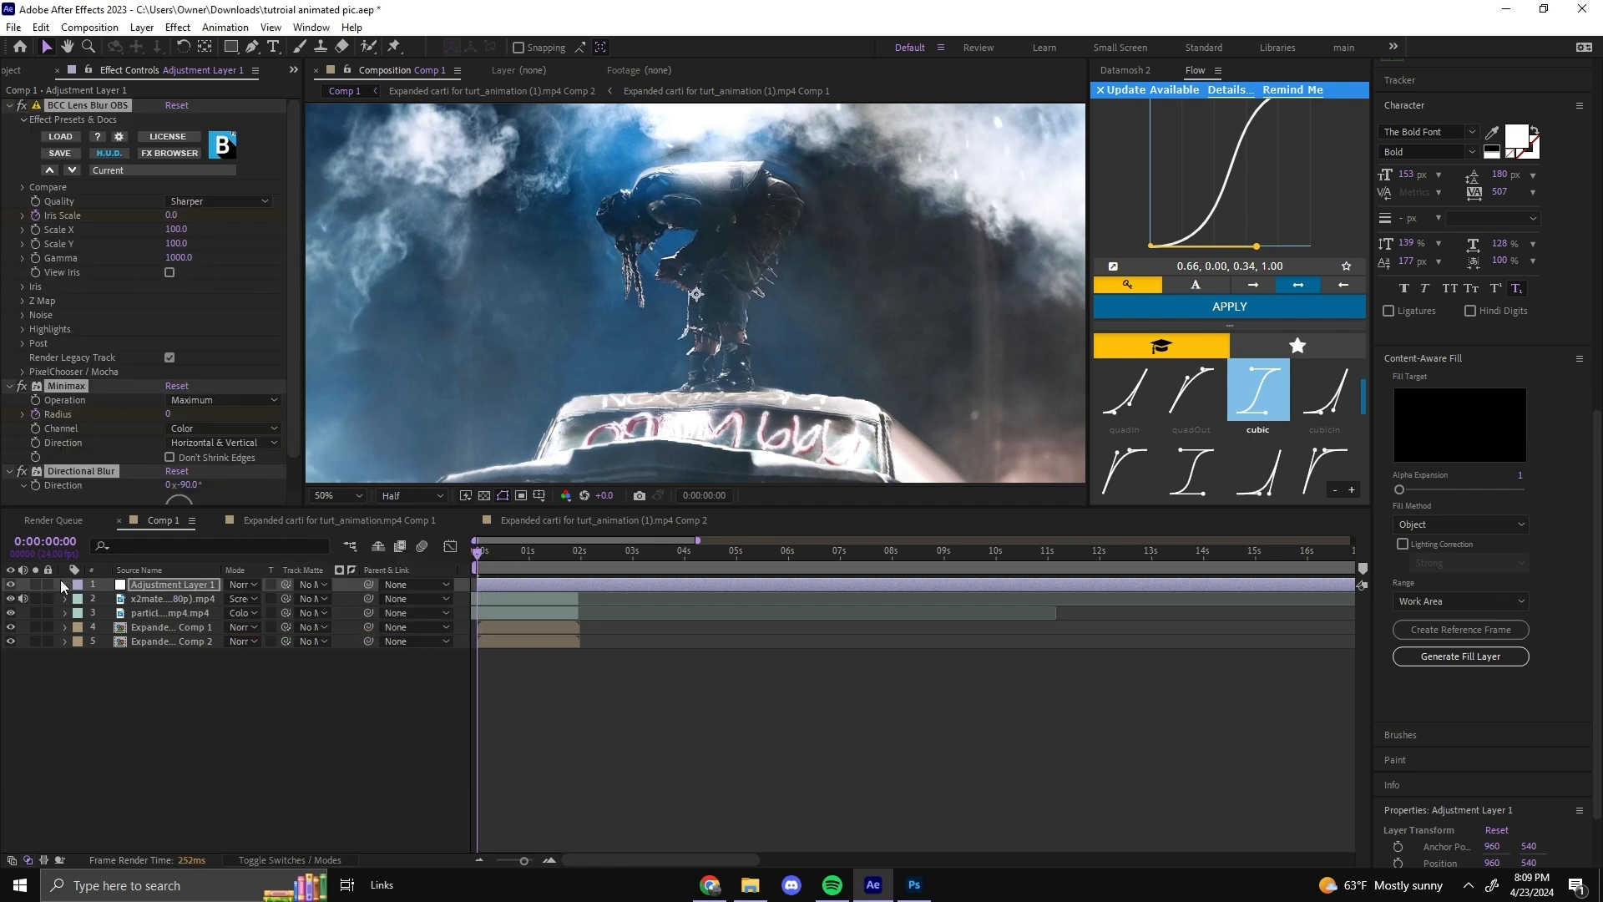
click(616, 551)
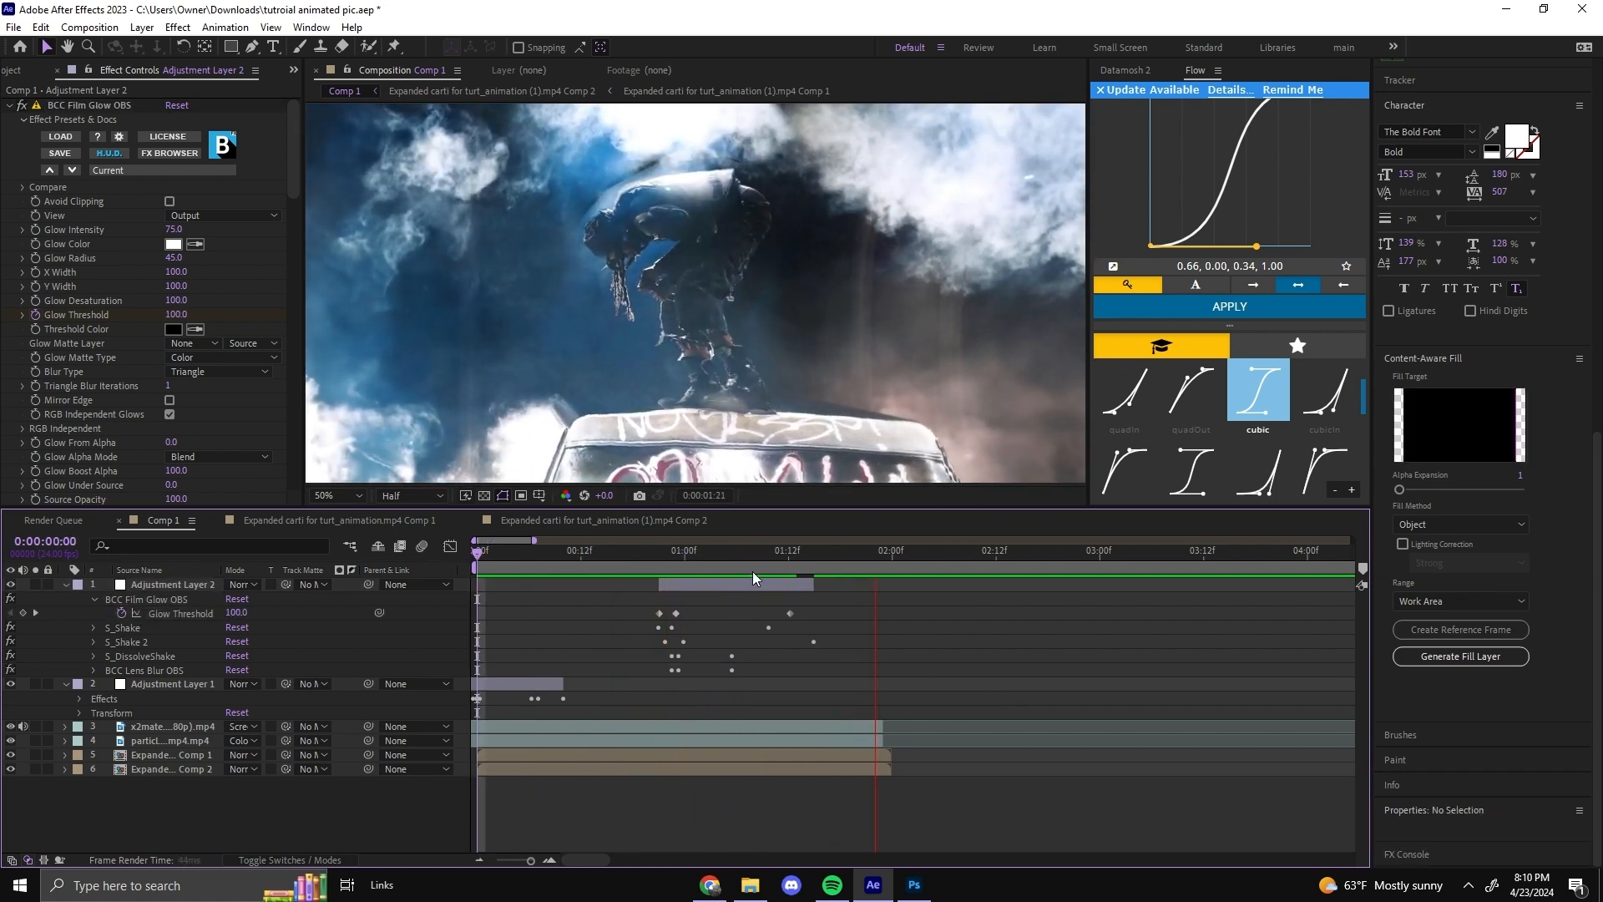
click(616, 549)
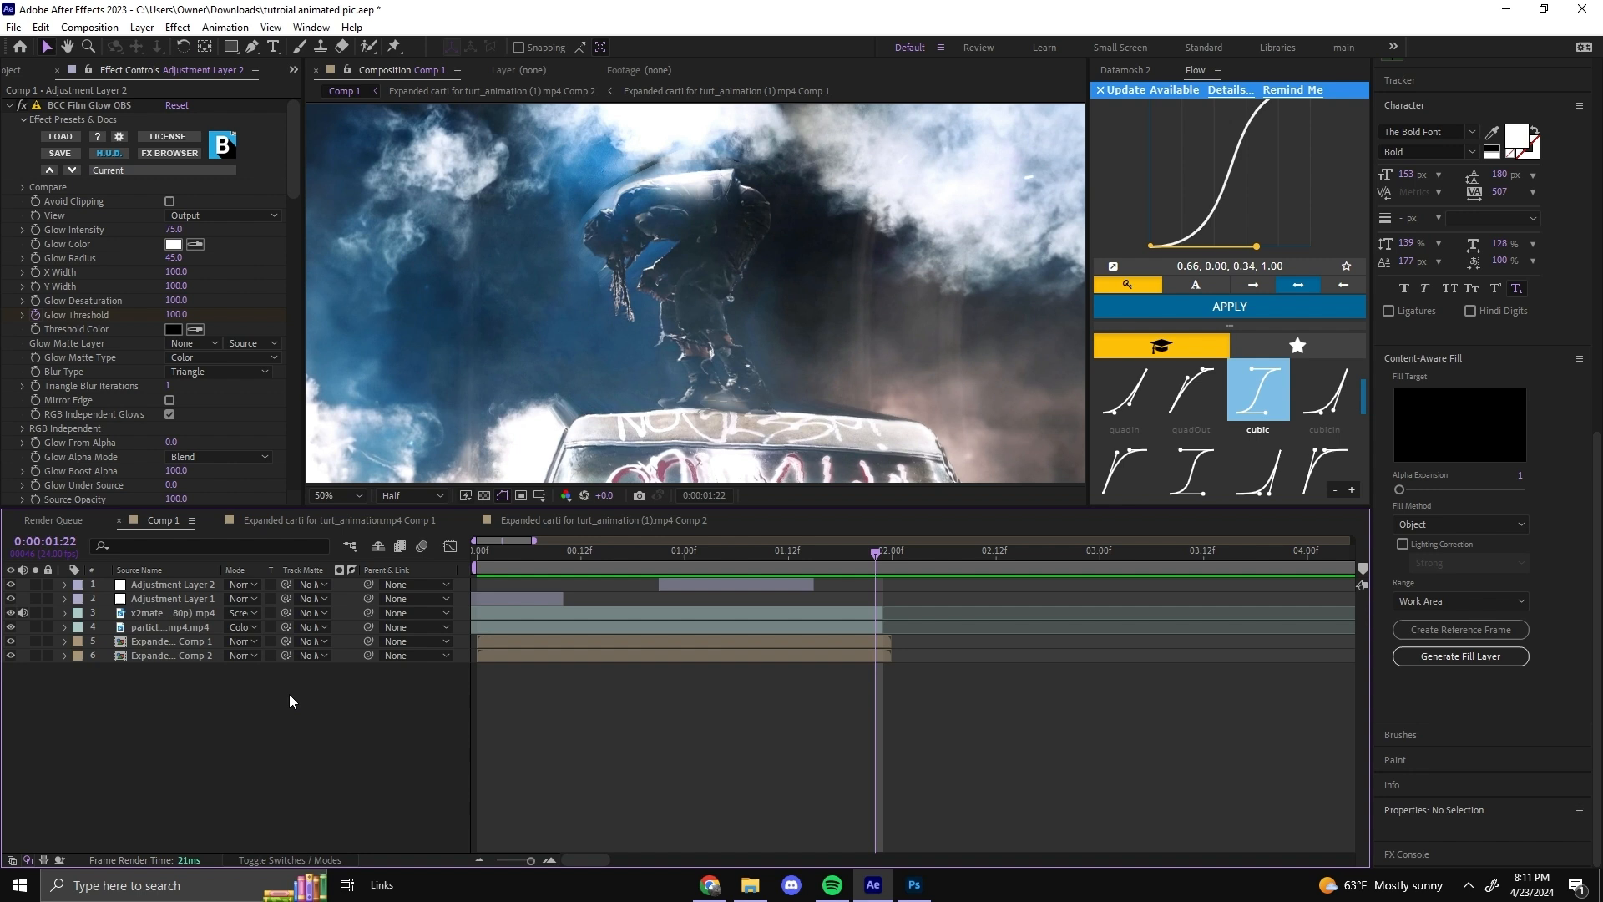
Add Adjustment Layer 3 with S_Shake at amplitude 0.470 and frequency 1.60, previewing mid-clip.
right_click(290, 700)
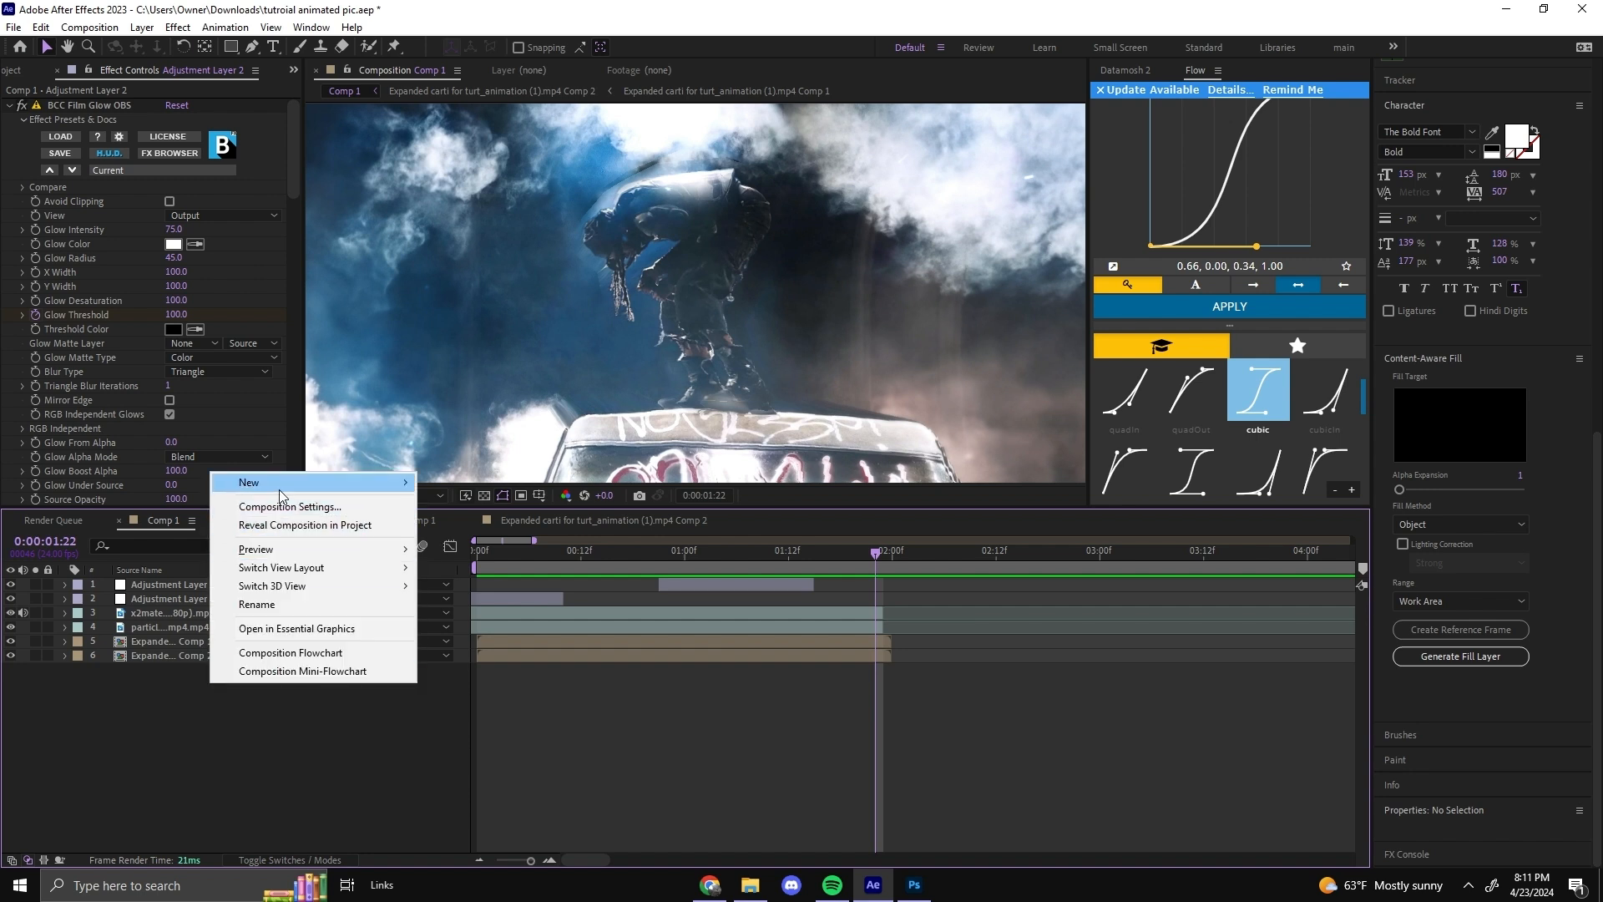
mouse_move(372, 487)
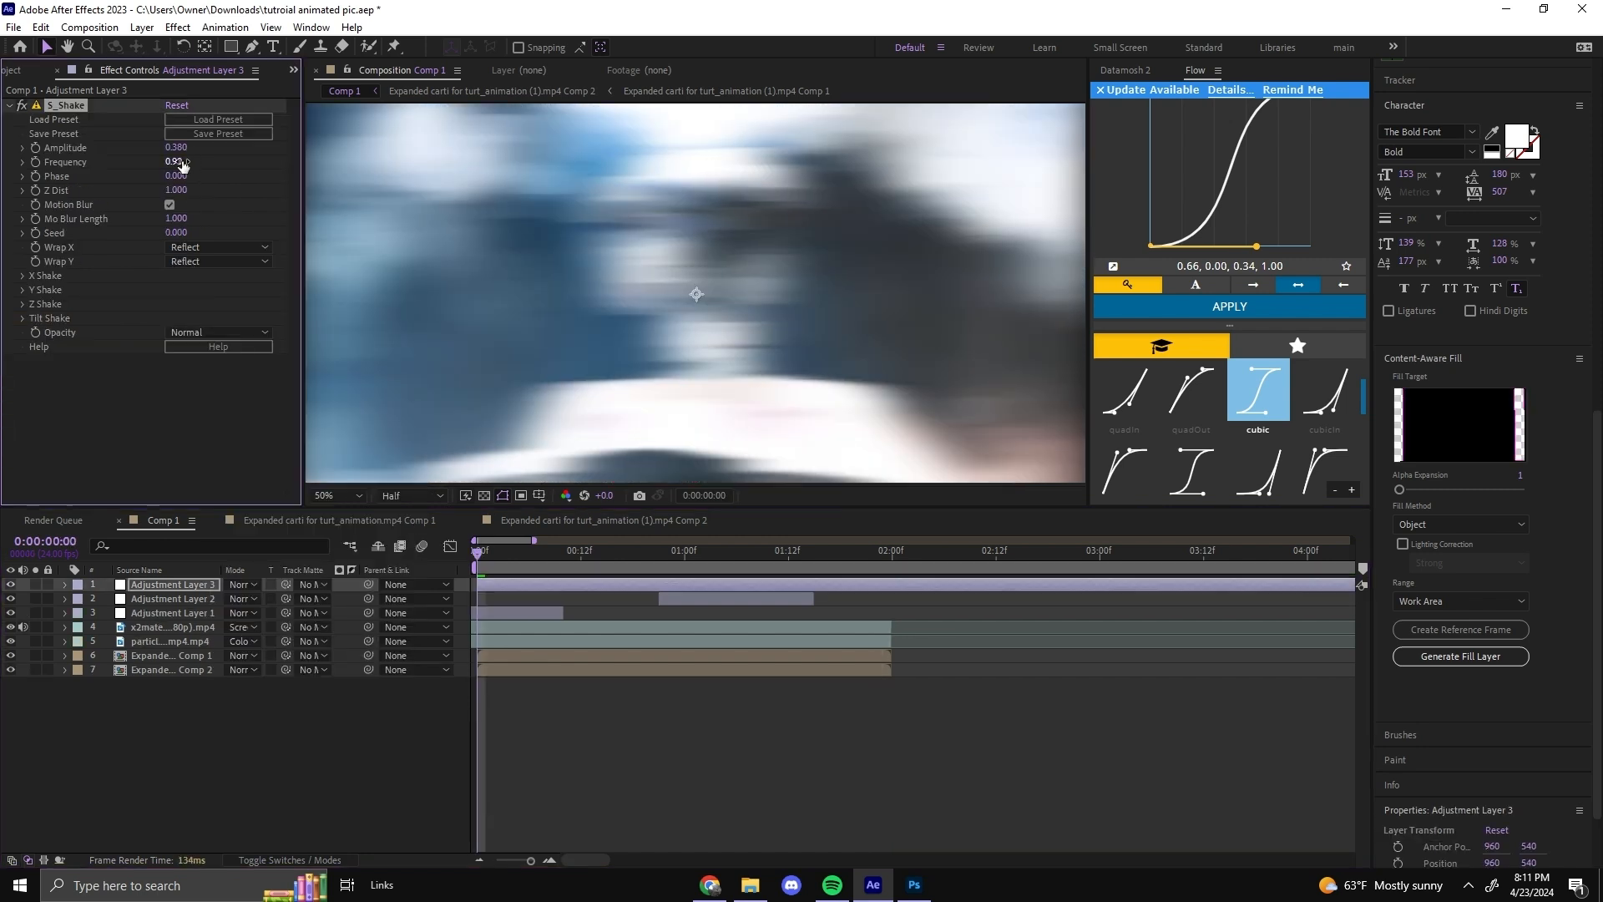
drag(176, 162, 183, 161)
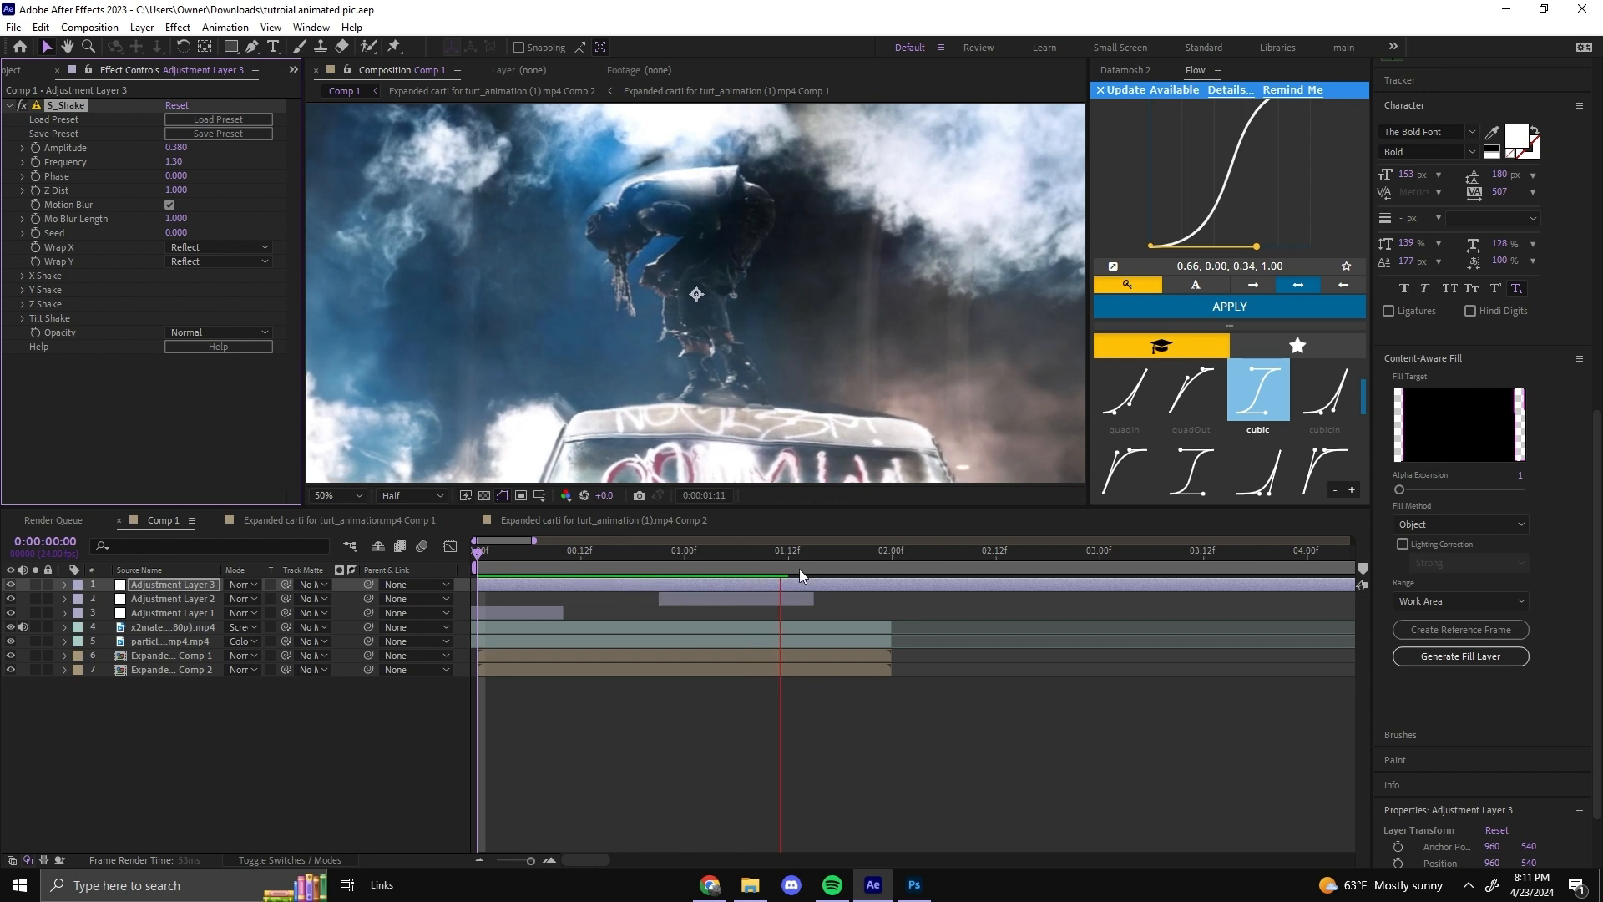
click(805, 570)
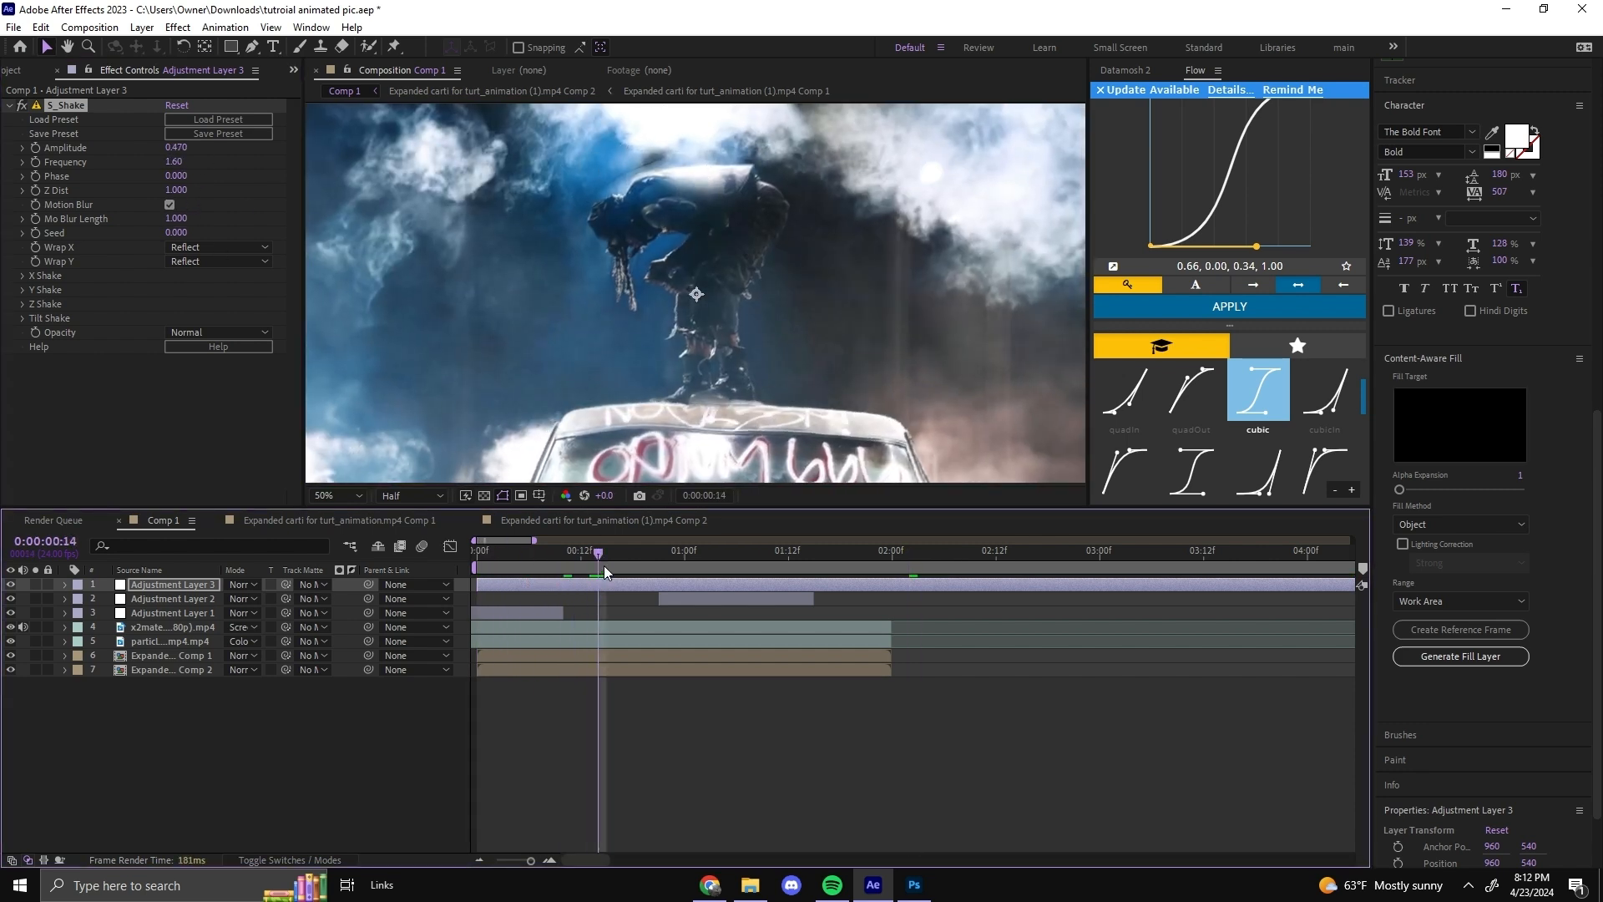
Search the effects for 'loo' to find the Looks effect.
text(loo)
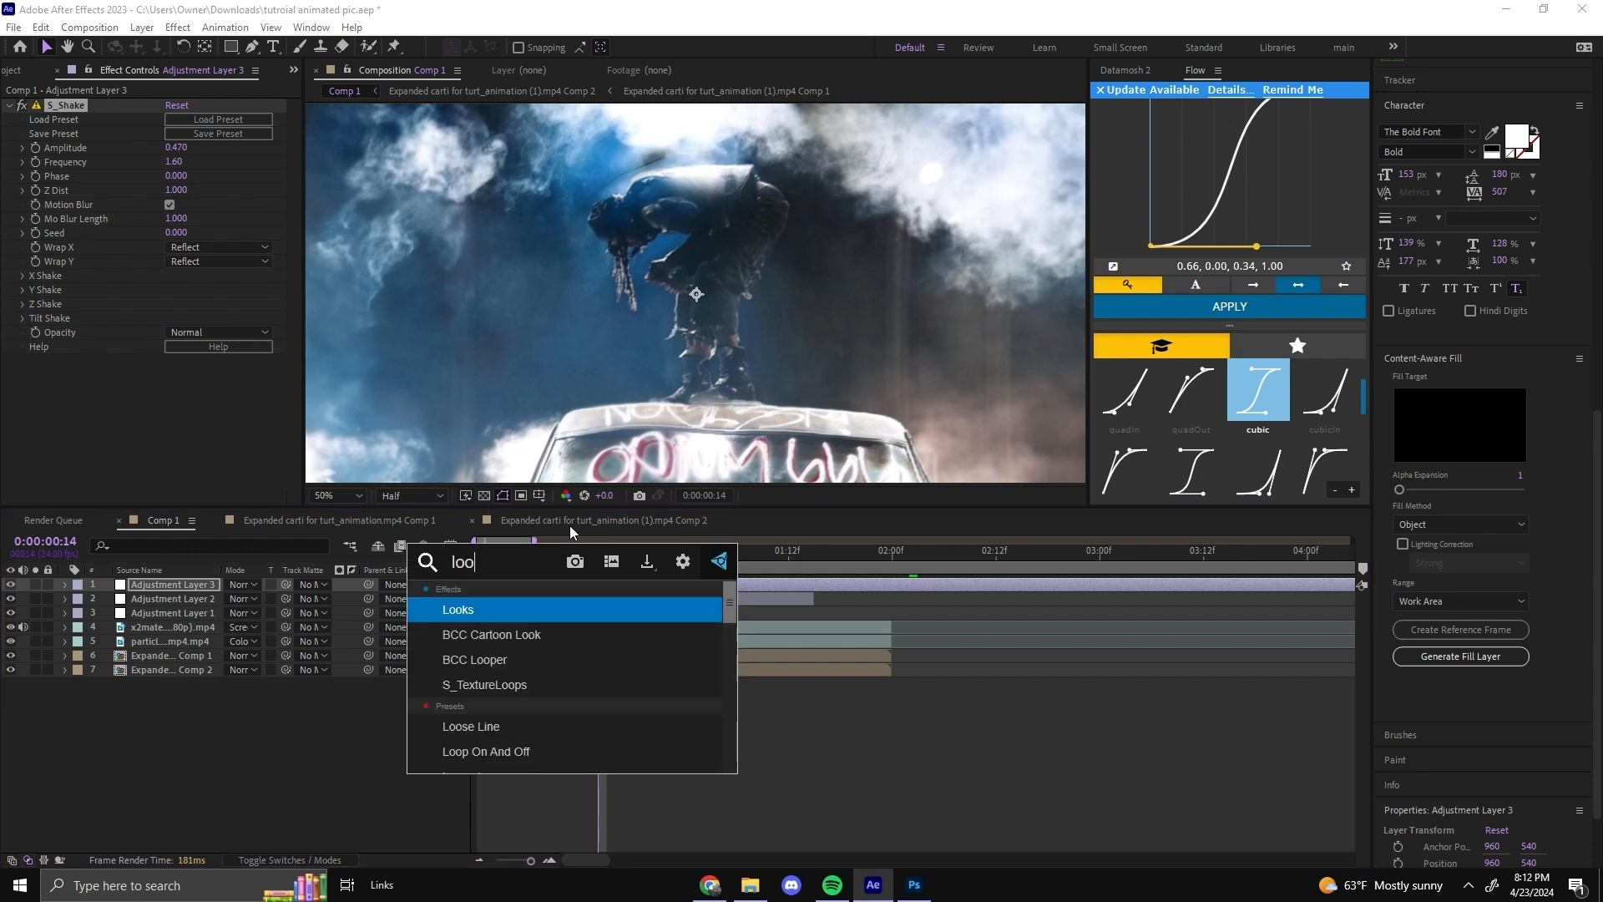
Apply the Looks grade to the shake layer and scrub through several frames to check it.
double_click(458, 610)
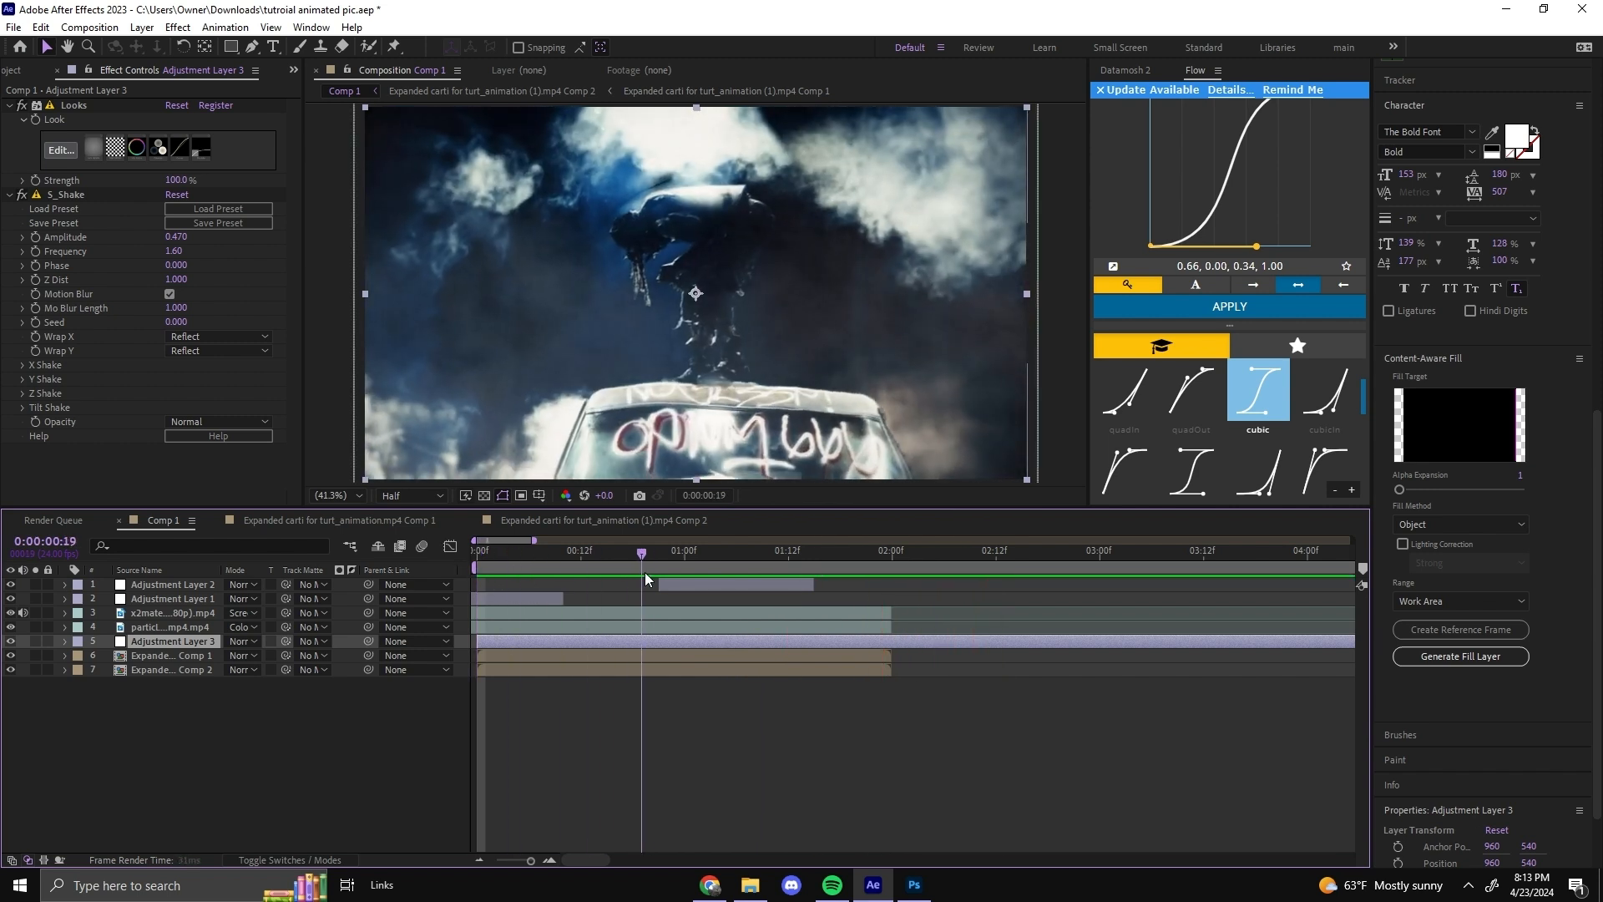
click(857, 550)
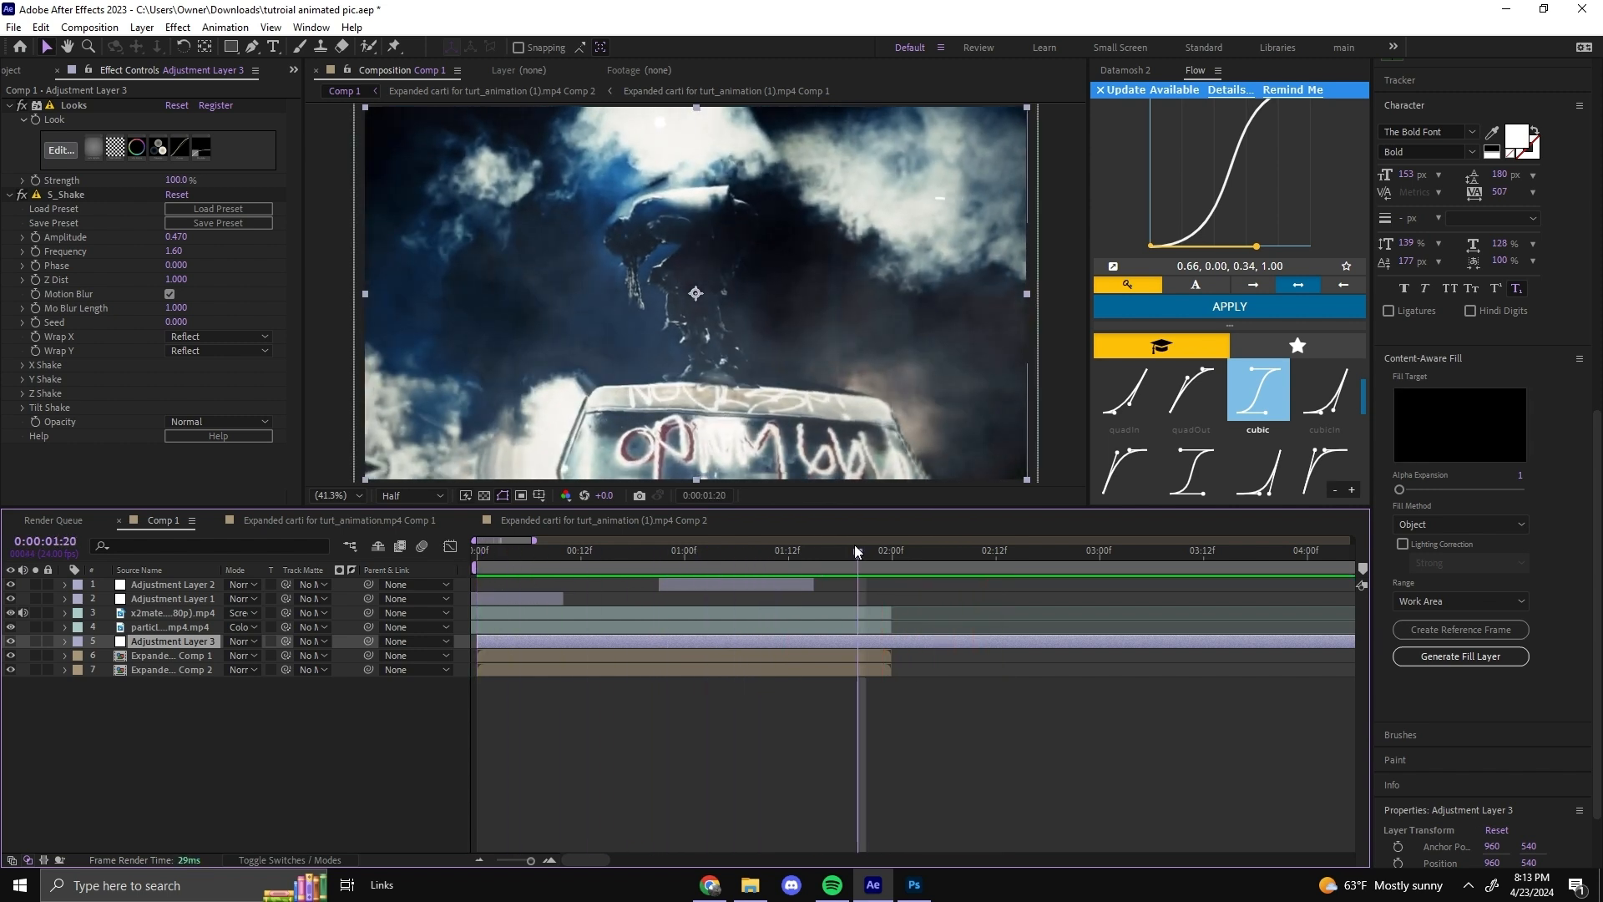
mouse_move(855, 551)
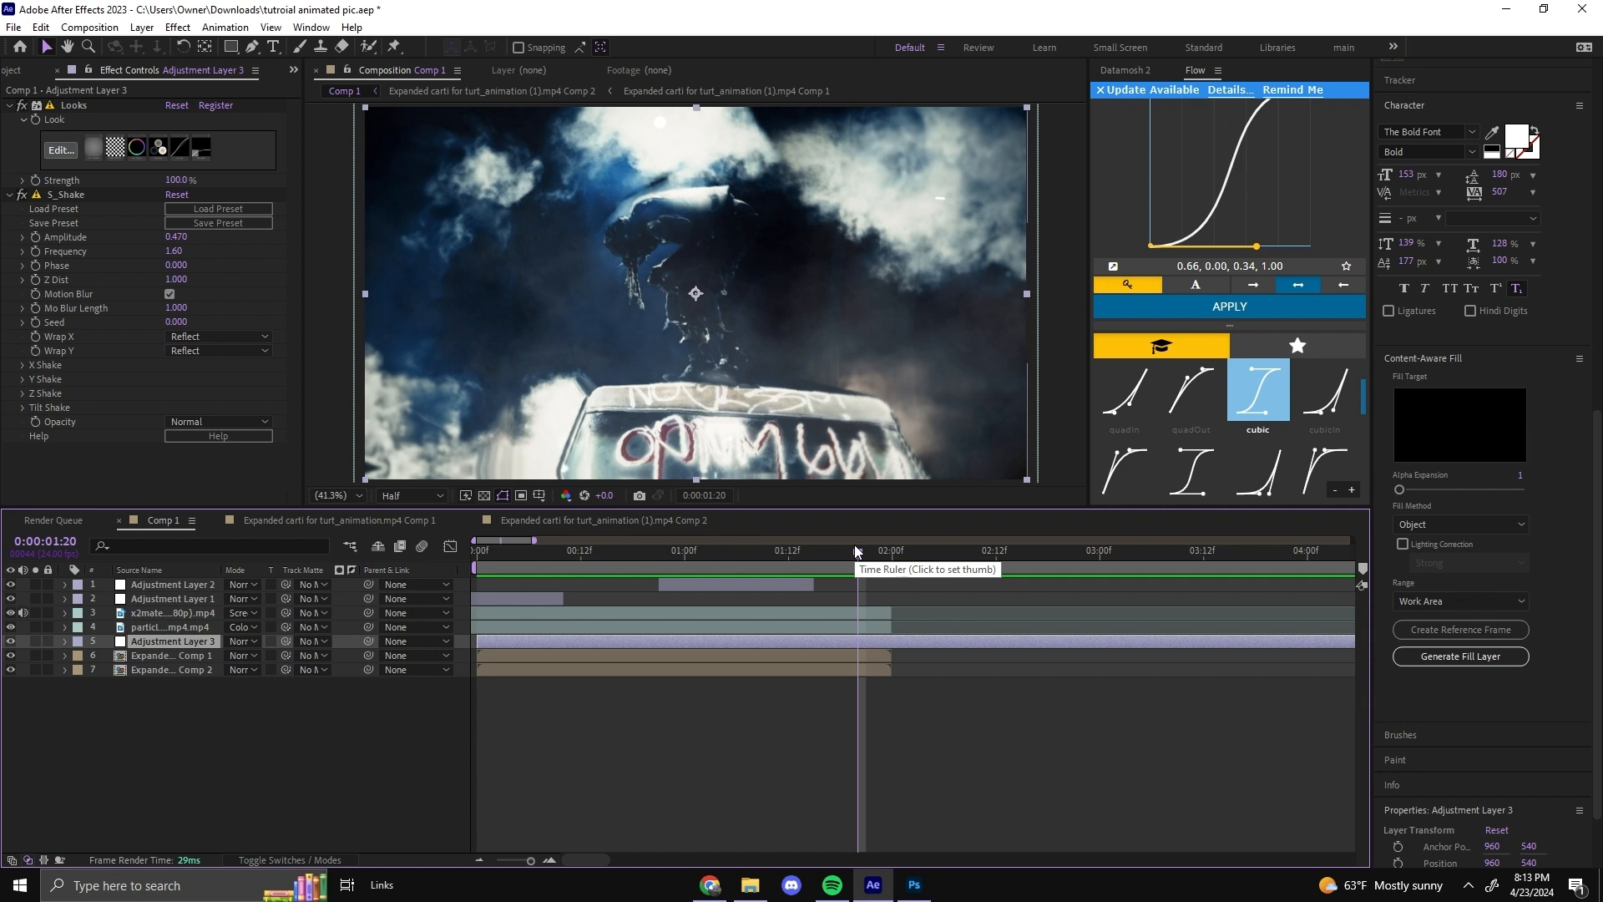
click(476, 549)
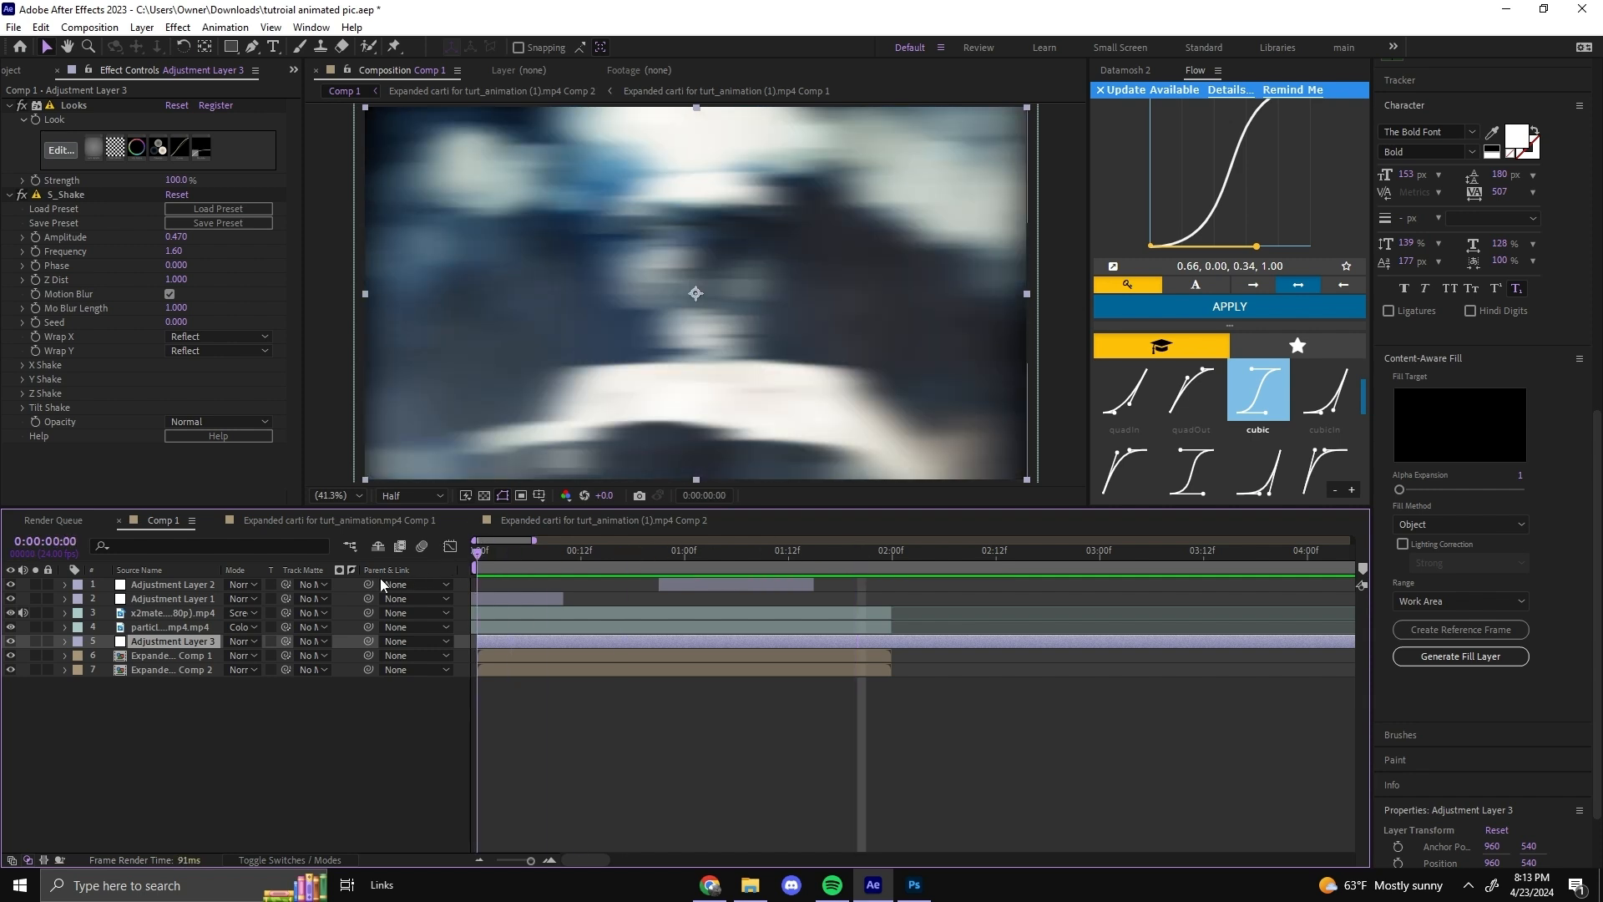
click(660, 549)
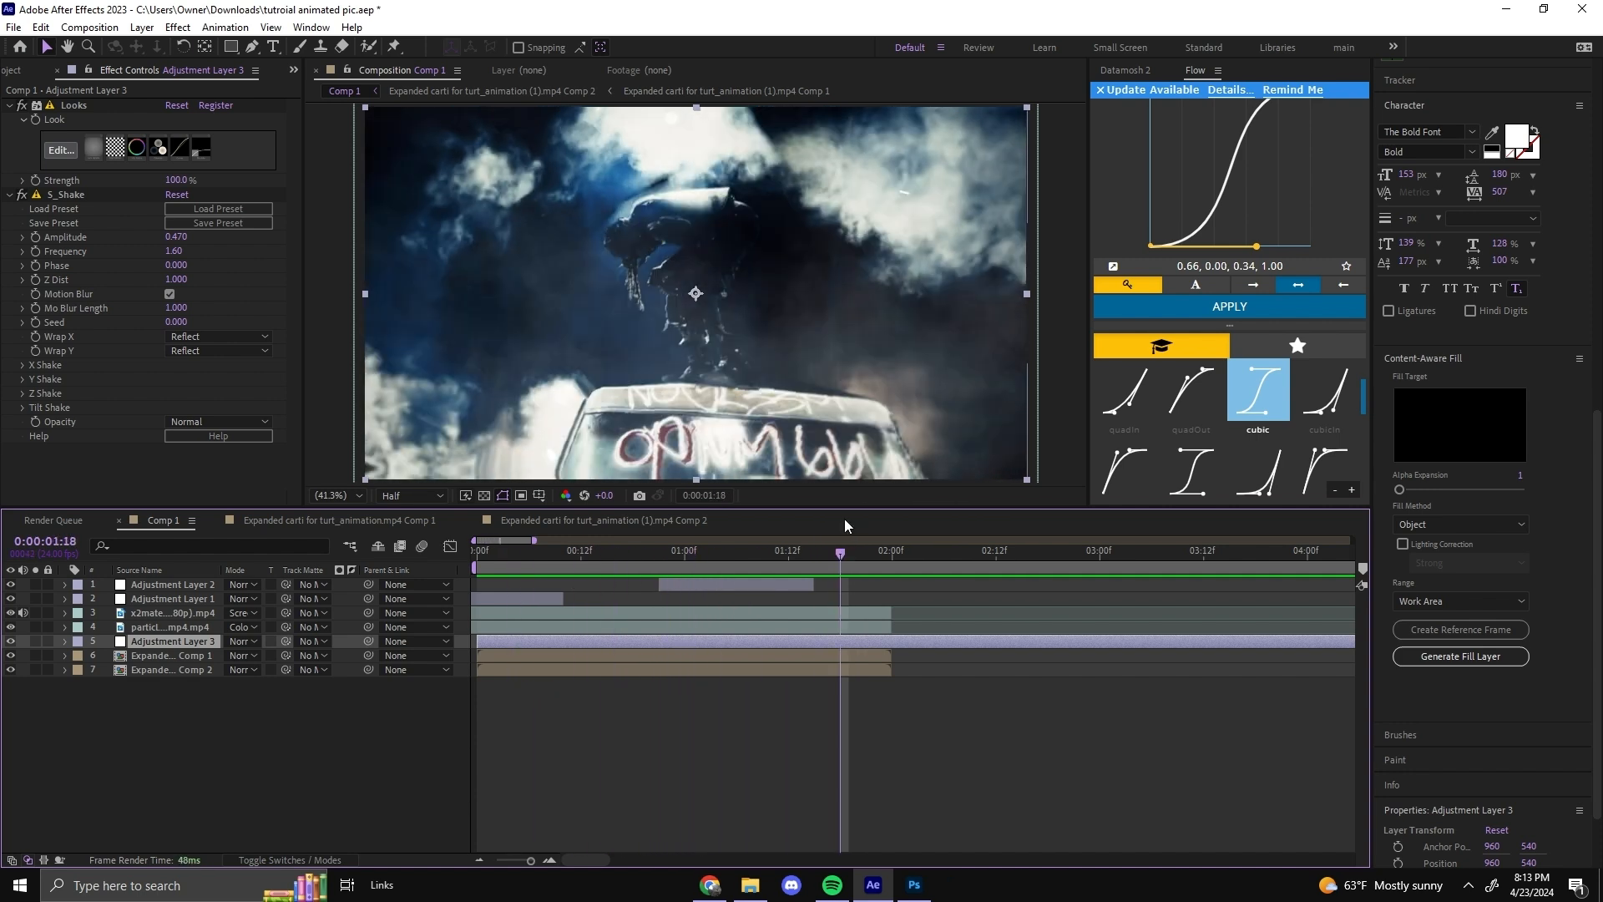
click(858, 549)
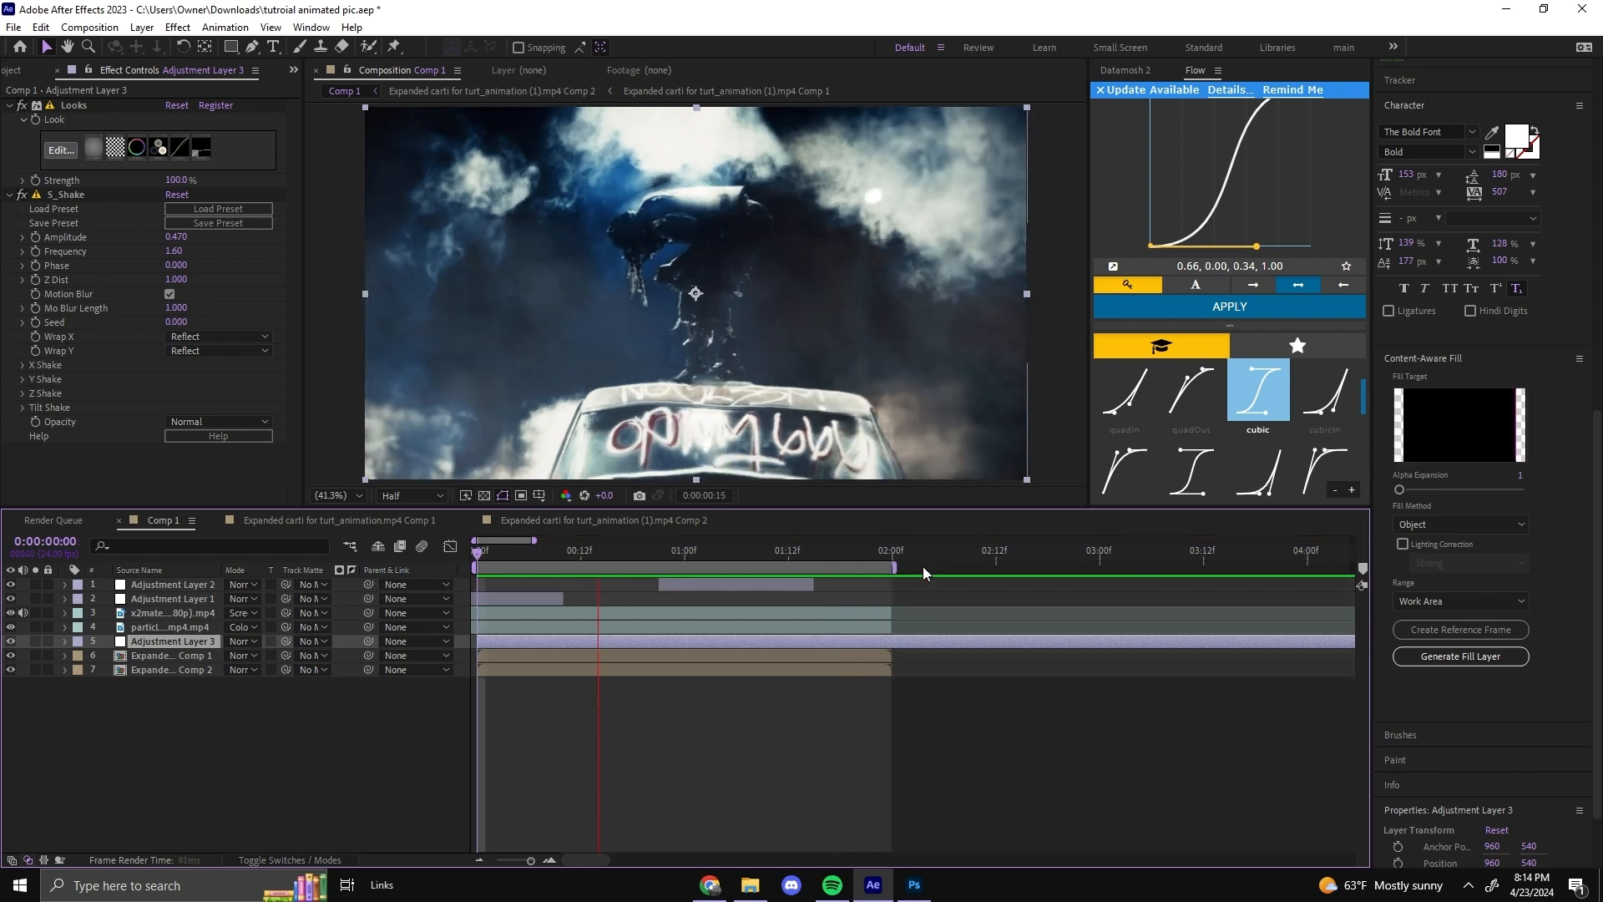
mouse_move(924, 573)
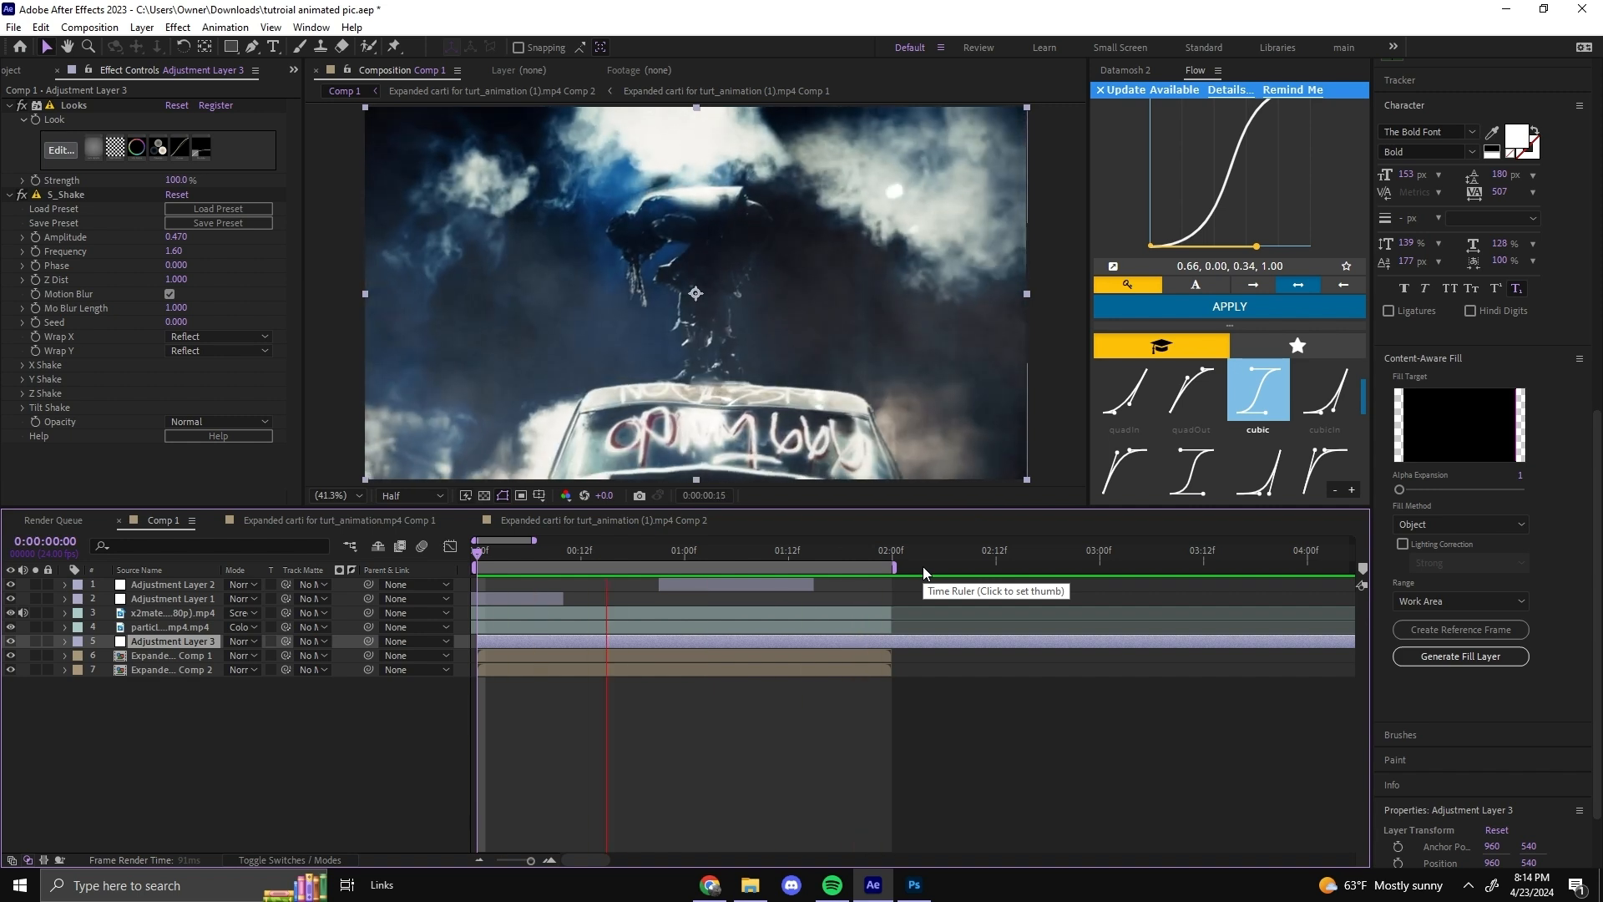